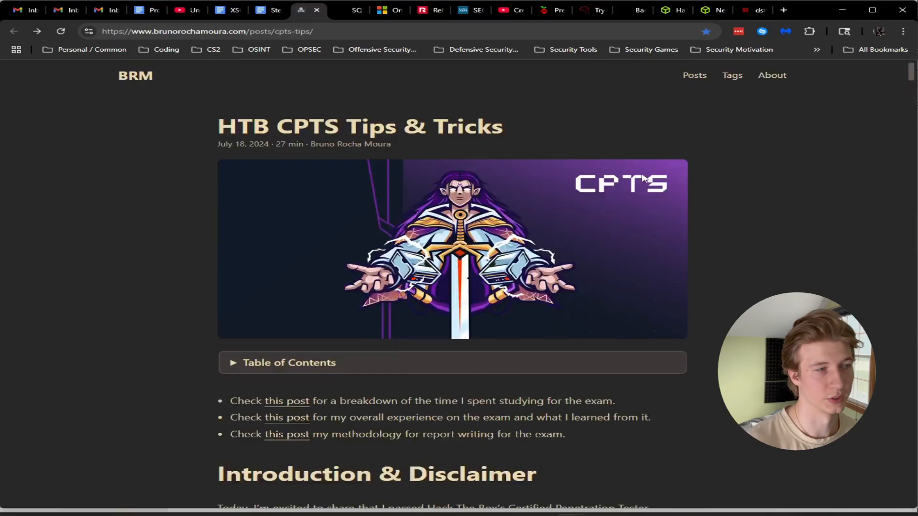
# Scroll the CPTS Tips & Tricks blog post down to the field manual tree image.
pyautogui.scroll(-3)
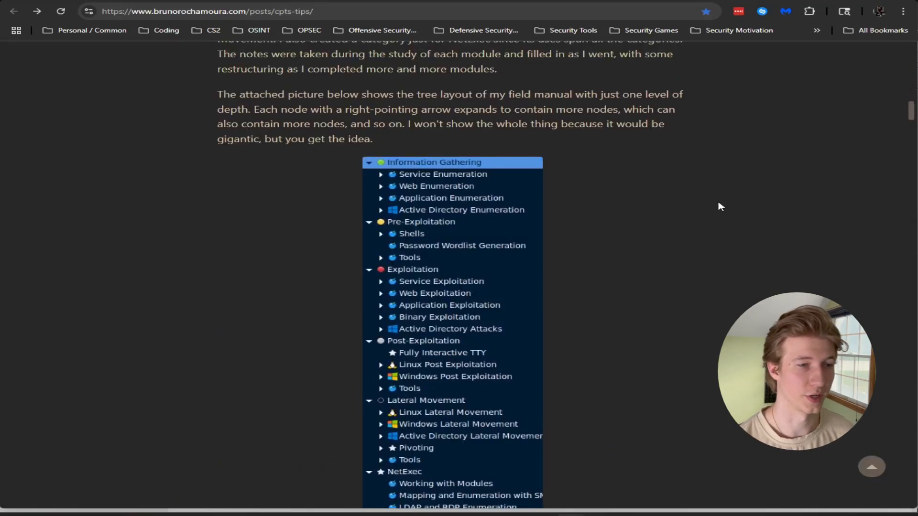
pyautogui.scroll(-3)
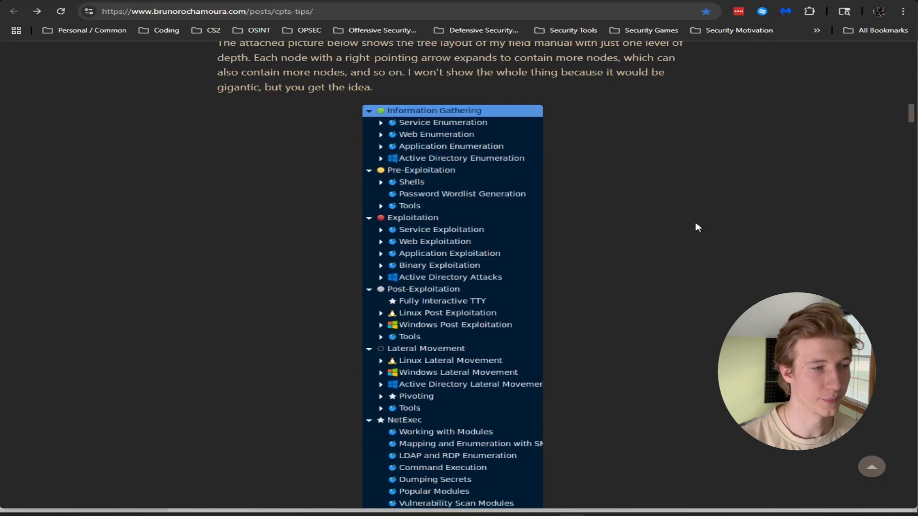
pyautogui.moveTo(646, 224)
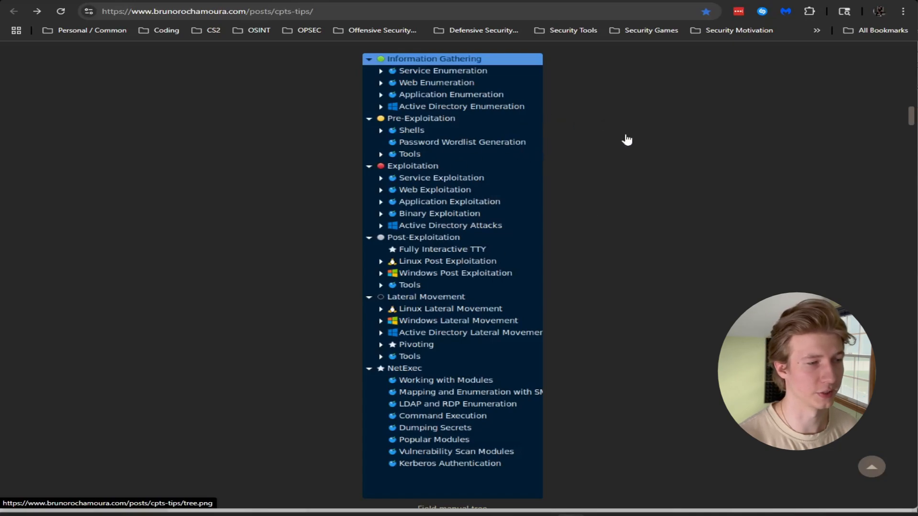
pyautogui.moveTo(576, 180)
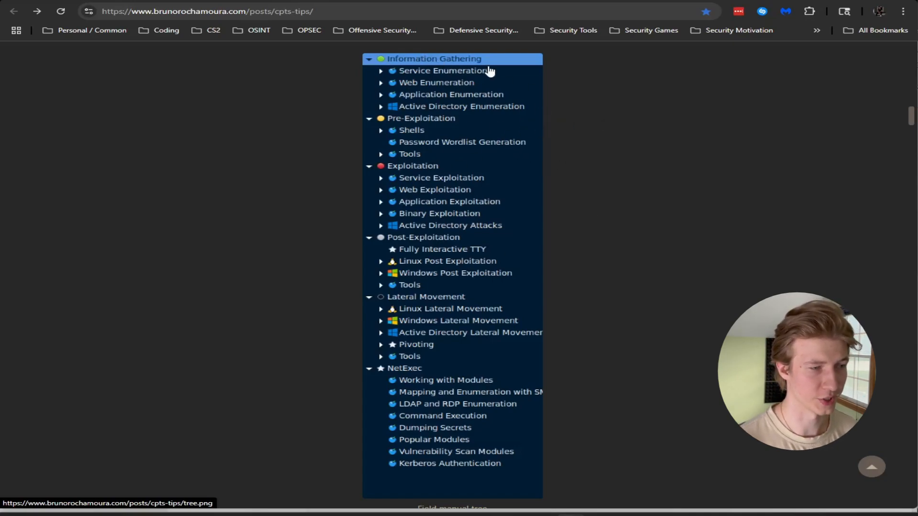
pyautogui.moveTo(464, 181)
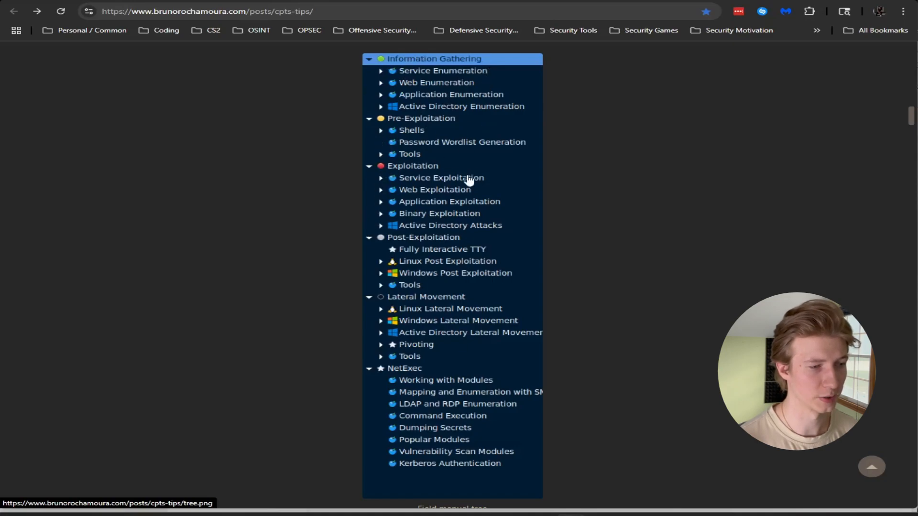
pyautogui.moveTo(494, 302)
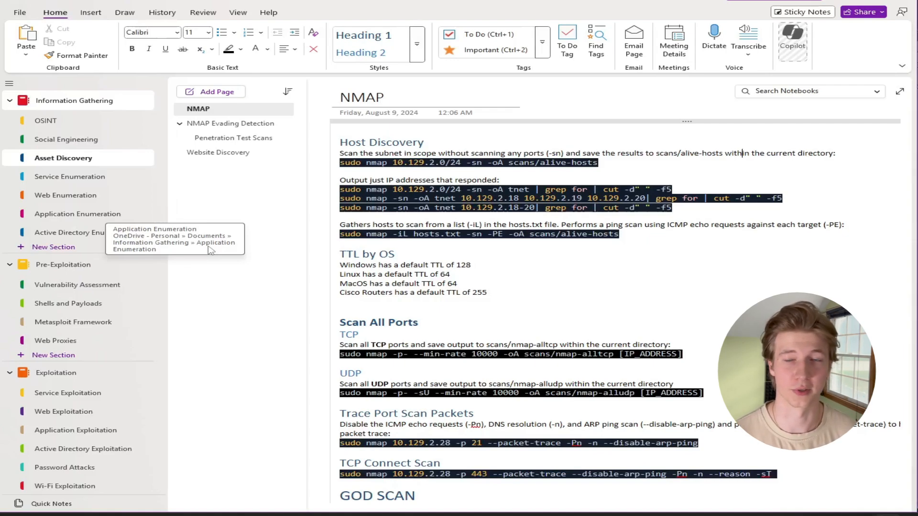
# Collapse the navigation pane's section groups and expand the Post Exploitation group.
pyautogui.click(11, 101)
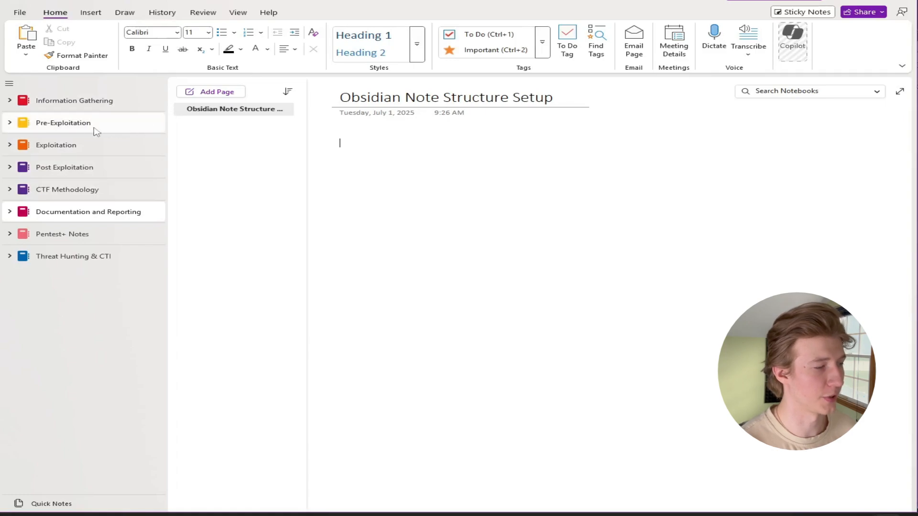
pyautogui.moveTo(148, 176)
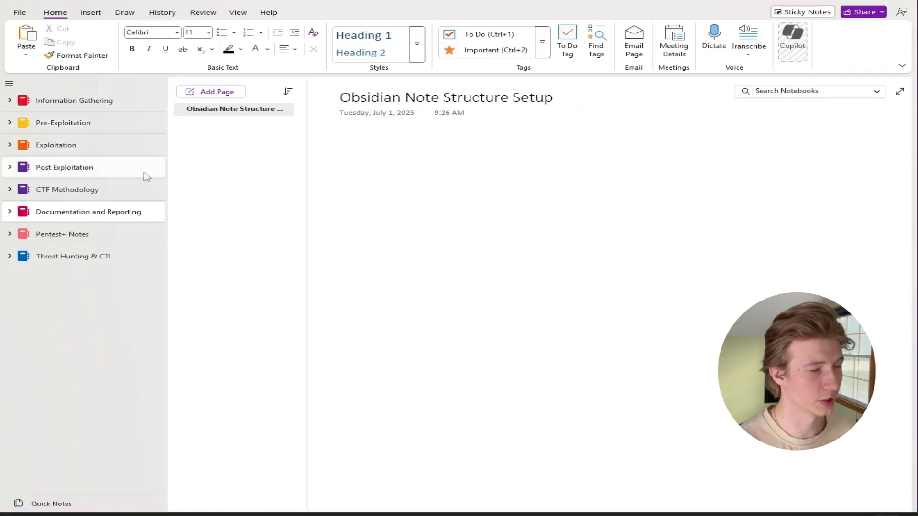
pyautogui.moveTo(147, 176)
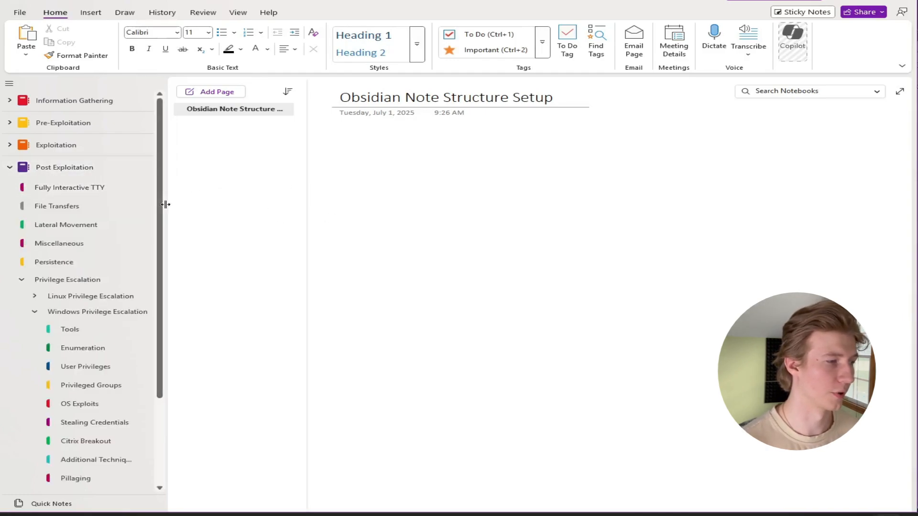
pyautogui.click(341, 142)
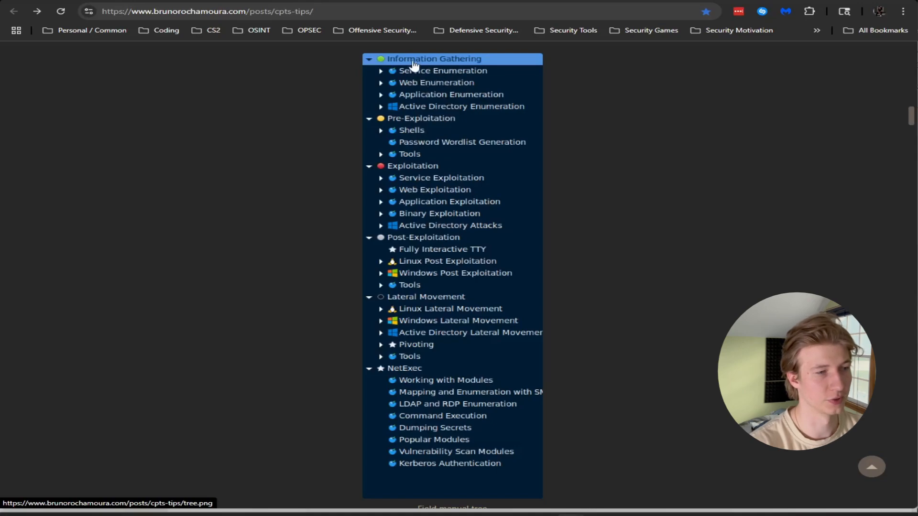
pyautogui.moveTo(415, 90)
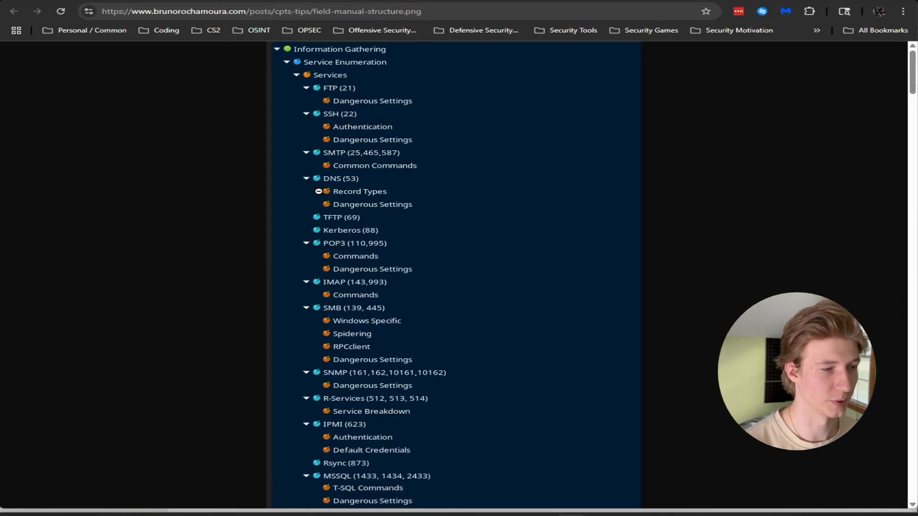
# Scroll through the opened field-manual-structure.png image.
pyautogui.scroll(-3)
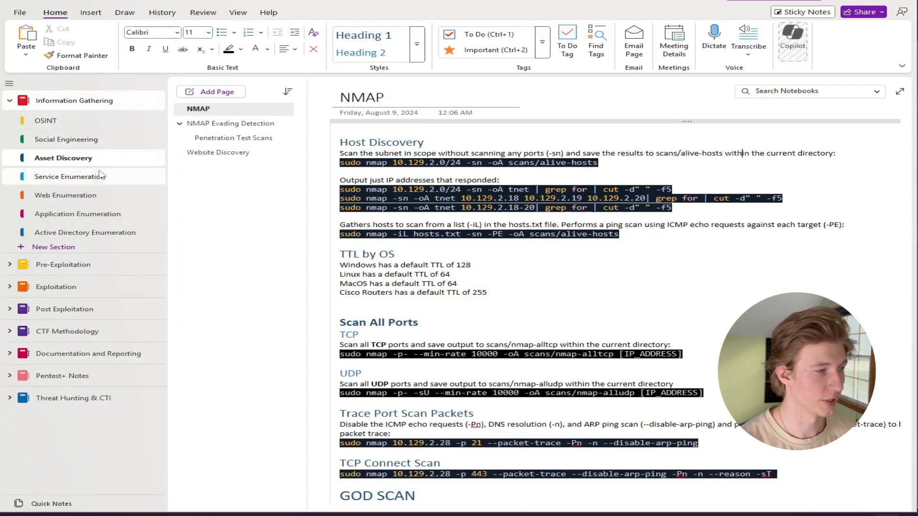
pyautogui.moveTo(84, 200)
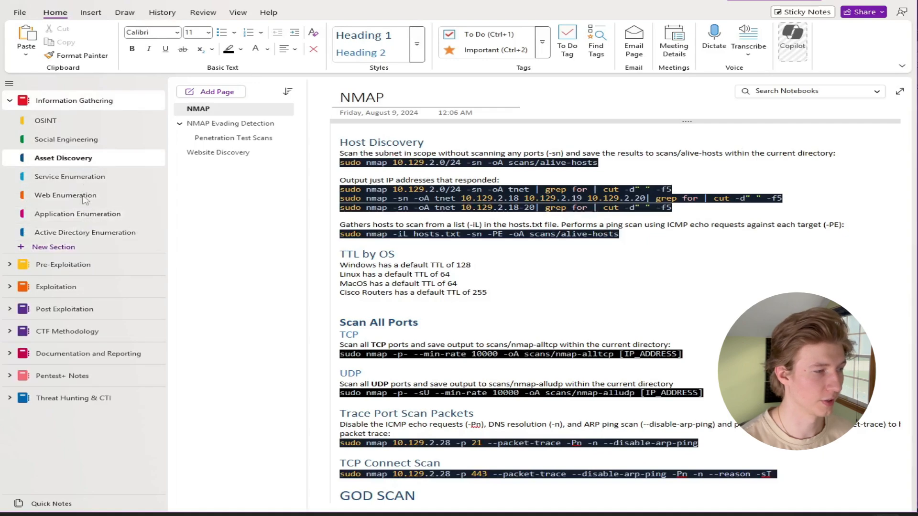
pyautogui.click(69, 176)
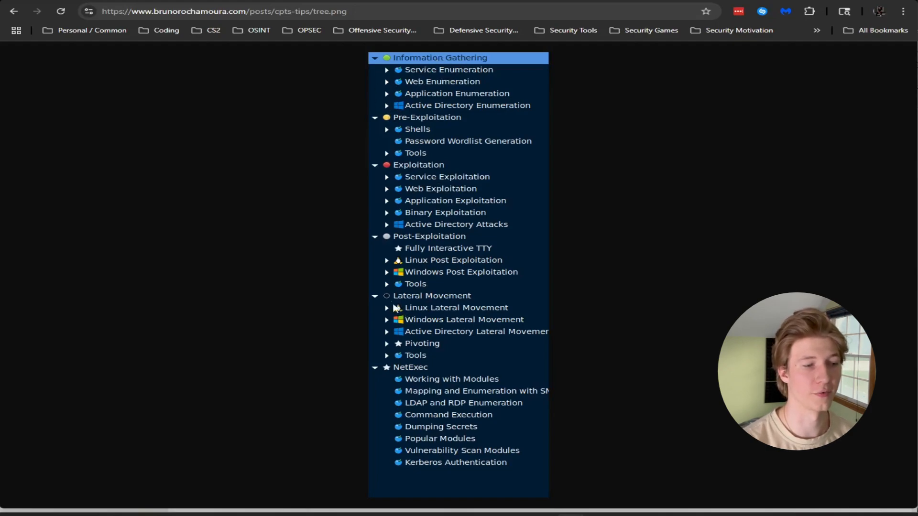
pyautogui.moveTo(406, 125)
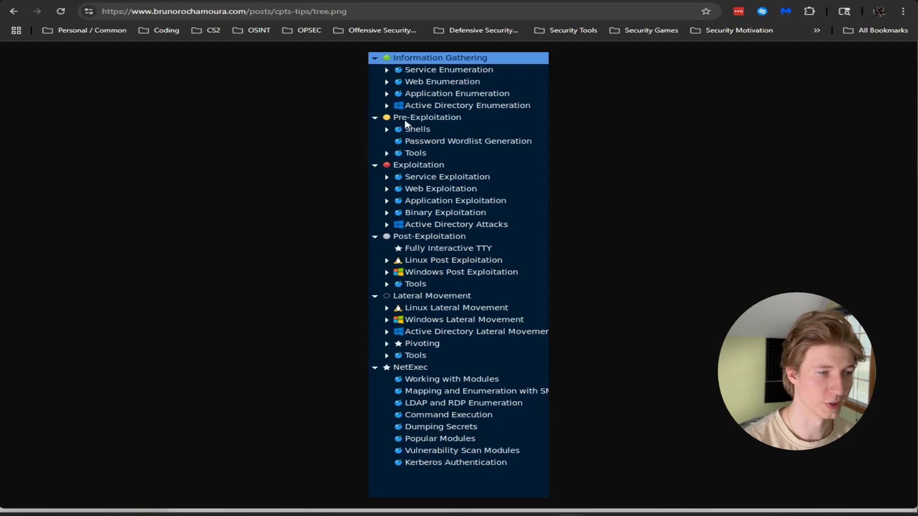
pyautogui.moveTo(457, 275)
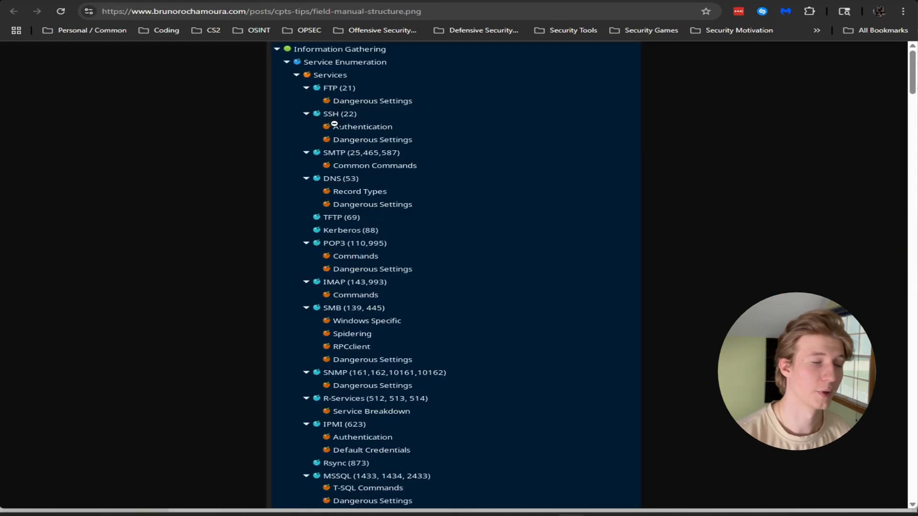
pyautogui.scroll(-3)
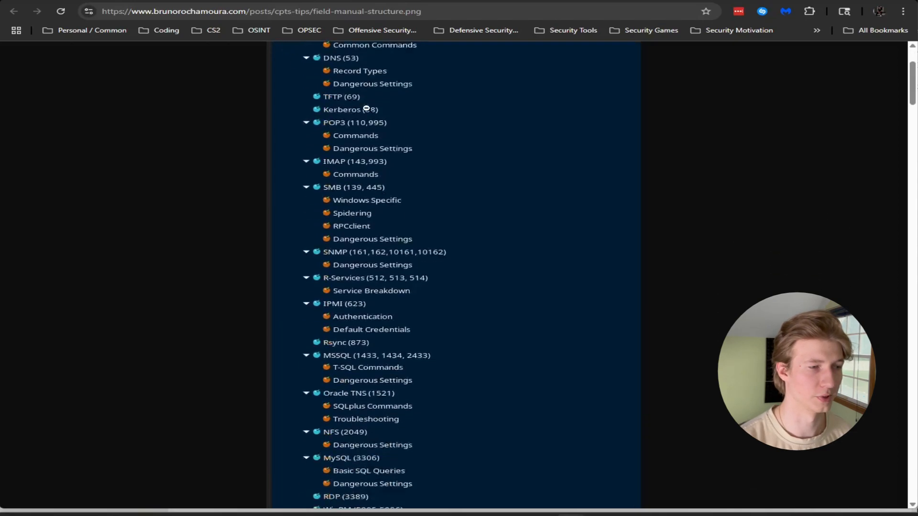
pyautogui.scroll(-3)
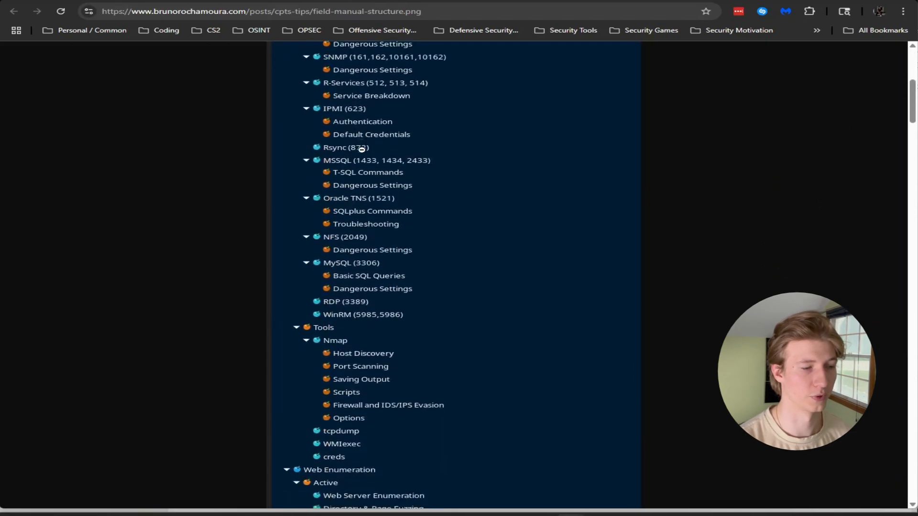
pyautogui.scroll(-3)
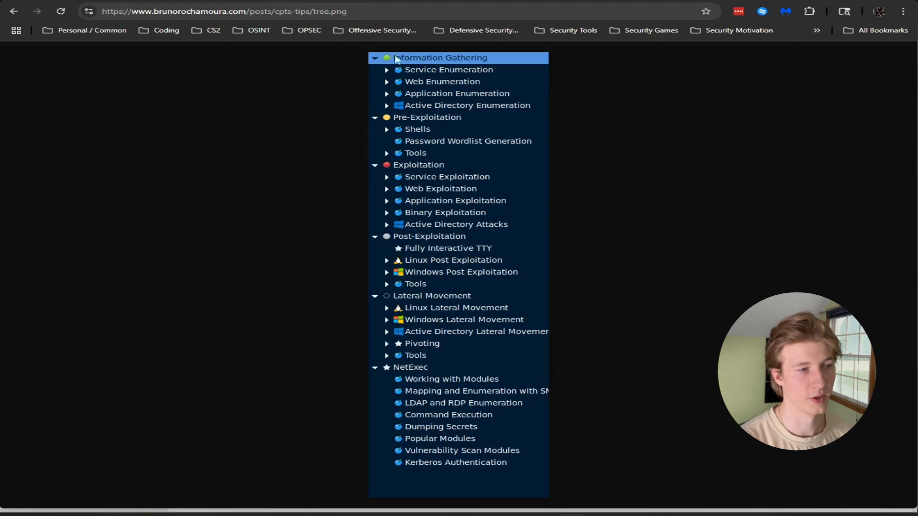
pyautogui.moveTo(440, 267)
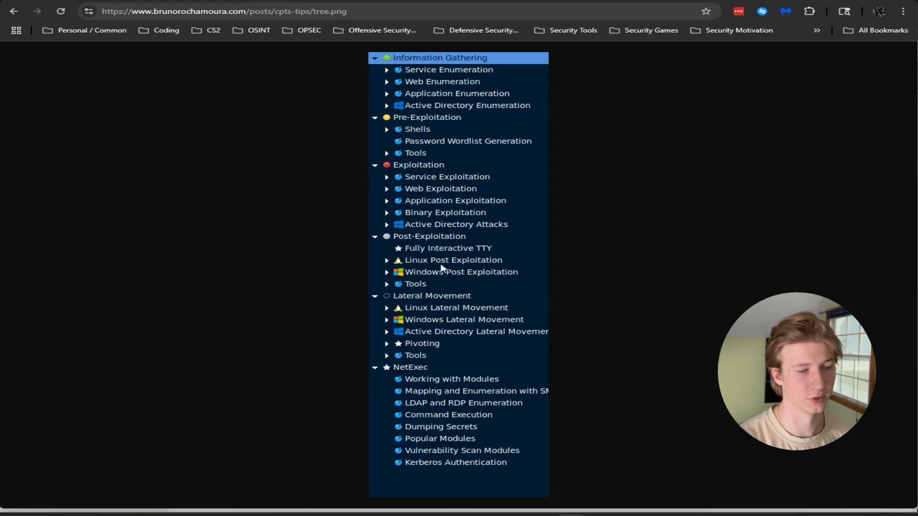
pyautogui.moveTo(581, 280)
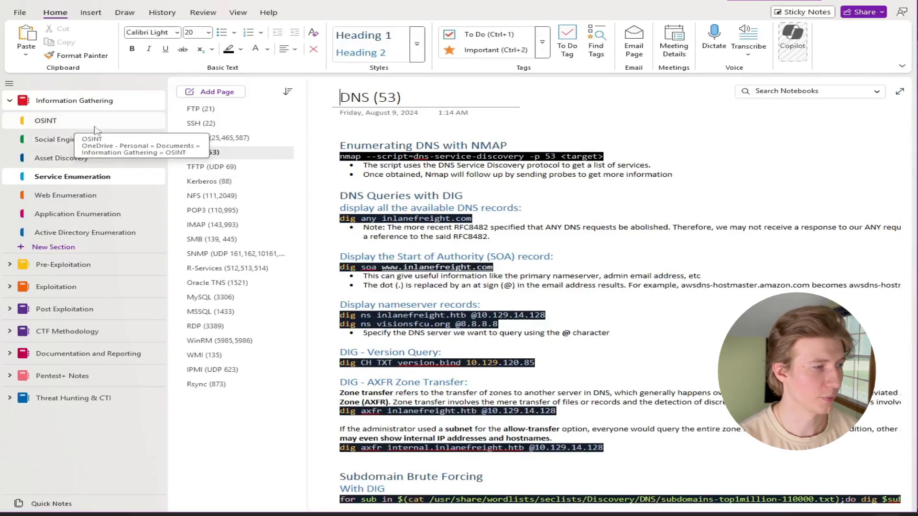
pyautogui.moveTo(113, 147)
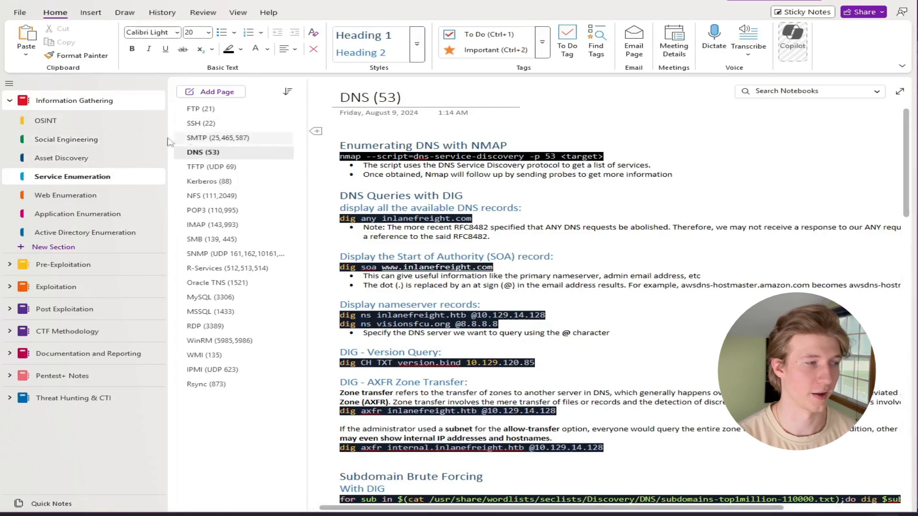
# Browse the NMAP, Service Enumeration, Web Enumeration and Application Enumeration section notes in turn.
pyautogui.click(62, 158)
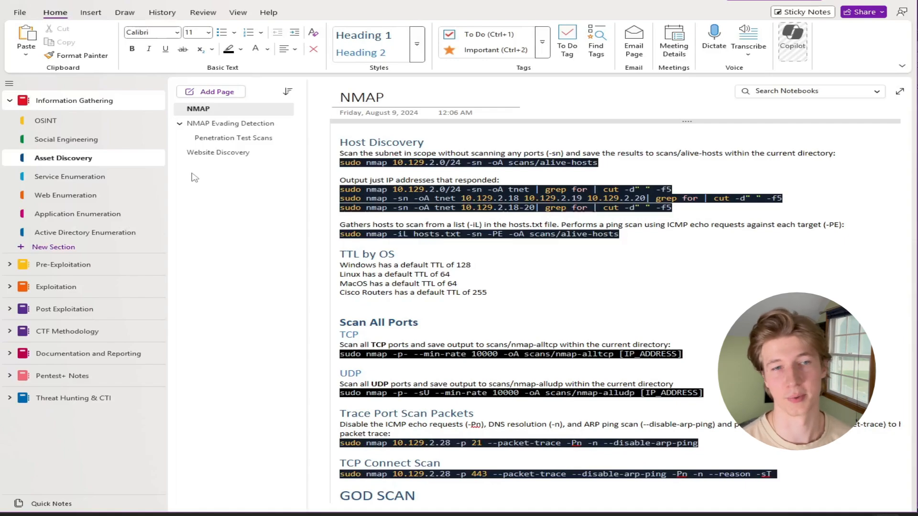
pyautogui.click(70, 176)
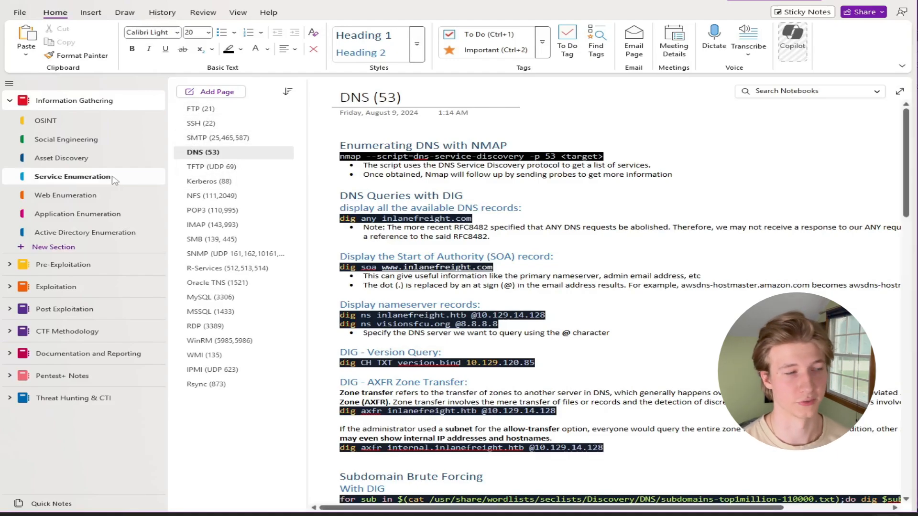
pyautogui.moveTo(133, 193)
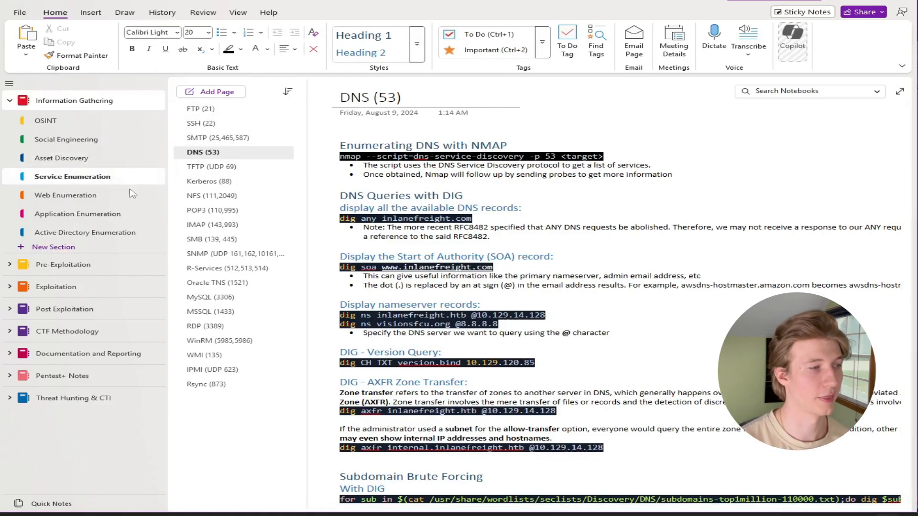
pyautogui.click(65, 195)
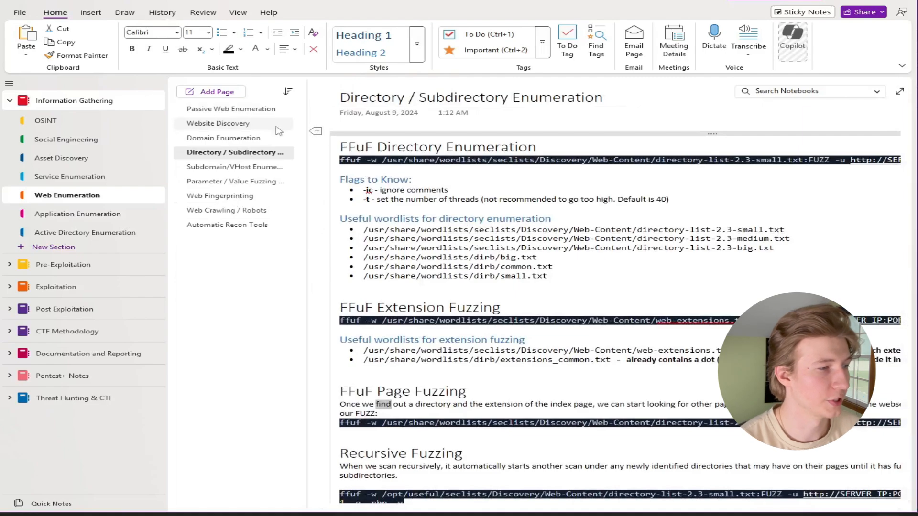
pyautogui.moveTo(239, 146)
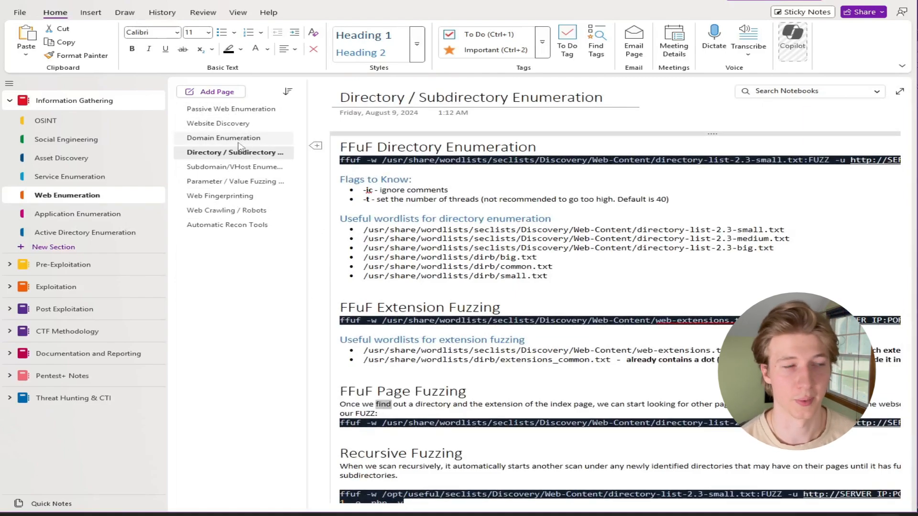
pyautogui.click(78, 214)
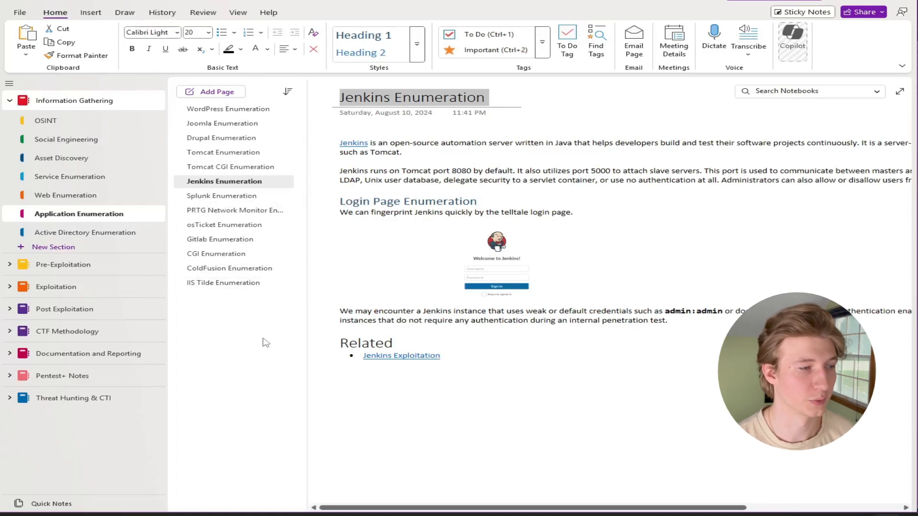
pyautogui.moveTo(247, 321)
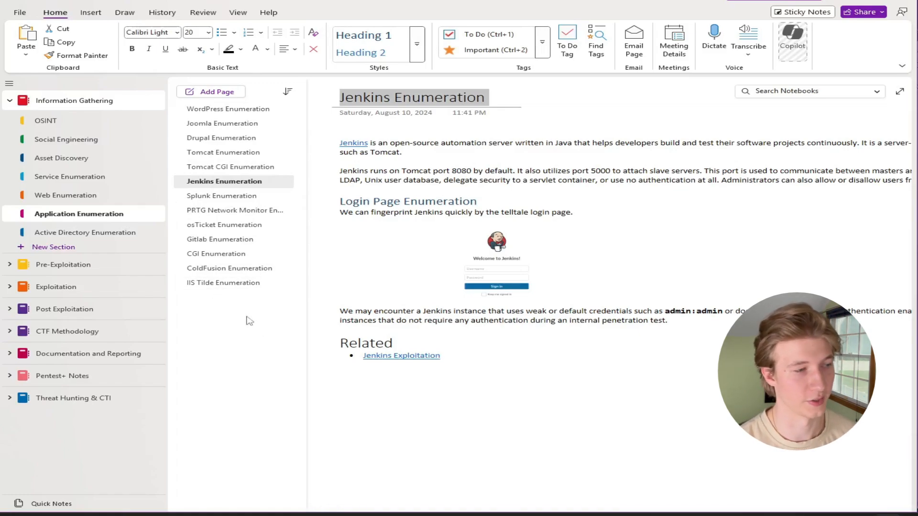
pyautogui.moveTo(235, 148)
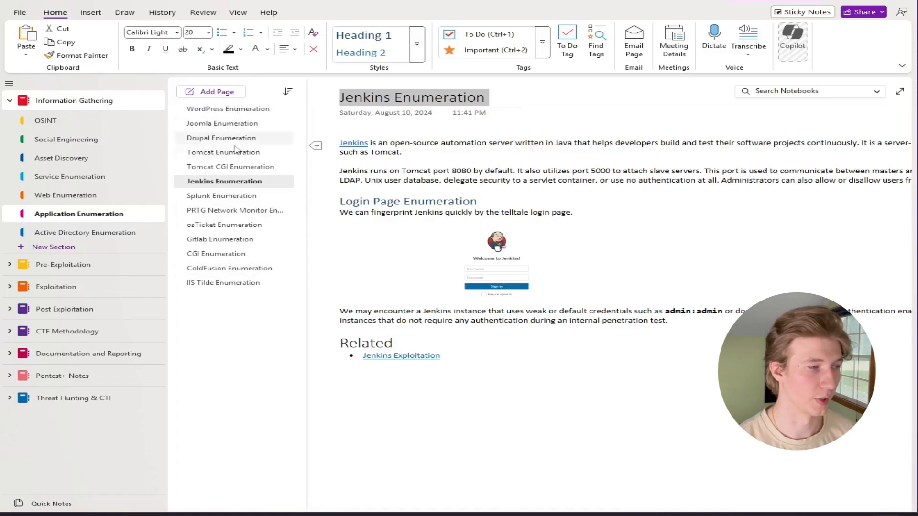
pyautogui.moveTo(231, 286)
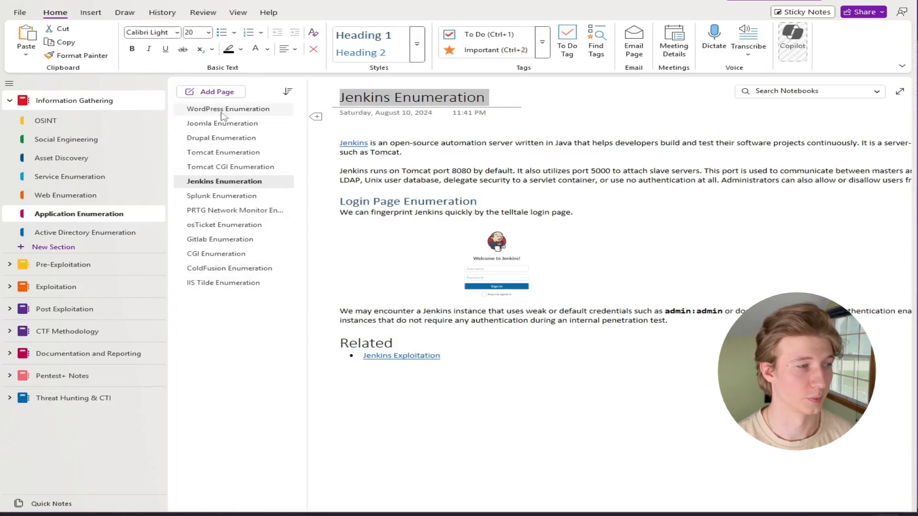
pyautogui.moveTo(219, 244)
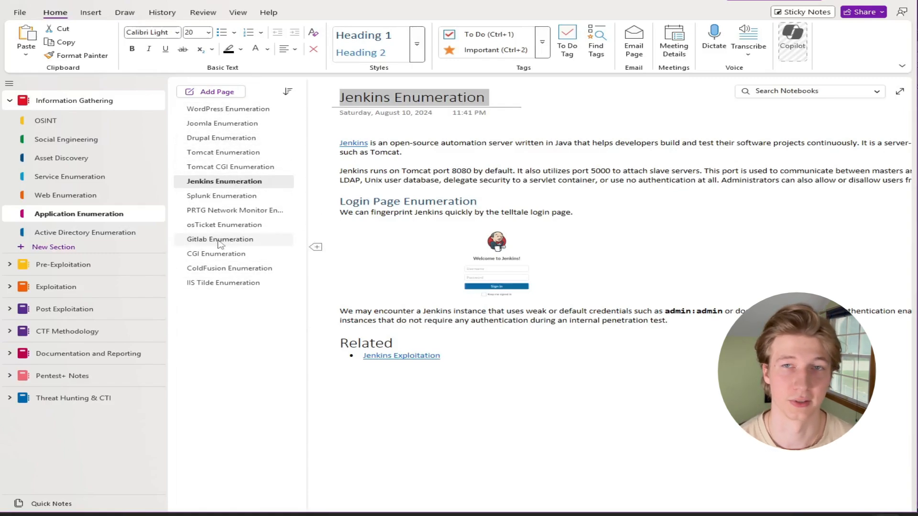
pyautogui.moveTo(239, 122)
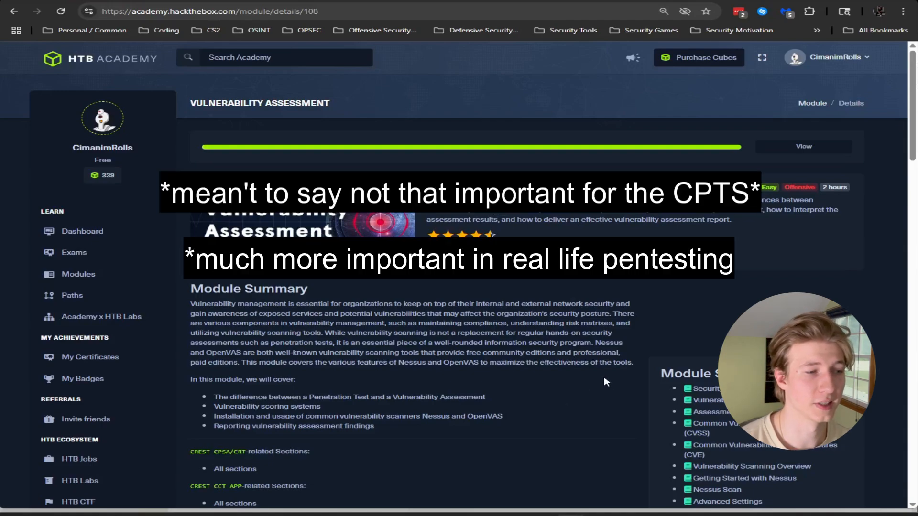
# Scroll through the HTB Academy Vulnerability Assessment module page.
pyautogui.scroll(-3)
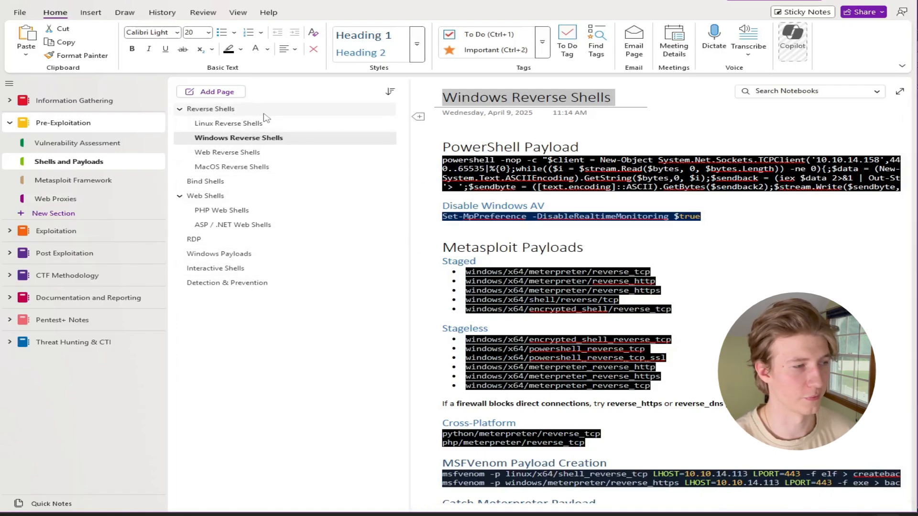
pyautogui.moveTo(288, 171)
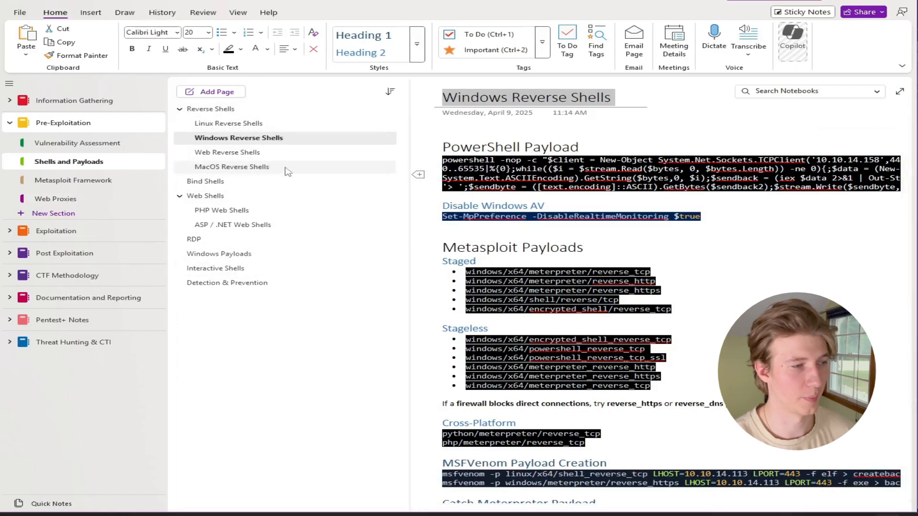
pyautogui.moveTo(302, 159)
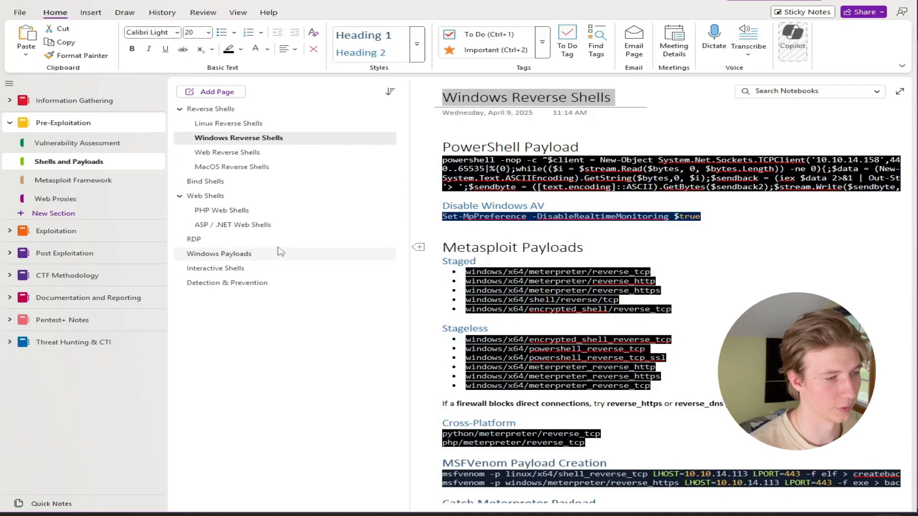
# View the Metasploit Framework and Web Proxies sections, then the Exploitation notebook's sections.
pyautogui.click(73, 180)
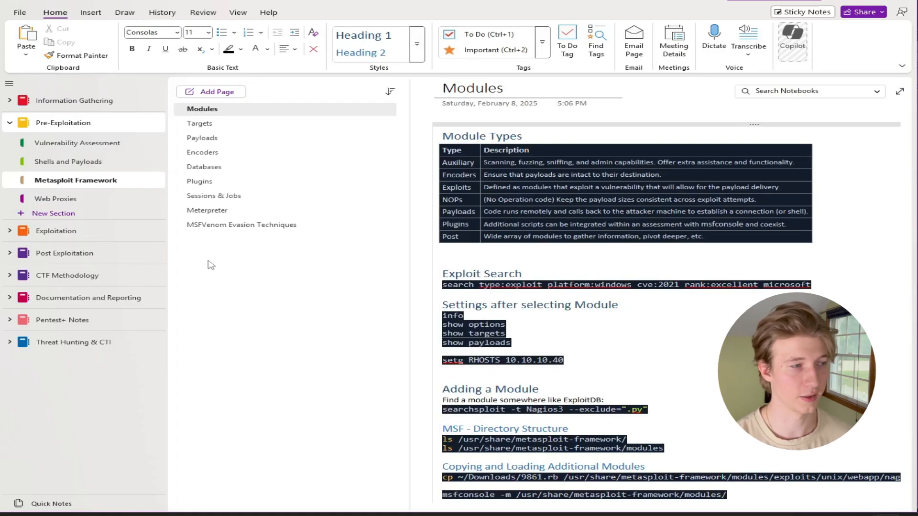
pyautogui.moveTo(253, 286)
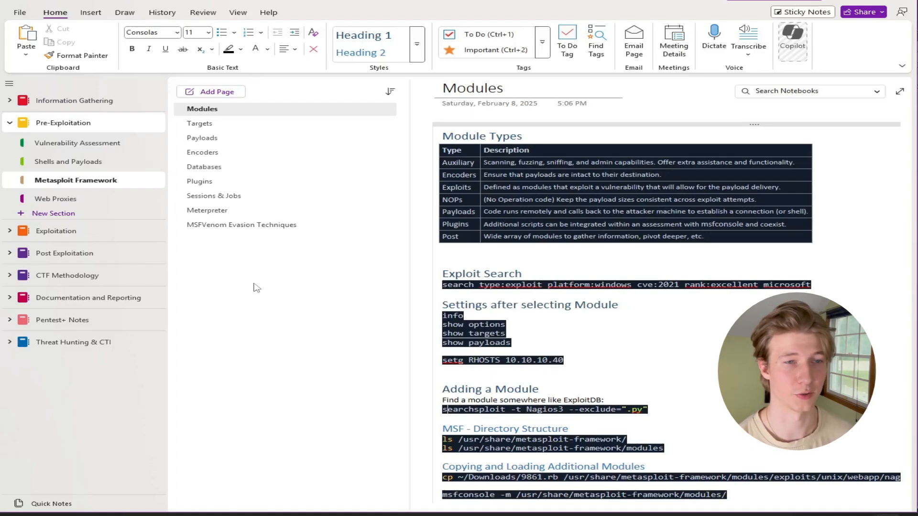
pyautogui.moveTo(238, 265)
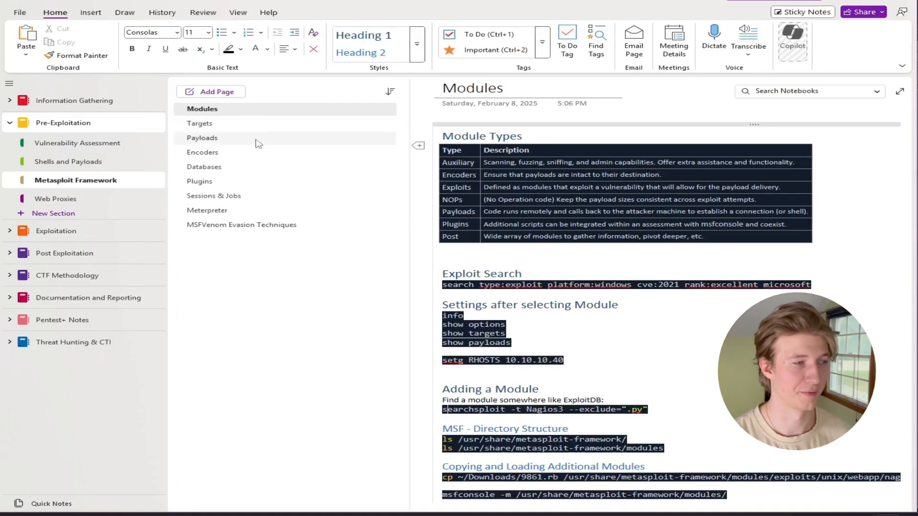
pyautogui.moveTo(284, 275)
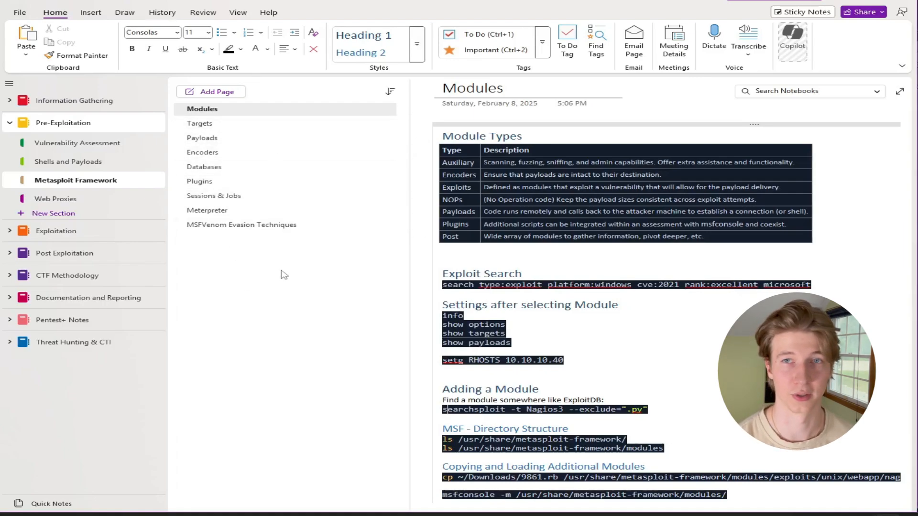
pyautogui.click(56, 199)
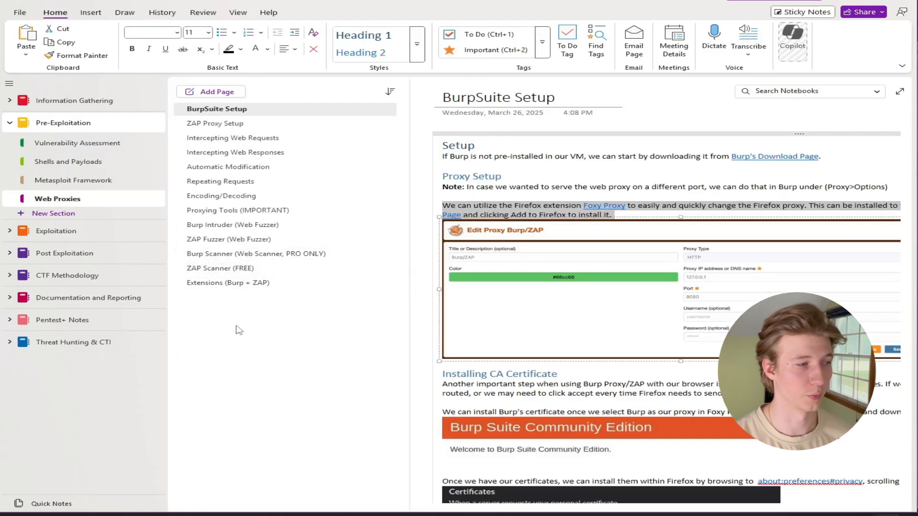
pyautogui.moveTo(287, 125)
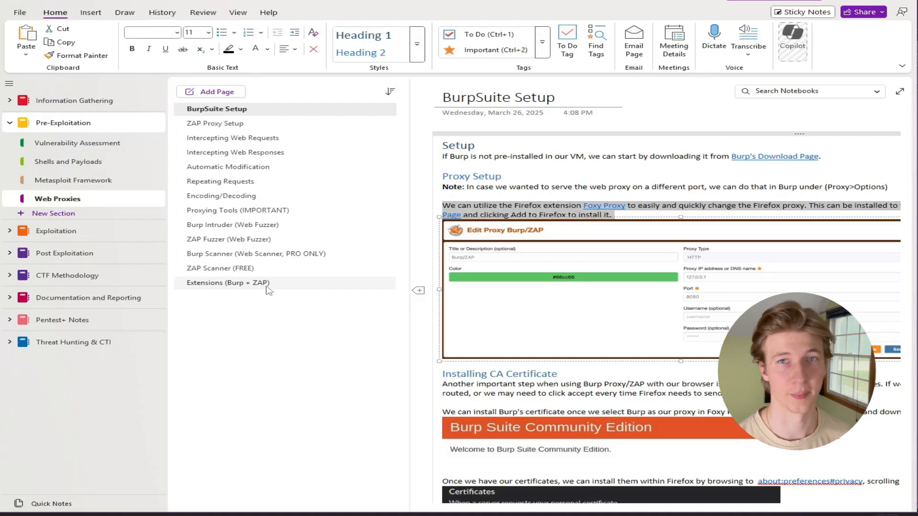
pyautogui.click(56, 145)
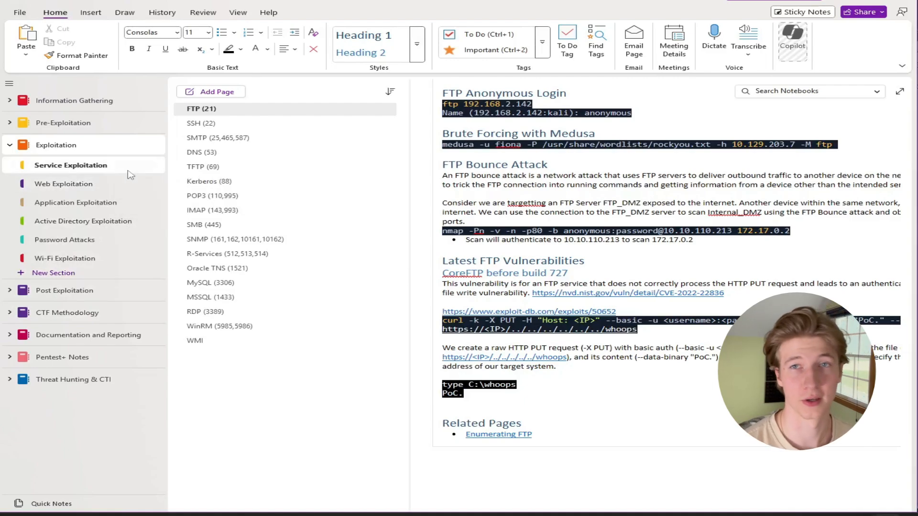
pyautogui.moveTo(106, 168)
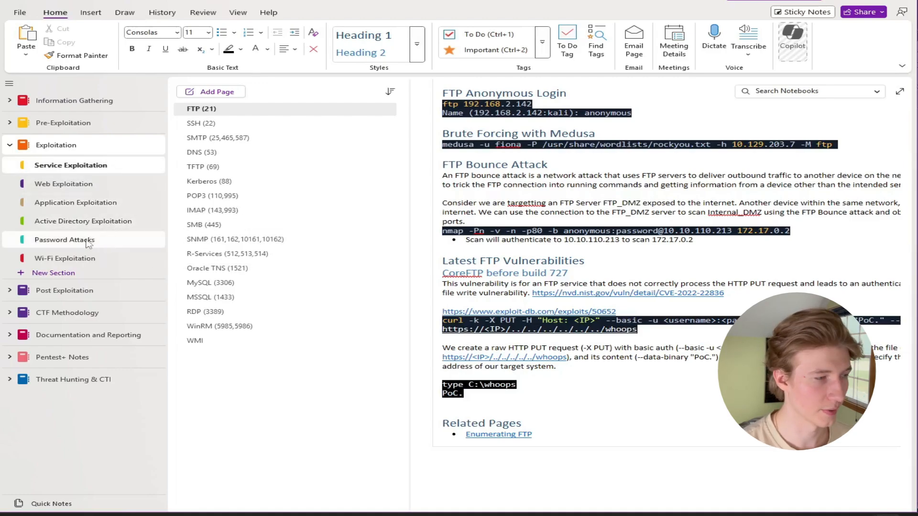
pyautogui.moveTo(84, 264)
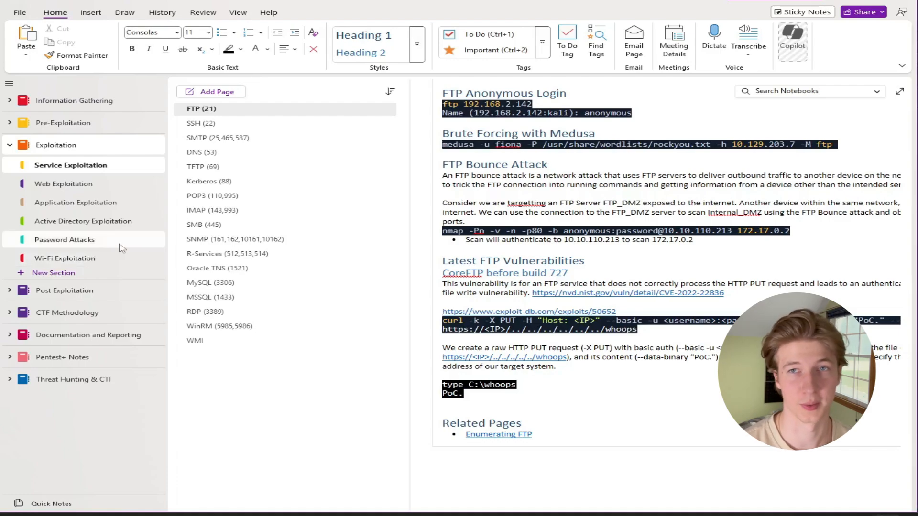
# Expand the Information Gathering notebook's sections in the navigation pane.
pyautogui.click(8, 100)
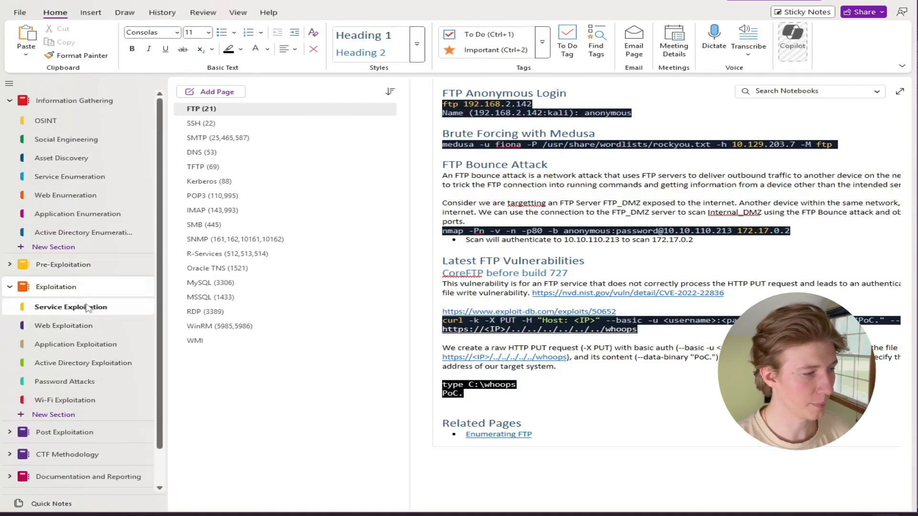
pyautogui.moveTo(77, 215)
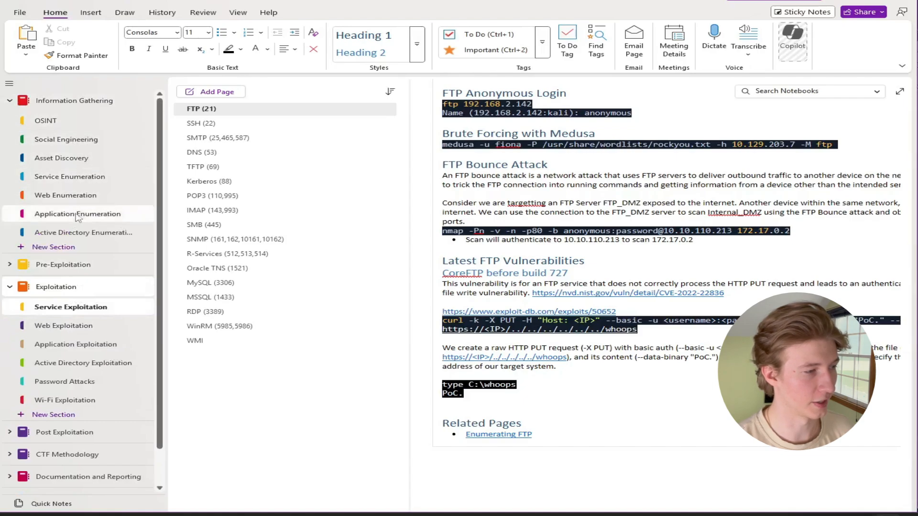
pyautogui.moveTo(92, 376)
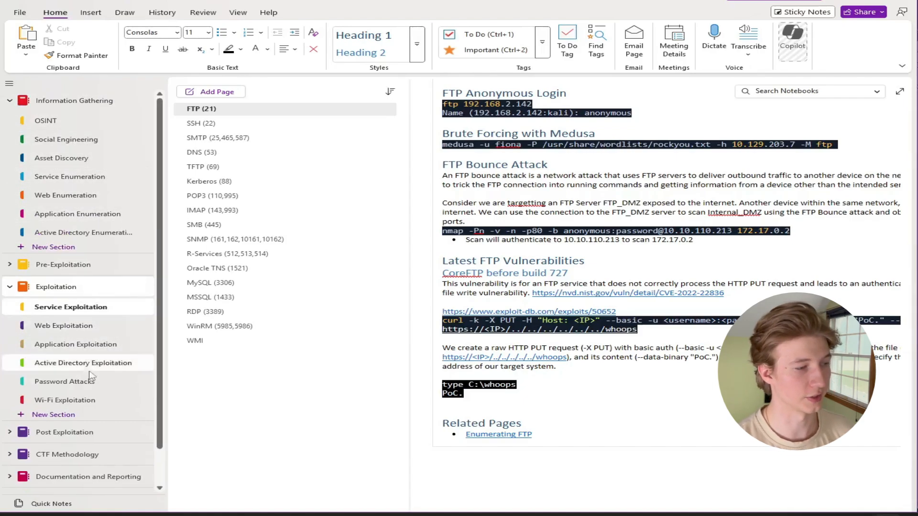
pyautogui.moveTo(96, 344)
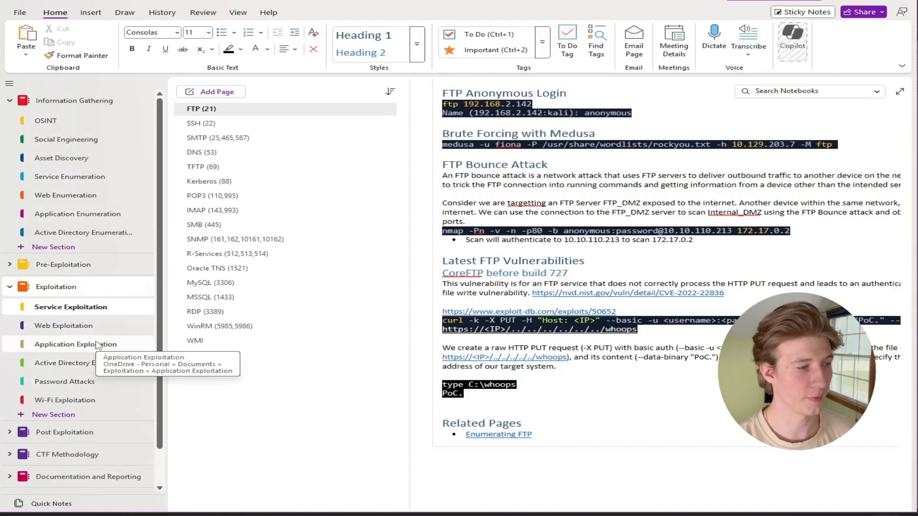
pyautogui.moveTo(91, 189)
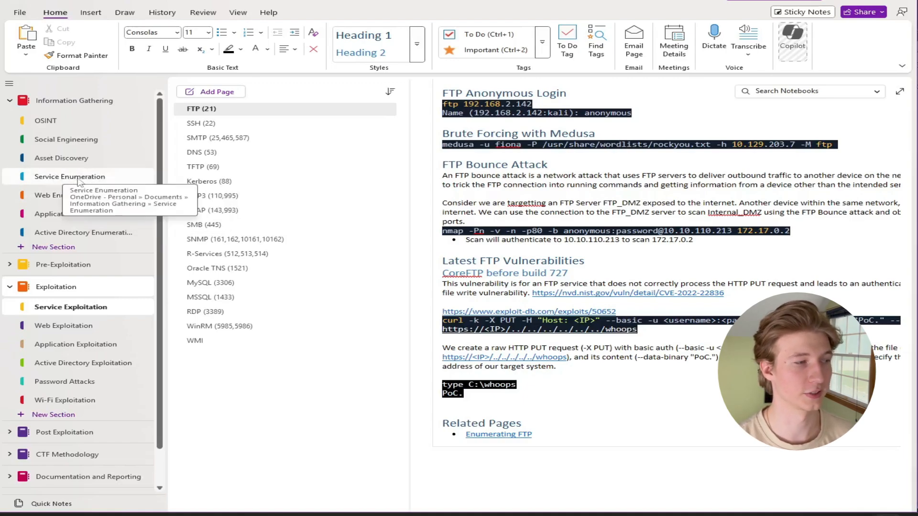
pyautogui.moveTo(134, 301)
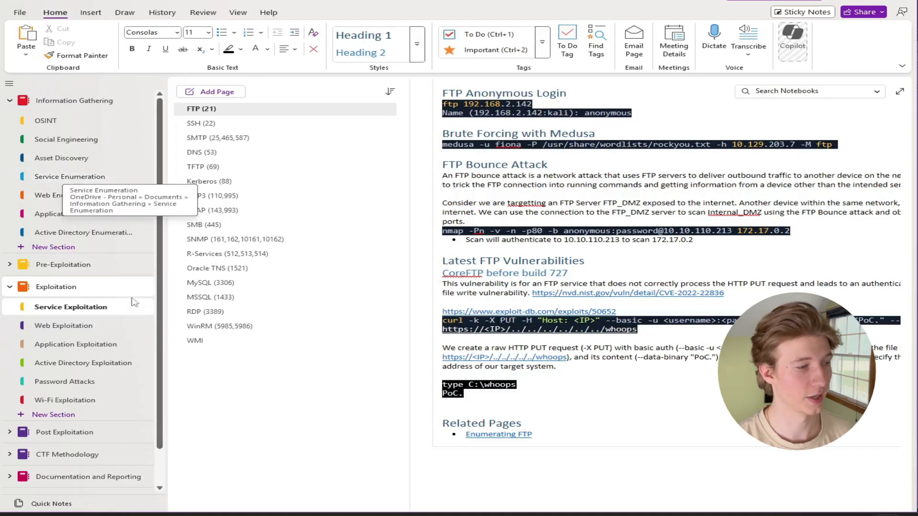
pyautogui.moveTo(345, 230)
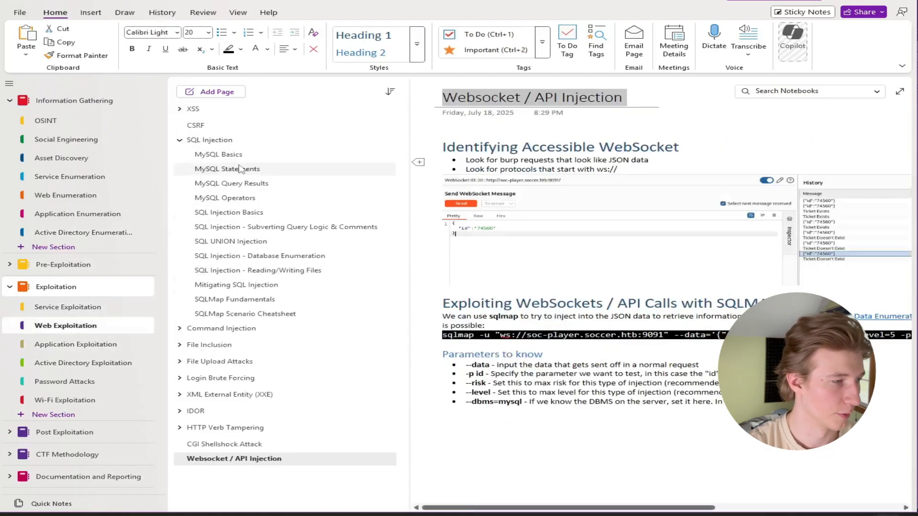
# Collapse the SQL Injection page group in the Web Exploitation section.
pyautogui.click(180, 139)
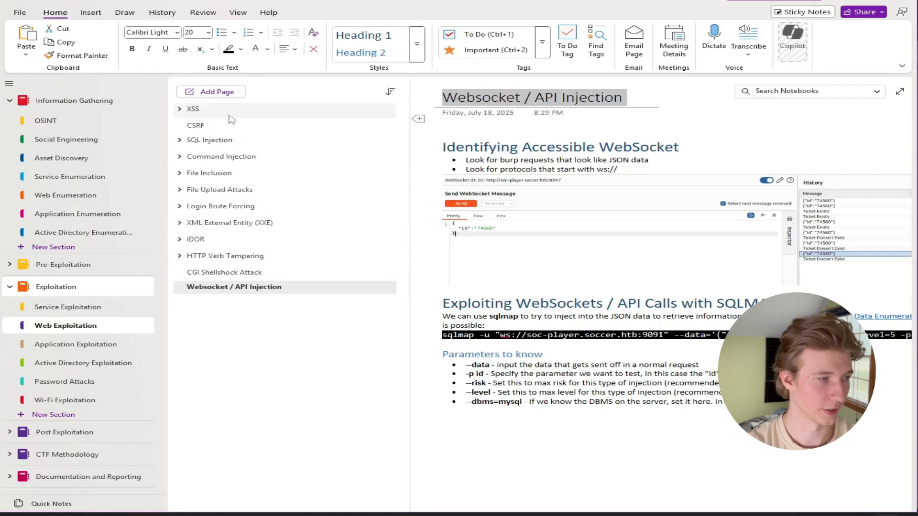
pyautogui.moveTo(241, 174)
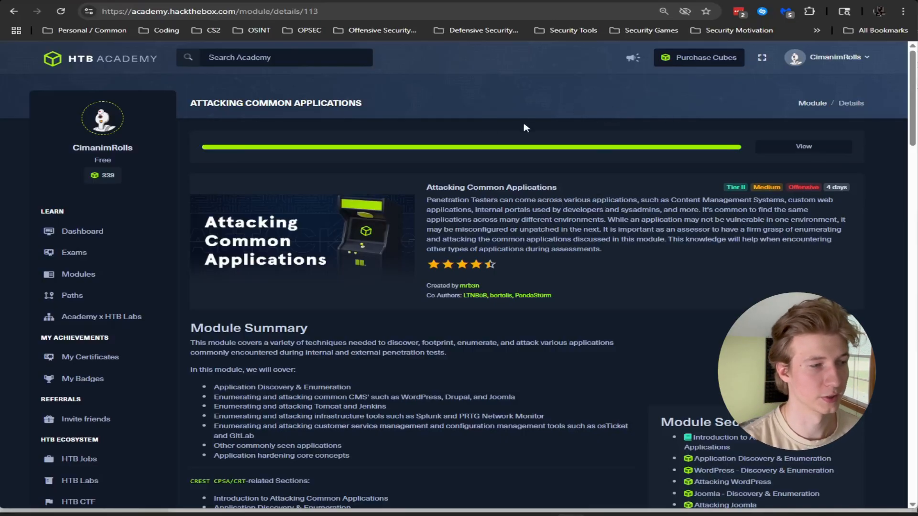
# Scroll down the HTB Academy Attacking Common Applications module page.
pyautogui.scroll(-3)
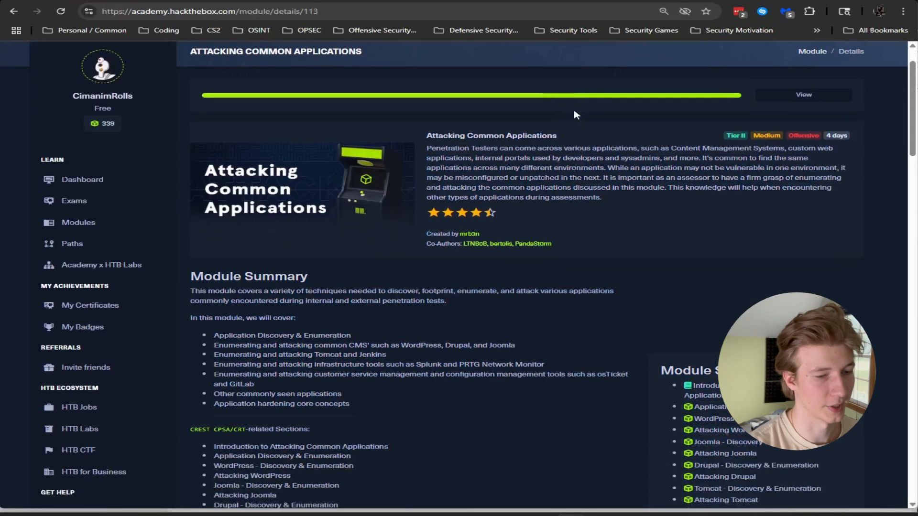
pyautogui.scroll(-3)
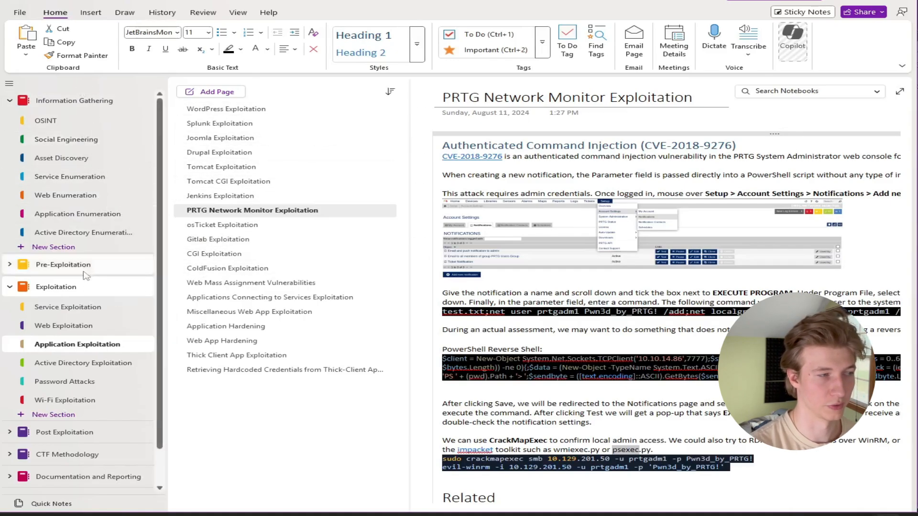
# Scroll down the PRTG Network Monitor Exploitation page's CVE-2018-9276 notes.
pyautogui.scroll(-3)
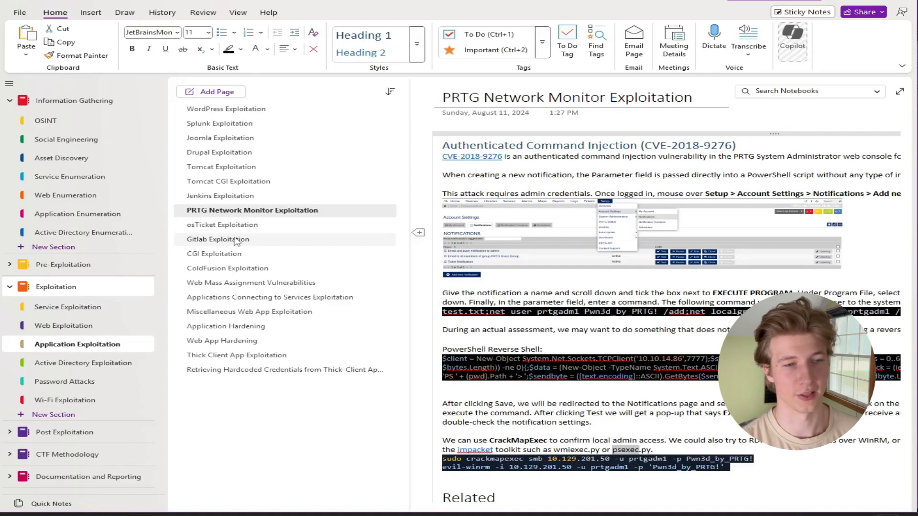
pyautogui.moveTo(300, 337)
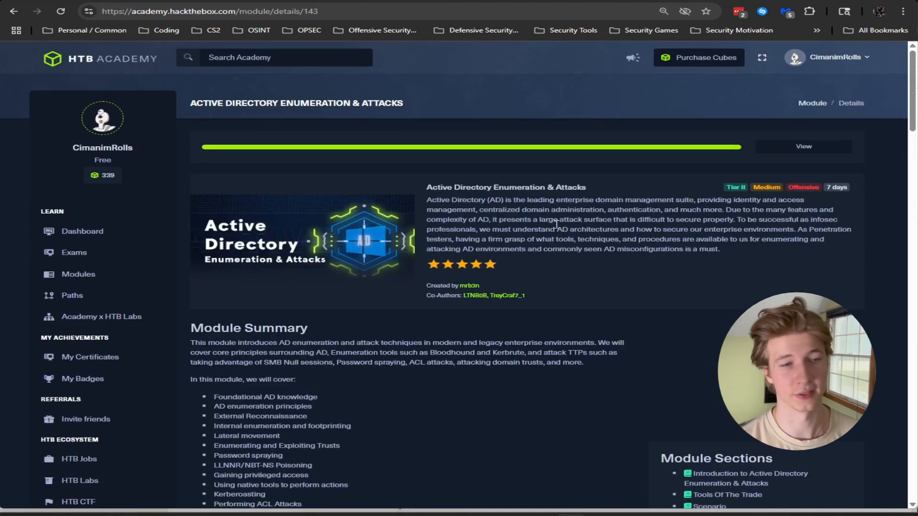
pyautogui.moveTo(545, 228)
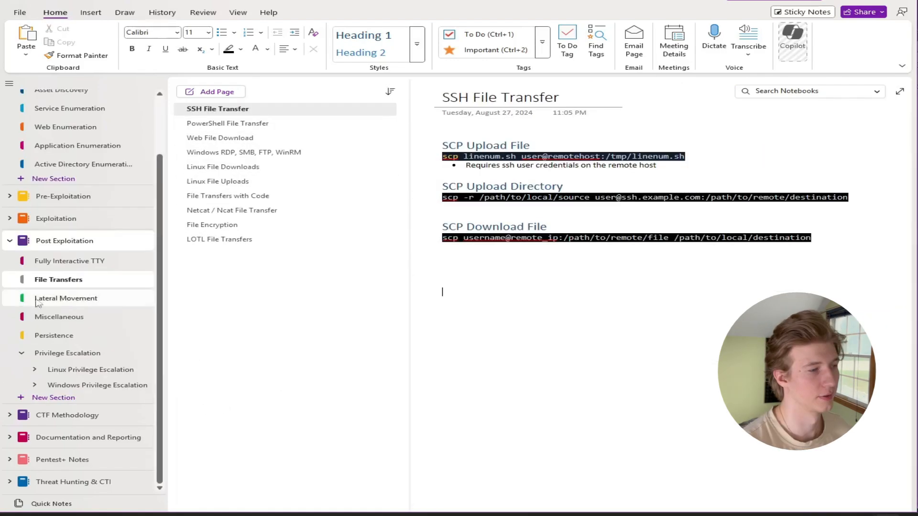
pyautogui.moveTo(115, 261)
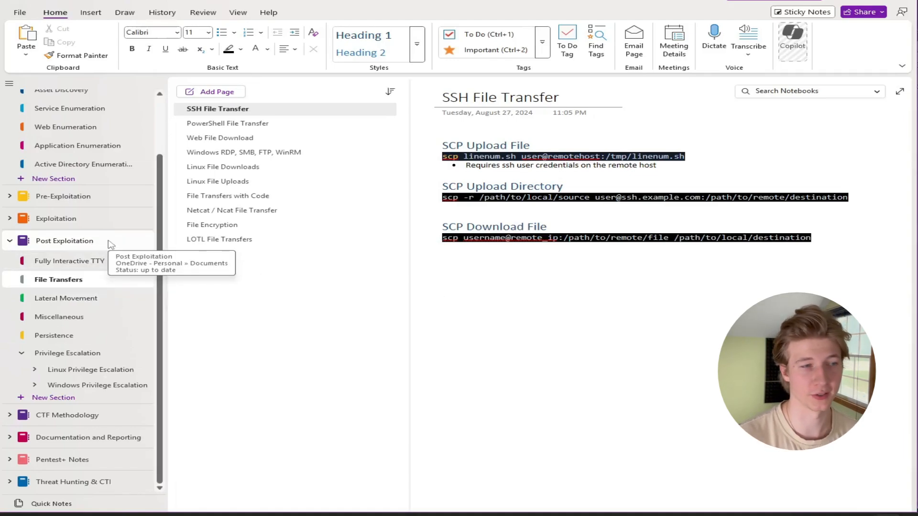
# Browse Fully Interactive TTY and File Transfers pages (Windows RDP/SMB/FTP/WinRM, File Transfers with Code), then Lateral Movement.
pyautogui.click(70, 260)
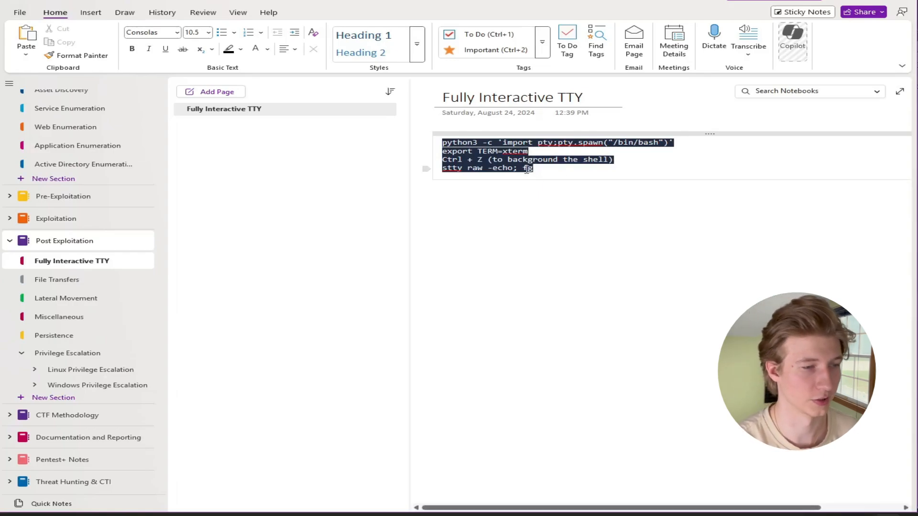
pyautogui.click(56, 280)
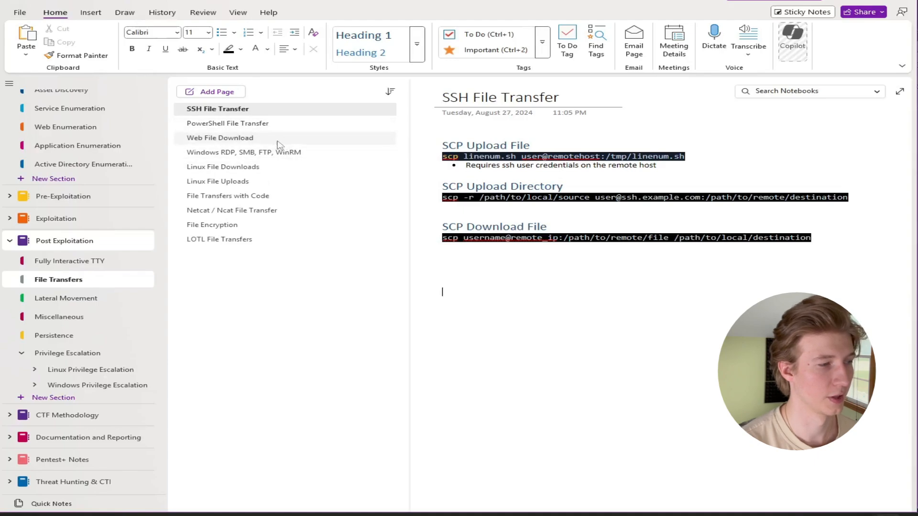
pyautogui.click(245, 152)
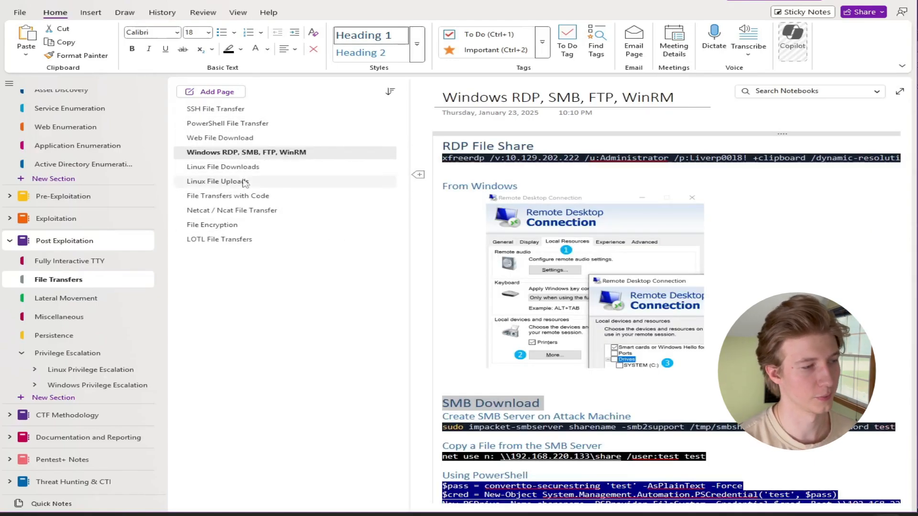
pyautogui.click(228, 195)
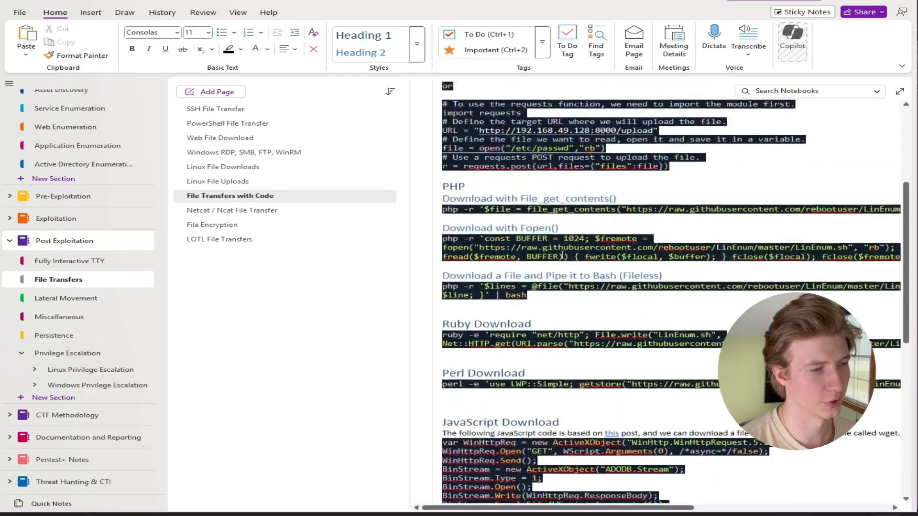
pyautogui.click(65, 298)
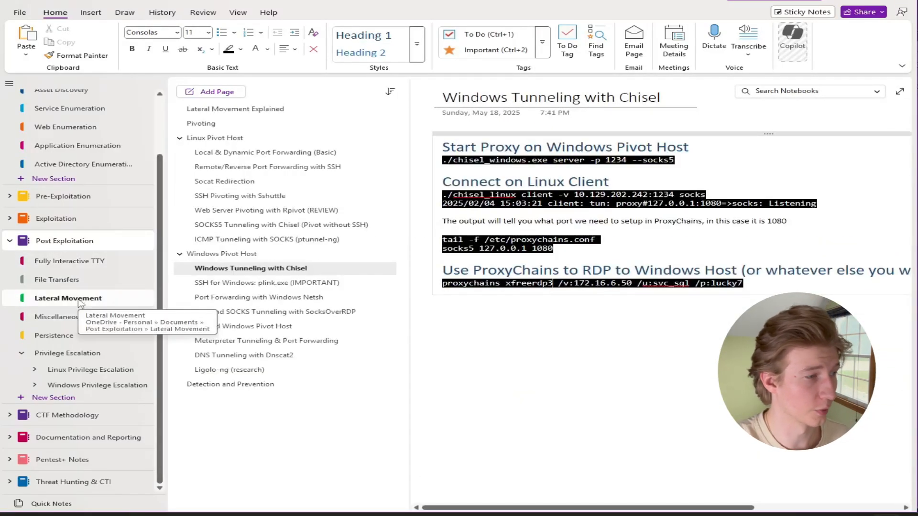
pyautogui.moveTo(277, 252)
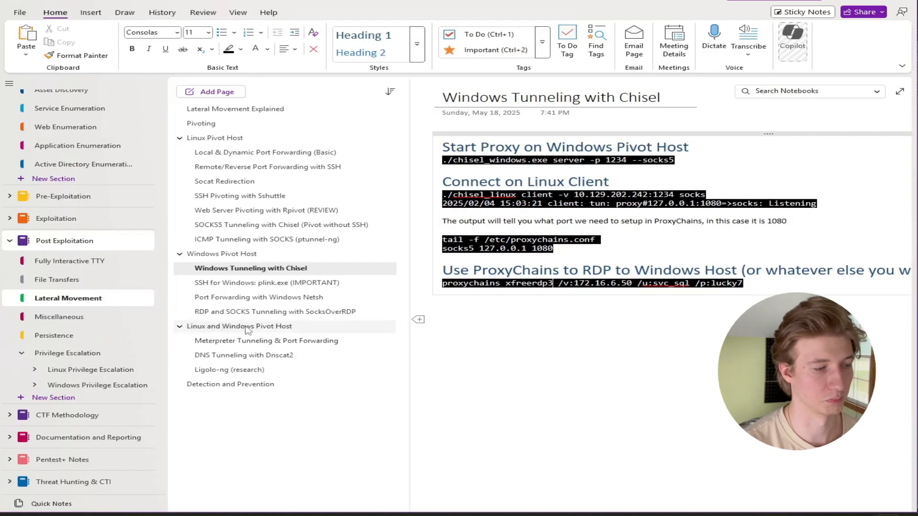
pyautogui.moveTo(79, 323)
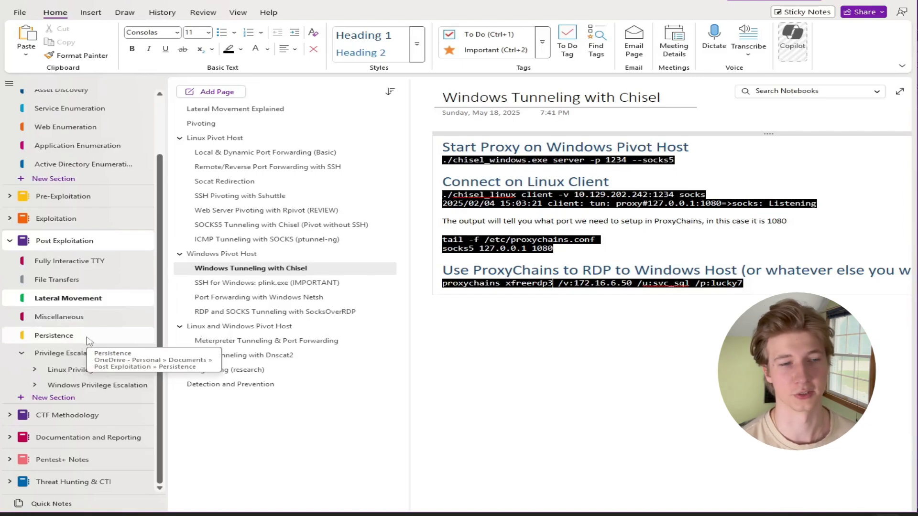
pyautogui.moveTo(94, 327)
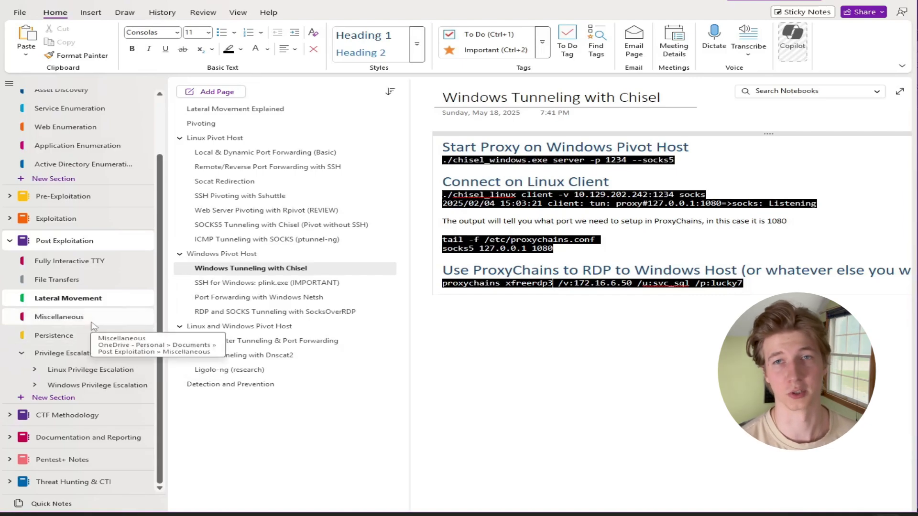
# Show the Linux Privilege Escalation notes with the Special Permissions (SUID, GUID) page.
pyautogui.click(66, 353)
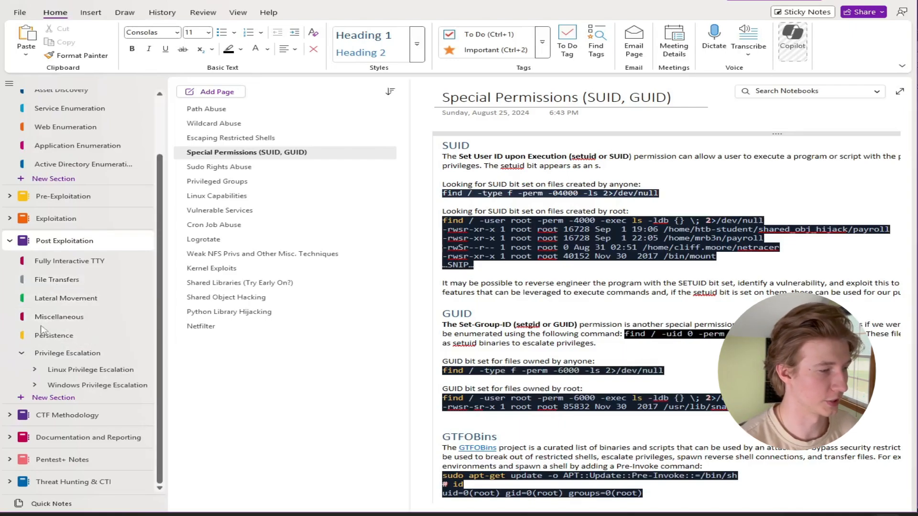
pyautogui.moveTo(57, 335)
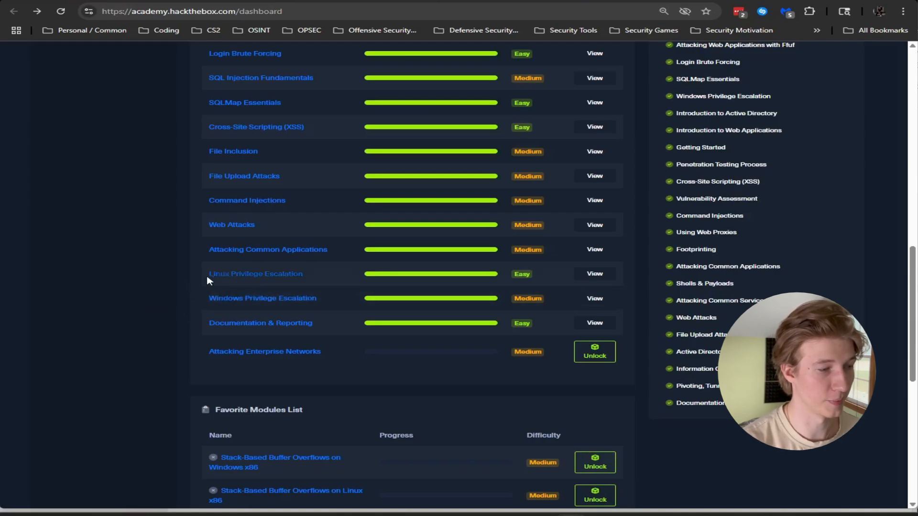
pyautogui.moveTo(285, 304)
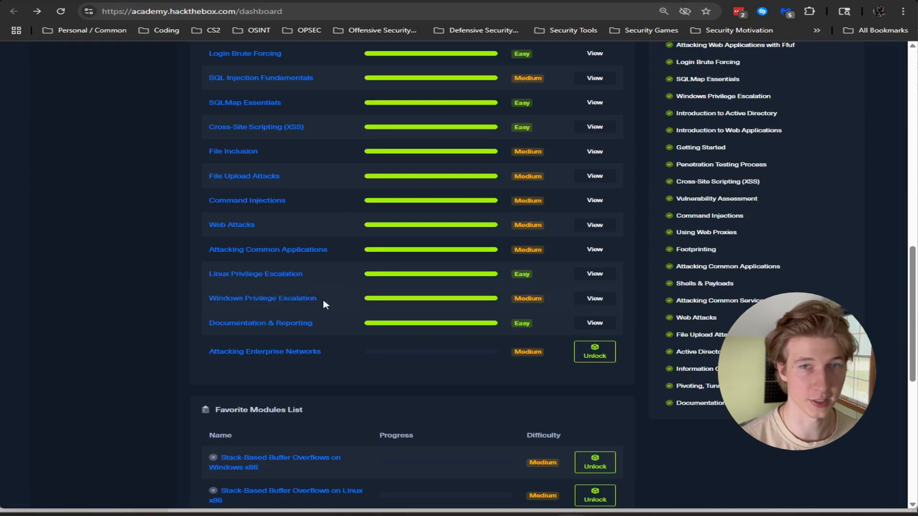
# View the Linux Privilege Escalation module details in HTB Academy and scroll through them.
pyautogui.click(255, 274)
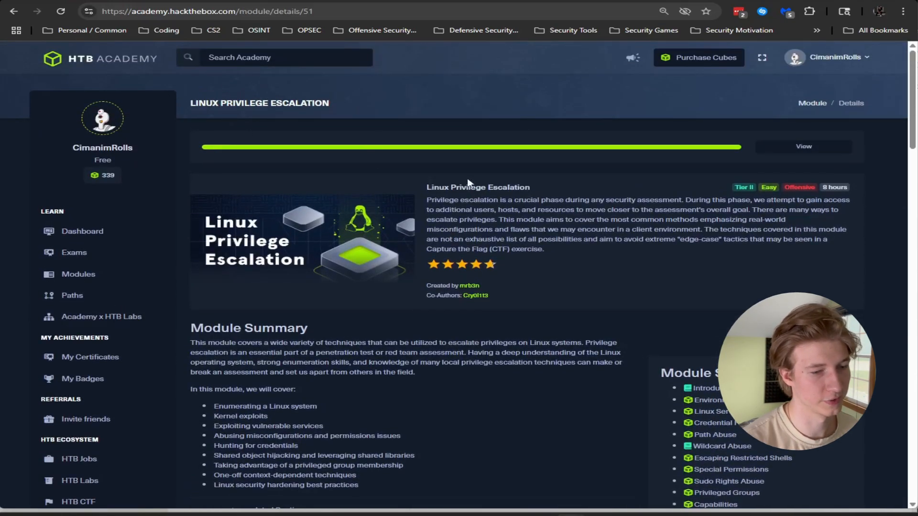
pyautogui.scroll(-3)
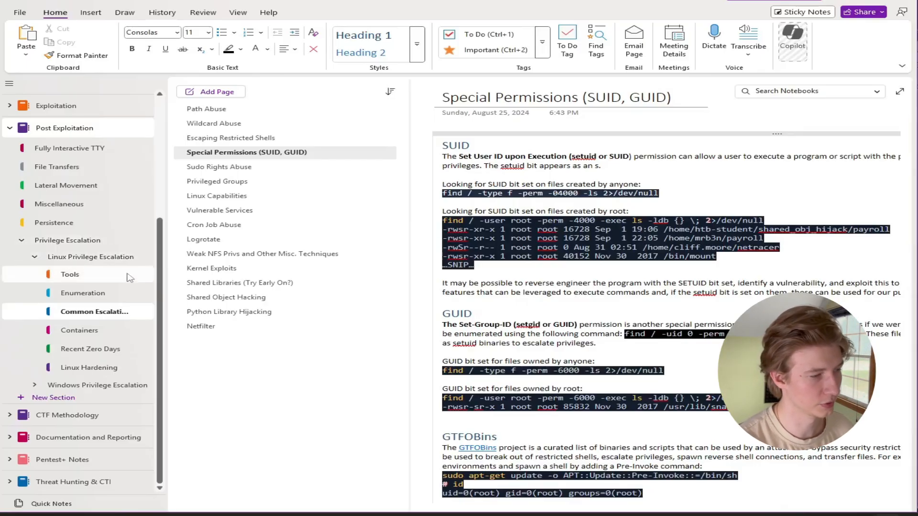
# Browse the Enumeration and Tools sections, then reach the Common Escalation Methods notes.
pyautogui.click(82, 293)
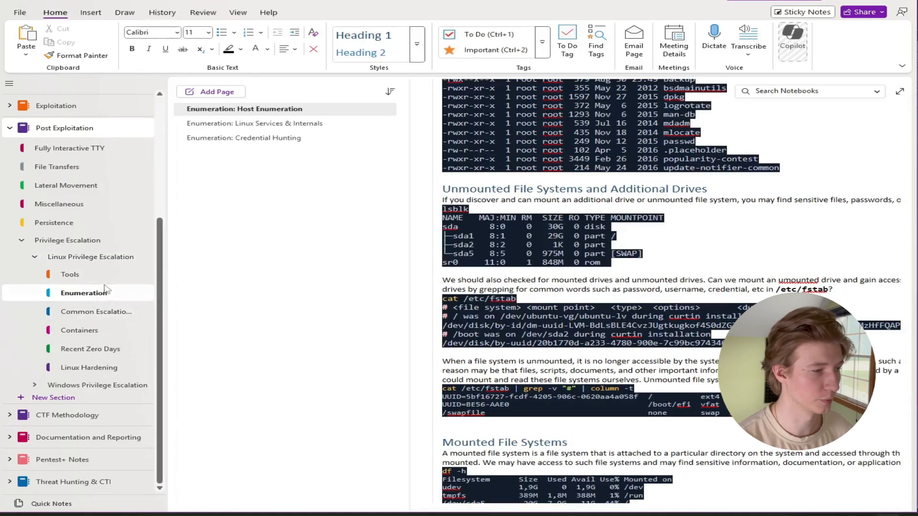
pyautogui.click(70, 274)
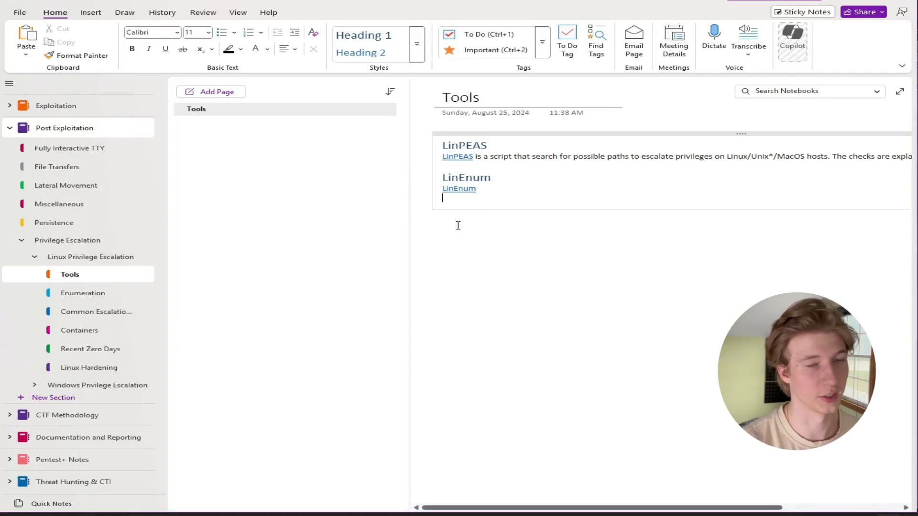
pyautogui.click(82, 294)
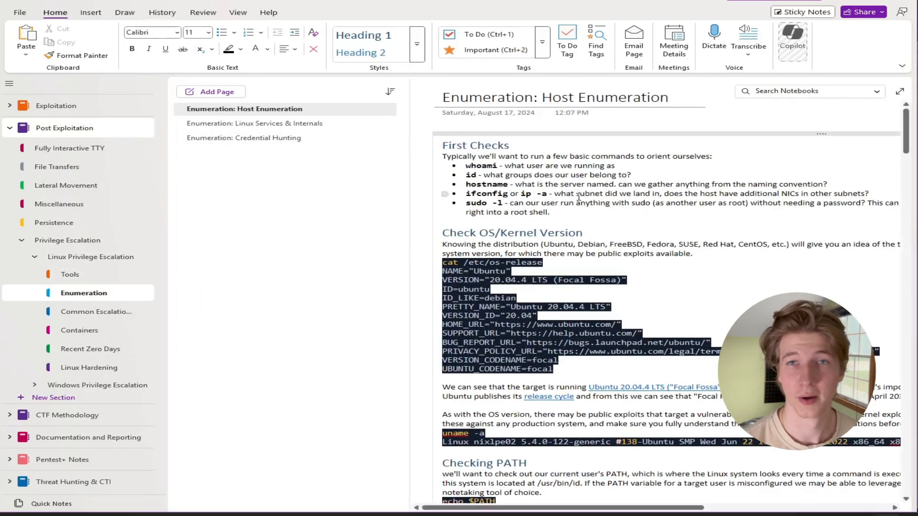
pyautogui.click(95, 312)
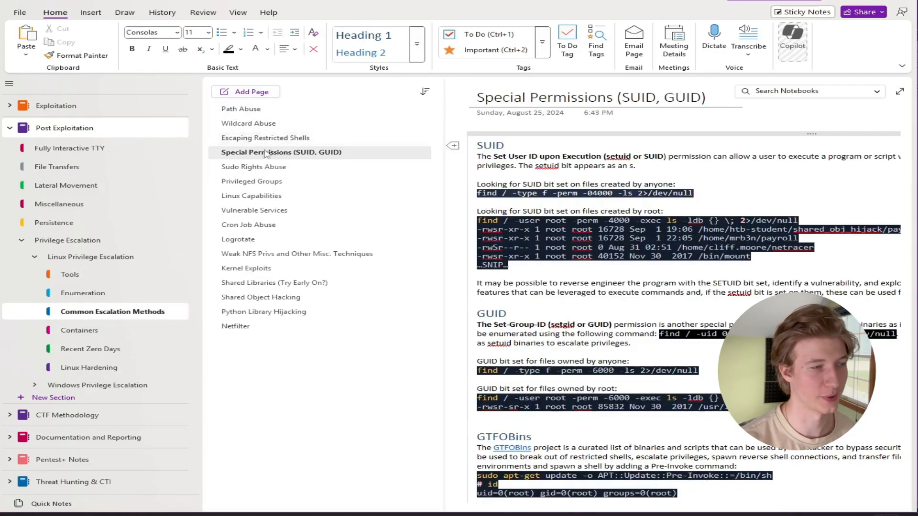
# Flip through Path Abuse, Sudo Rights Abuse, Linux Capabilities, Vulnerable Services, Special Permissions, ending on Cron Job Abuse.
pyautogui.click(241, 109)
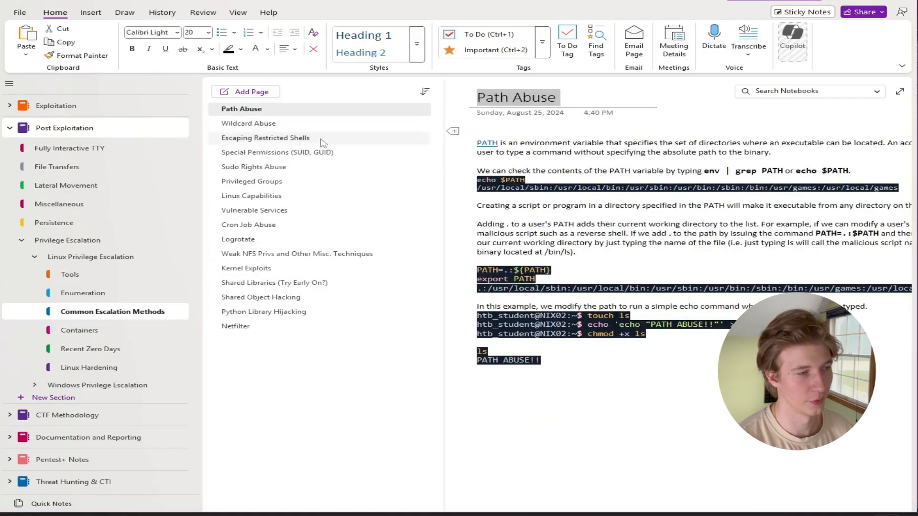
pyautogui.click(253, 166)
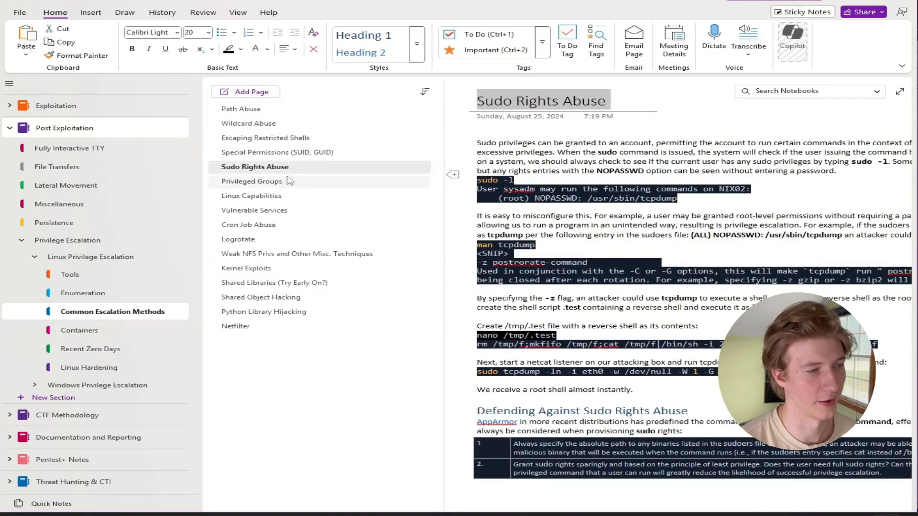
pyautogui.click(252, 195)
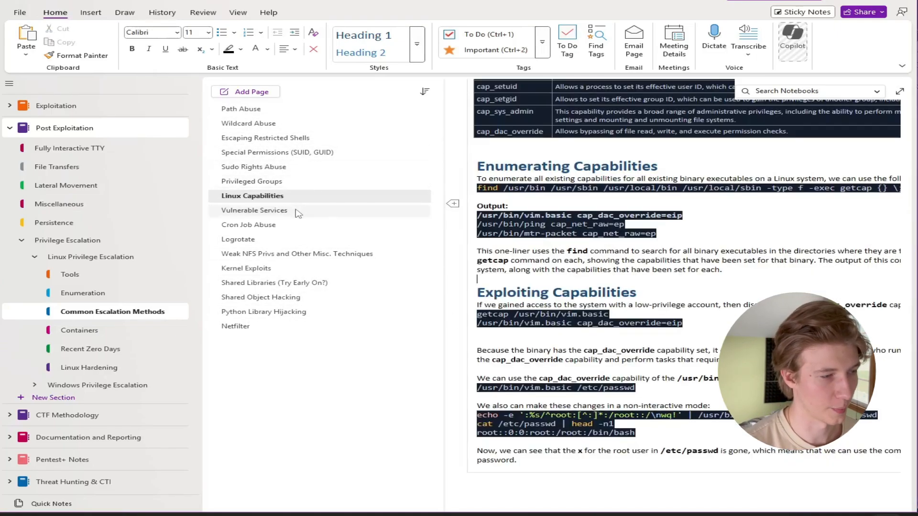
pyautogui.click(254, 210)
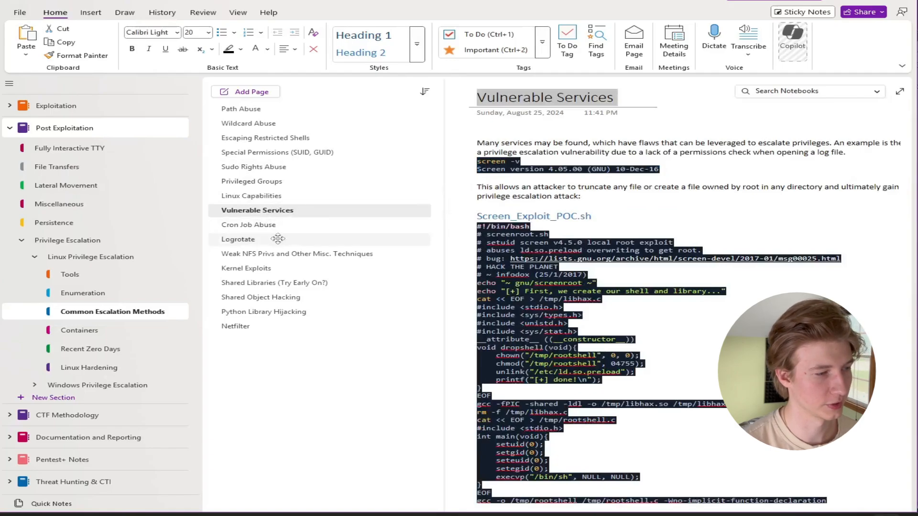
pyautogui.click(277, 152)
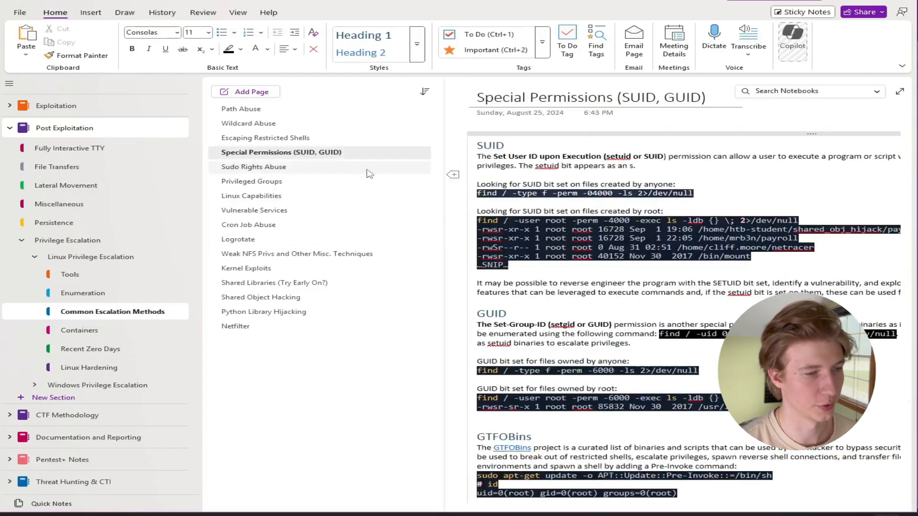
pyautogui.click(248, 225)
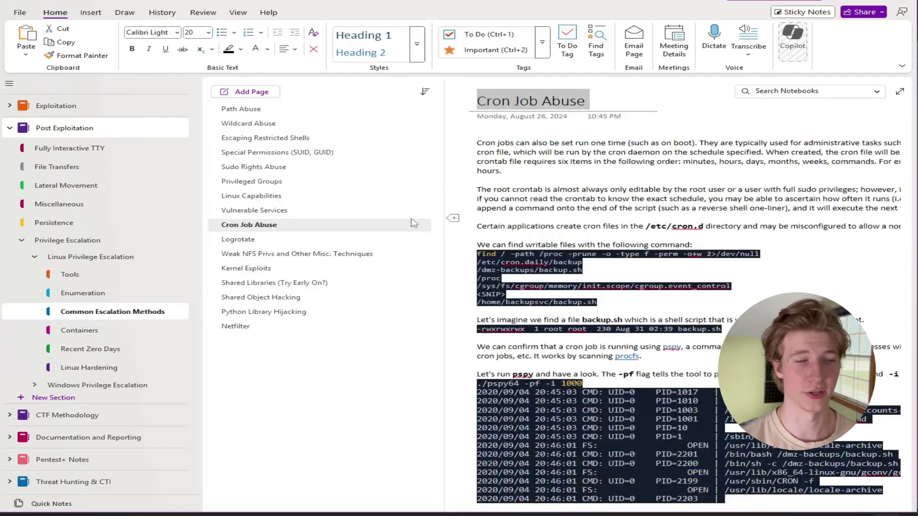
# View the Containers section's LXC/LXD page, then the Recent Zero Days (Sudo) page.
pyautogui.click(79, 330)
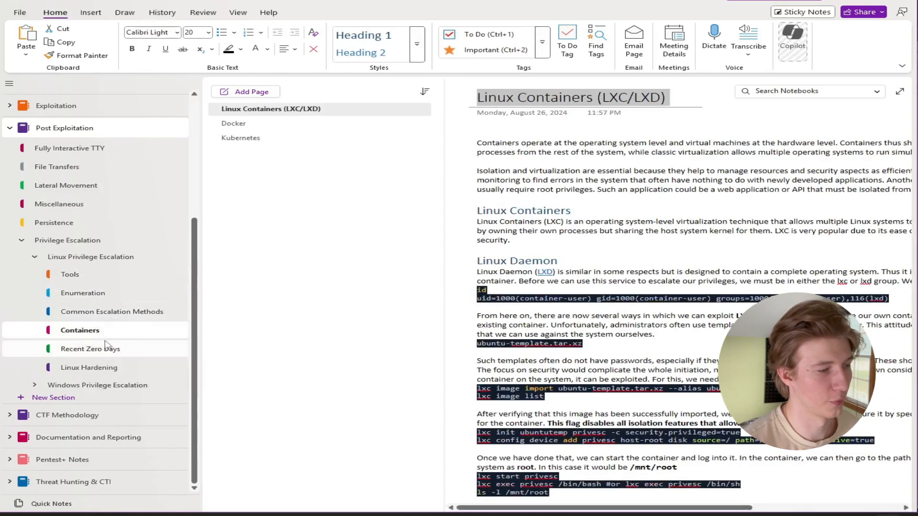
pyautogui.moveTo(312, 310)
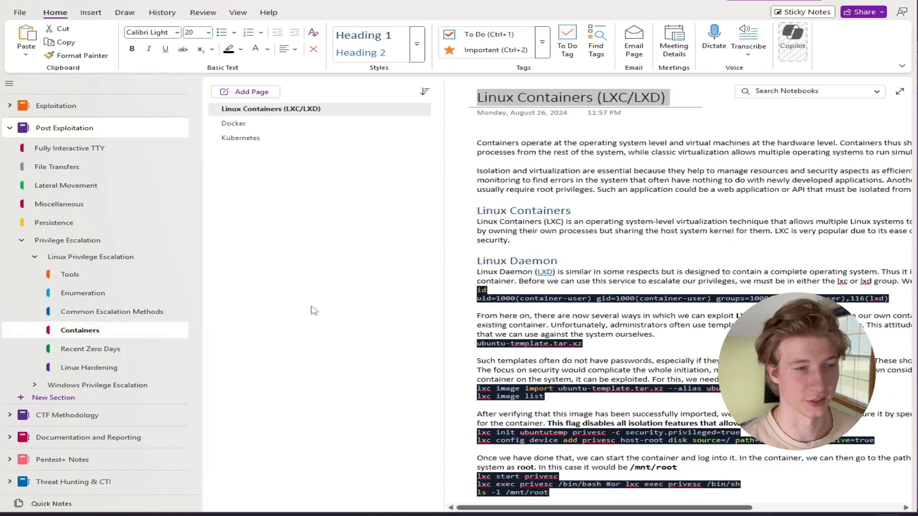
pyautogui.moveTo(338, 247)
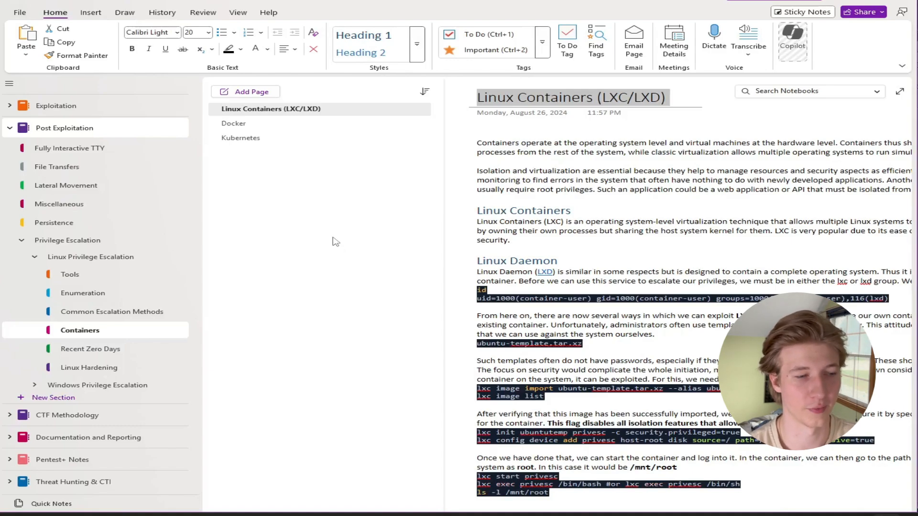
pyautogui.moveTo(353, 235)
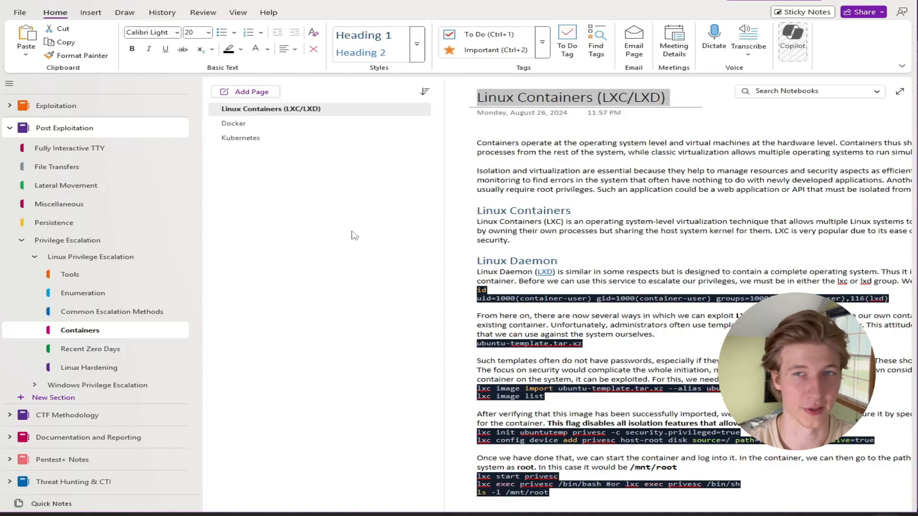
pyautogui.click(90, 349)
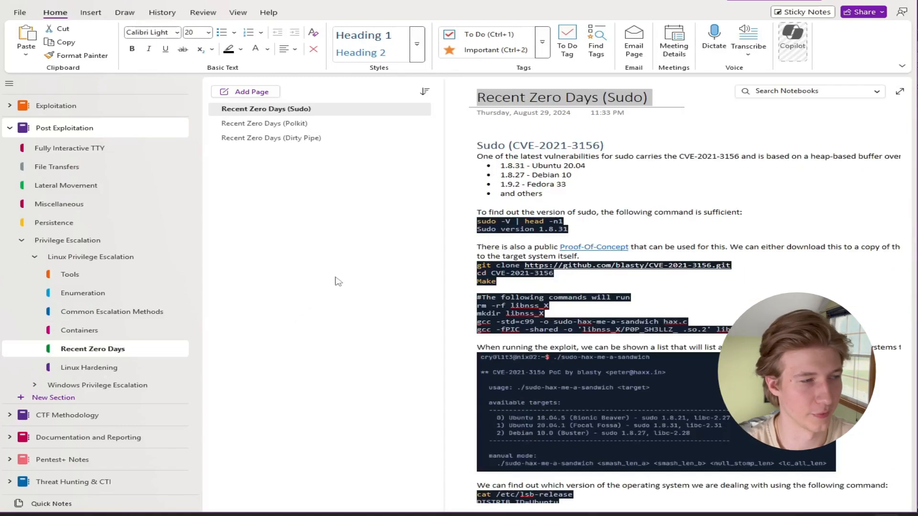
pyautogui.moveTo(300, 130)
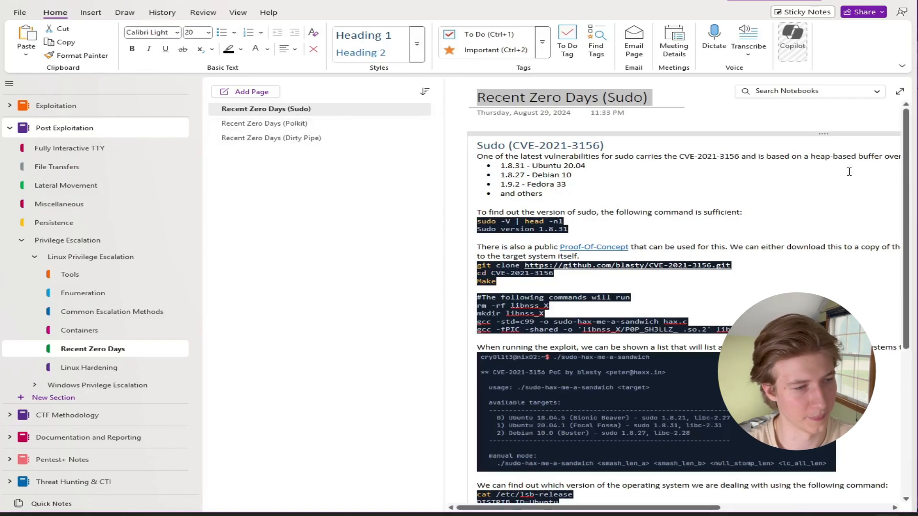
# Show the Linux Hardening page and scroll down through its contents.
pyautogui.click(90, 367)
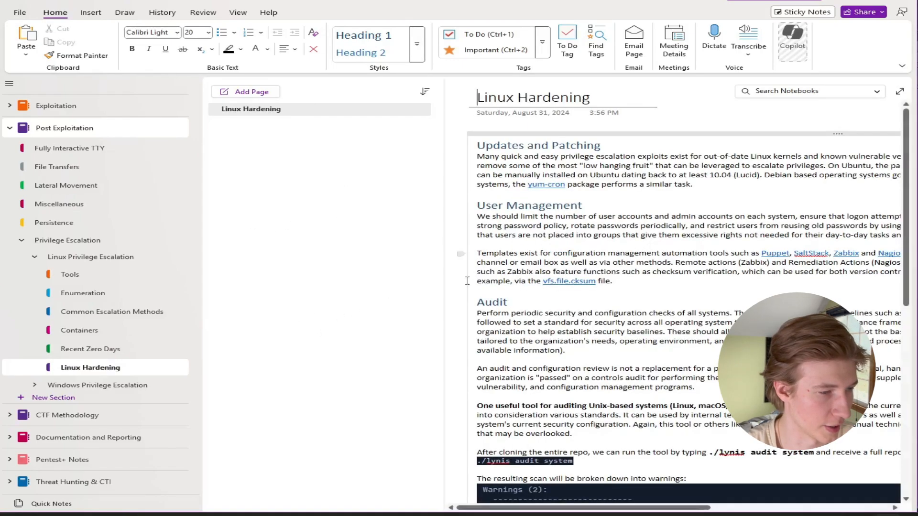
pyautogui.scroll(-3)
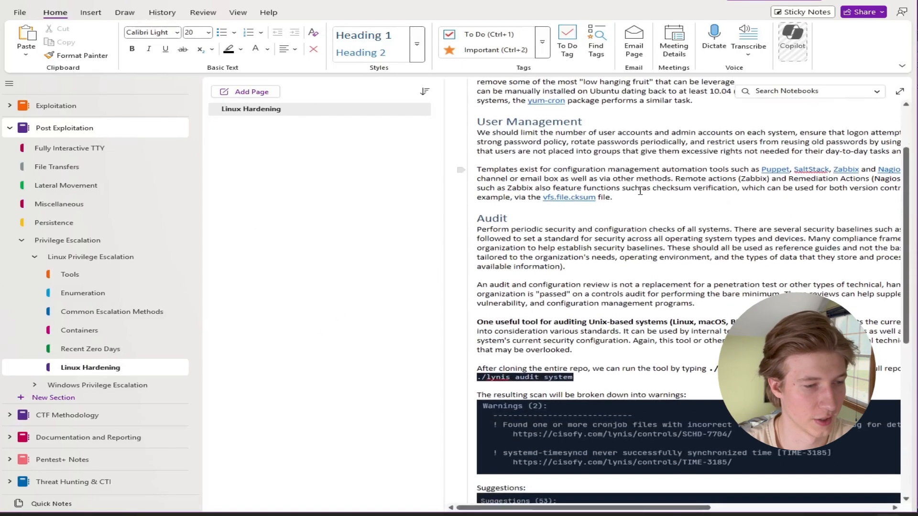
pyautogui.scroll(-3)
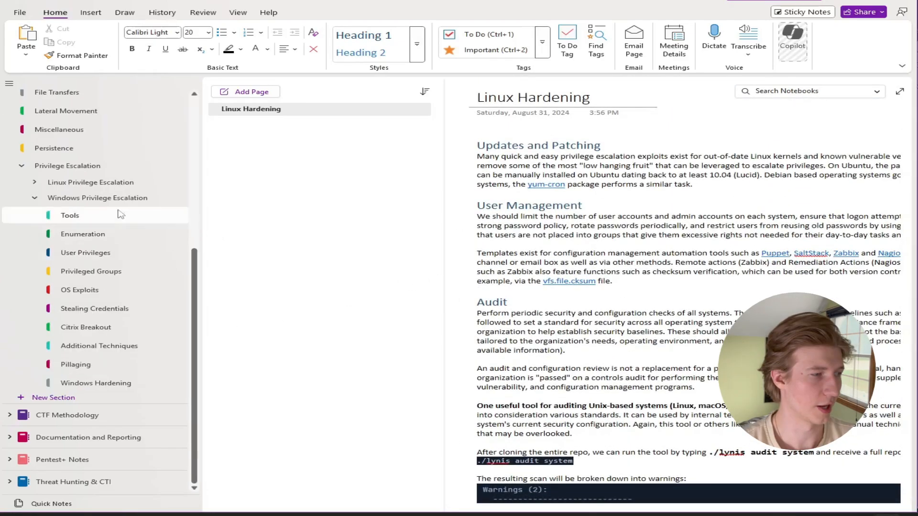
pyautogui.moveTo(97, 197)
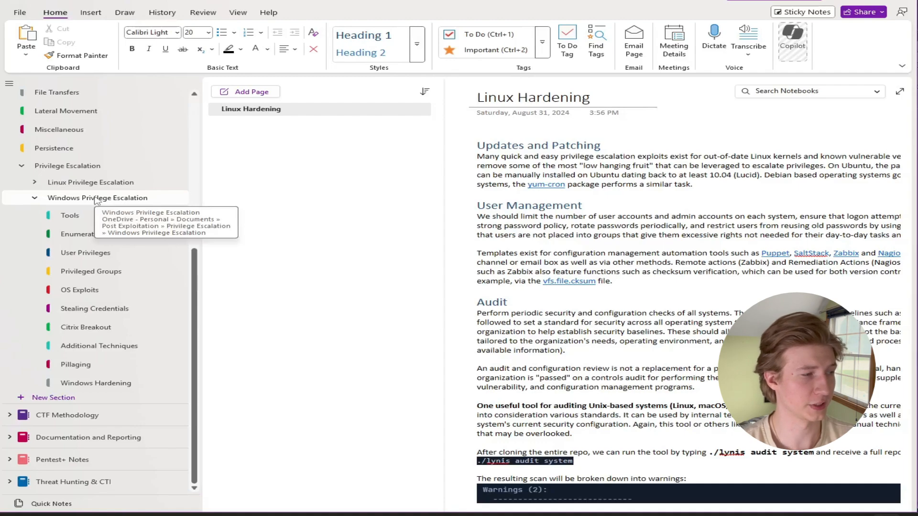
pyautogui.moveTo(90, 182)
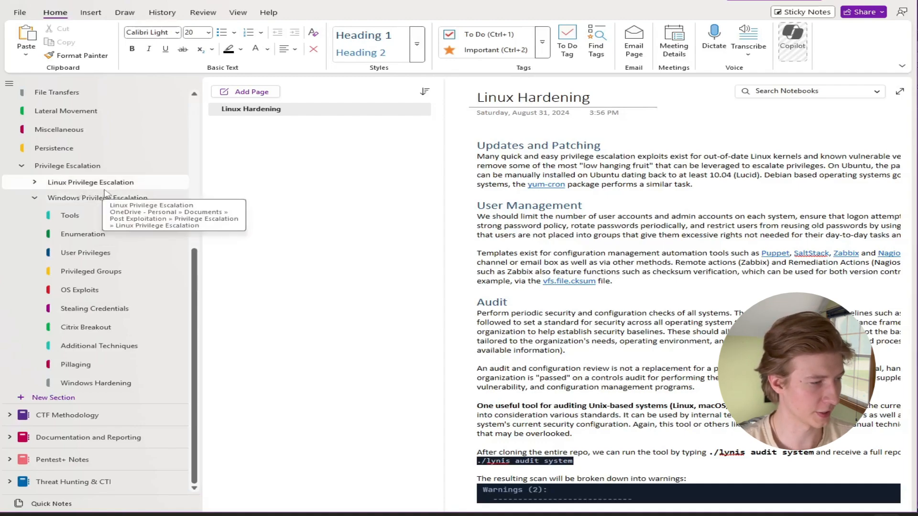
# Browse Windows Tools and Enumeration, viewing Gathering System Information and User and Group Enumeration pages.
pyautogui.click(69, 215)
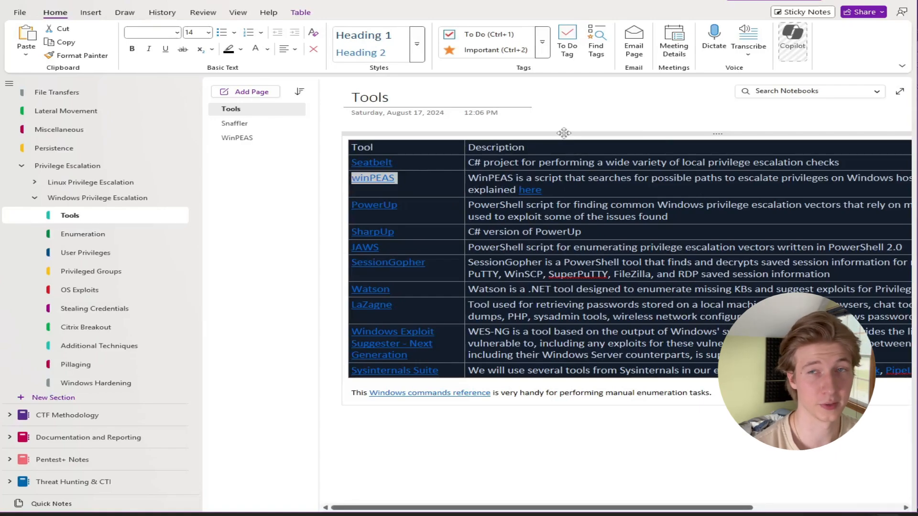
pyautogui.click(82, 233)
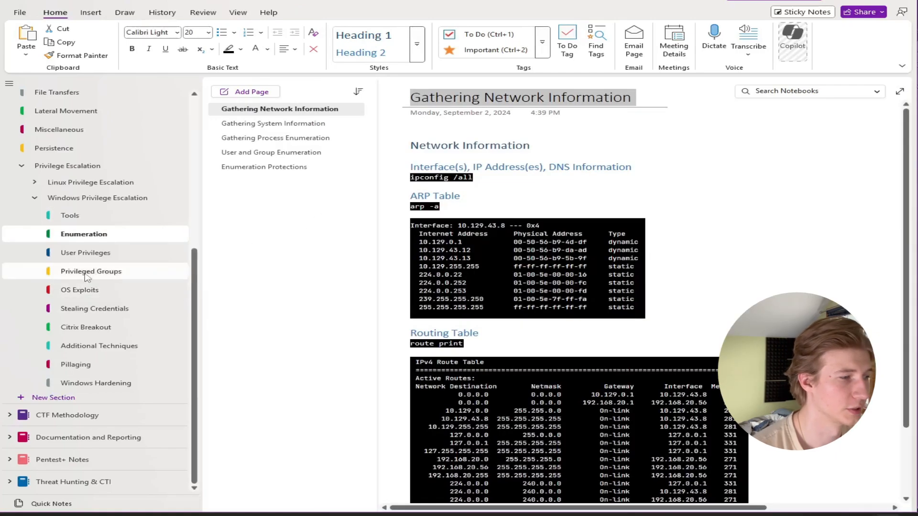
pyautogui.moveTo(283, 219)
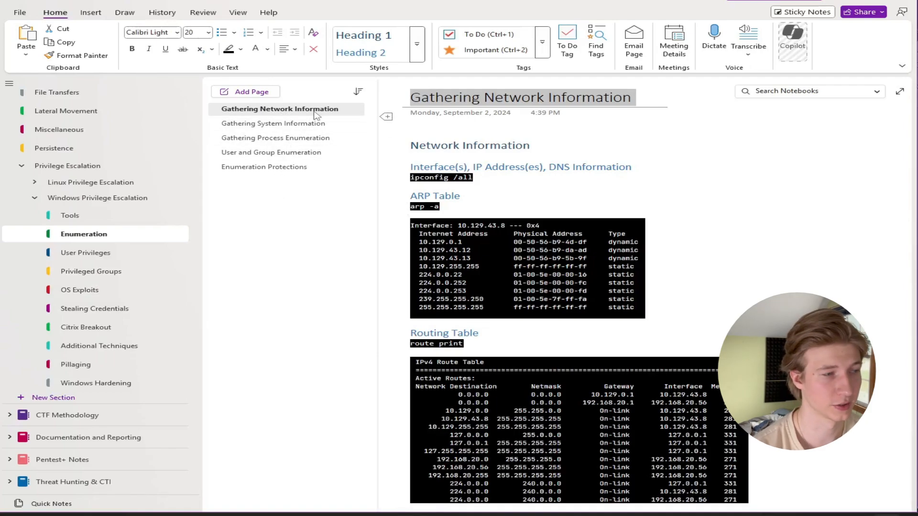
pyautogui.click(276, 124)
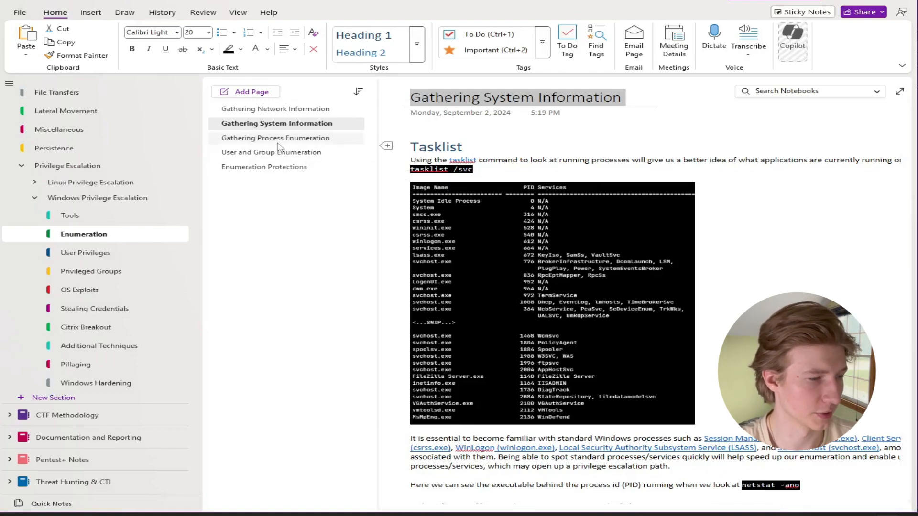
pyautogui.click(271, 152)
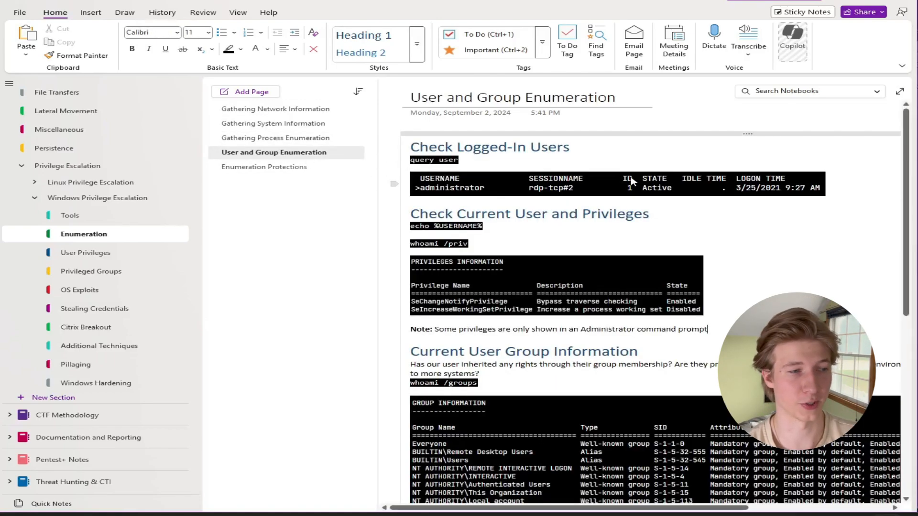
pyautogui.moveTo(676, 195)
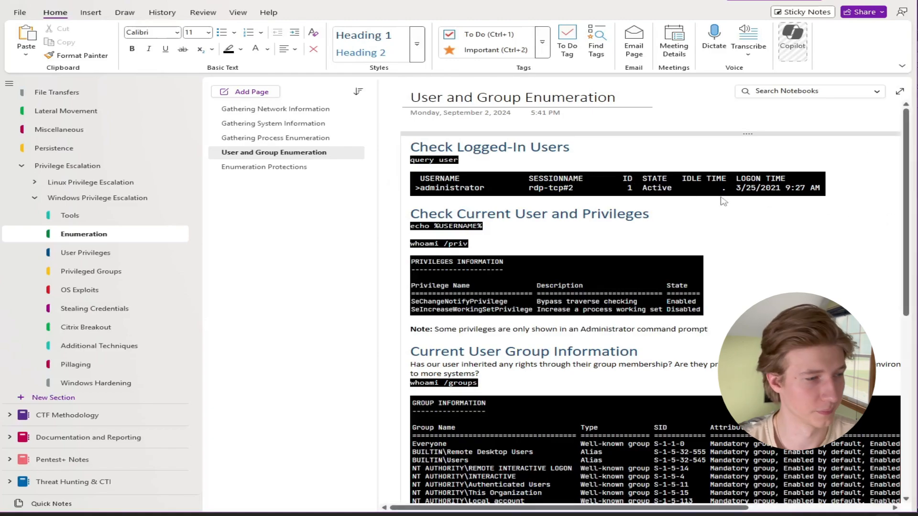
# Browse User Privileges and Privileged Groups sections, landing on the Backup Operators page.
pyautogui.click(86, 252)
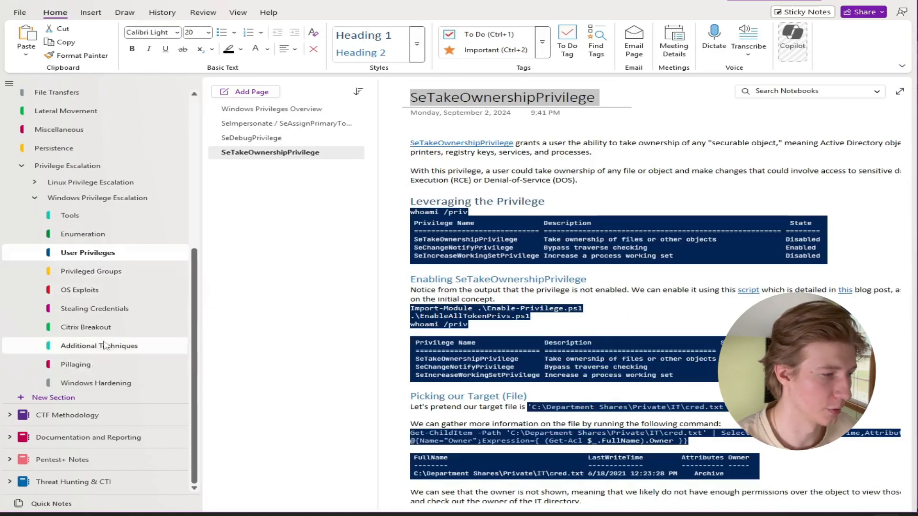
pyautogui.moveTo(90, 271)
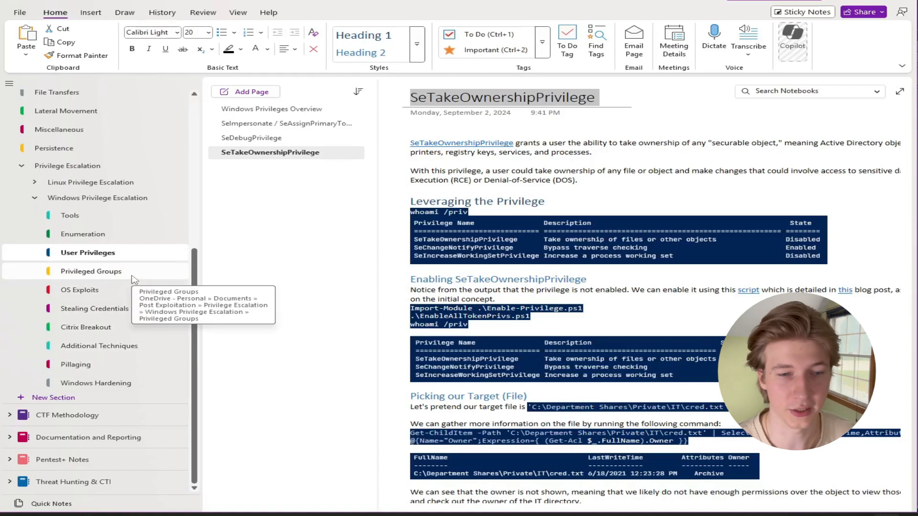
pyautogui.click(273, 108)
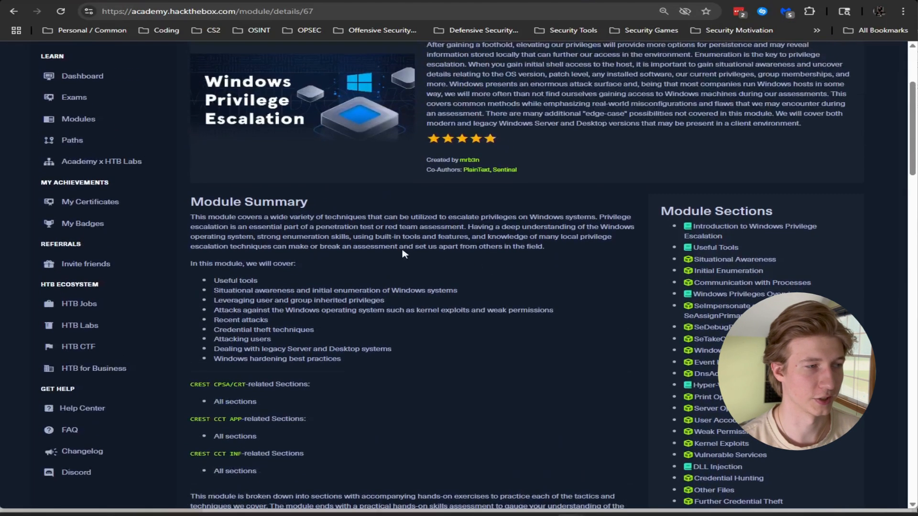
pyautogui.scroll(-3)
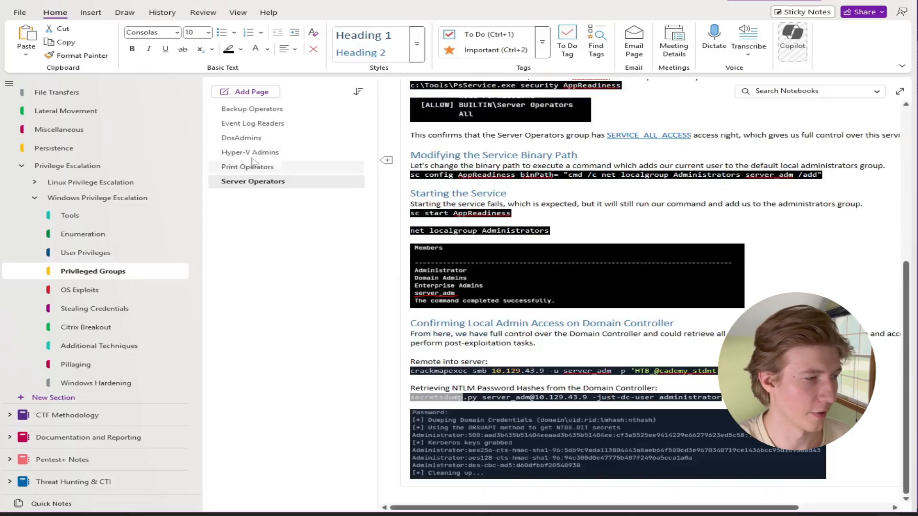
pyautogui.click(252, 109)
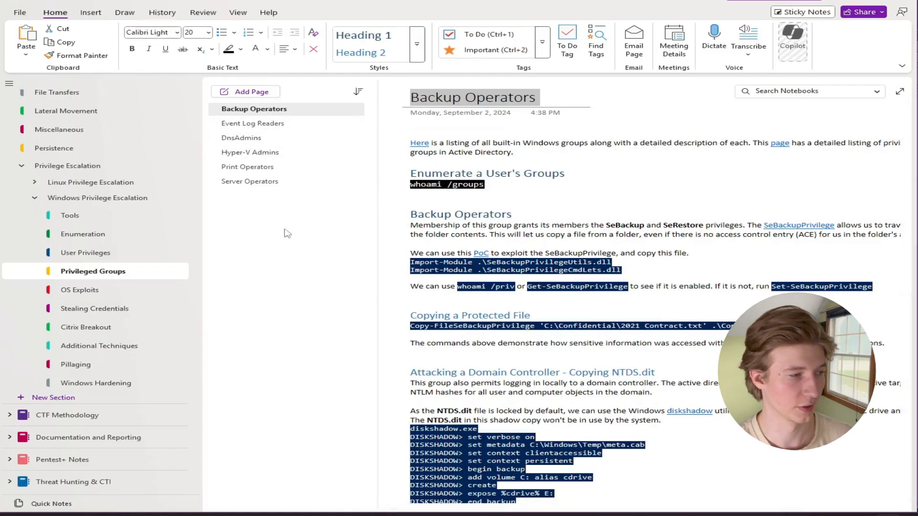
# View the OS Exploits UAC Attacks page, then the Credential Hunting page in Stealing Credentials.
pyautogui.click(80, 290)
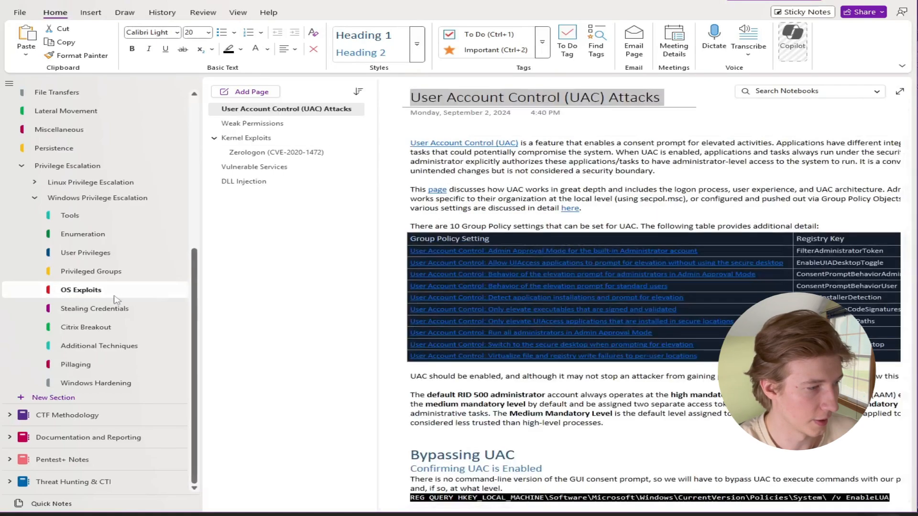
pyautogui.moveTo(95, 297)
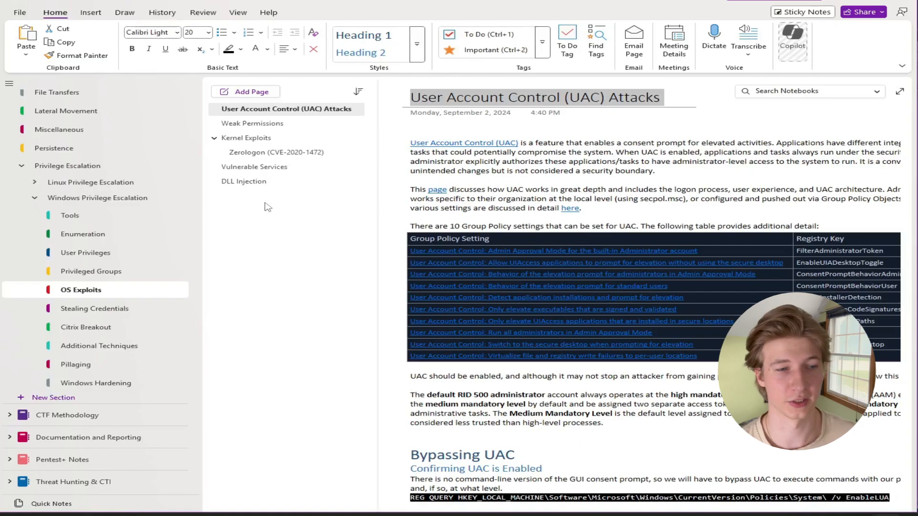
pyautogui.moveTo(262, 129)
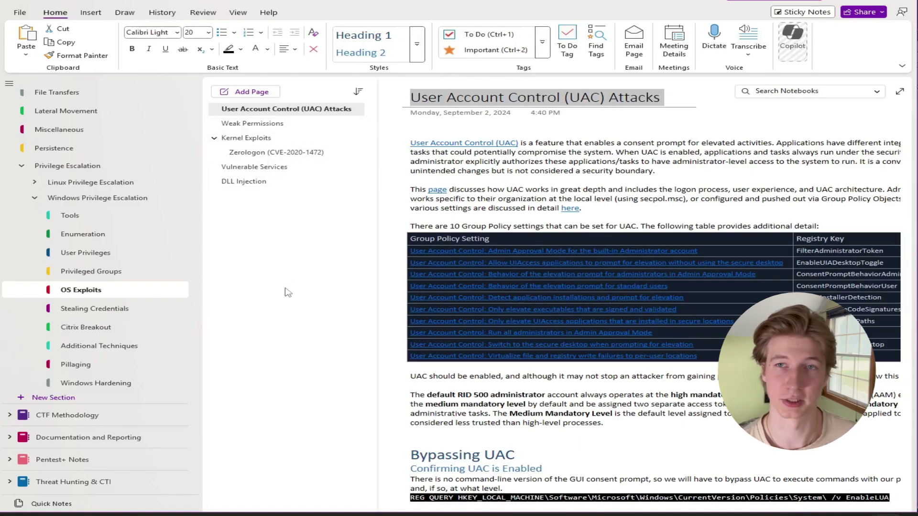
pyautogui.click(94, 308)
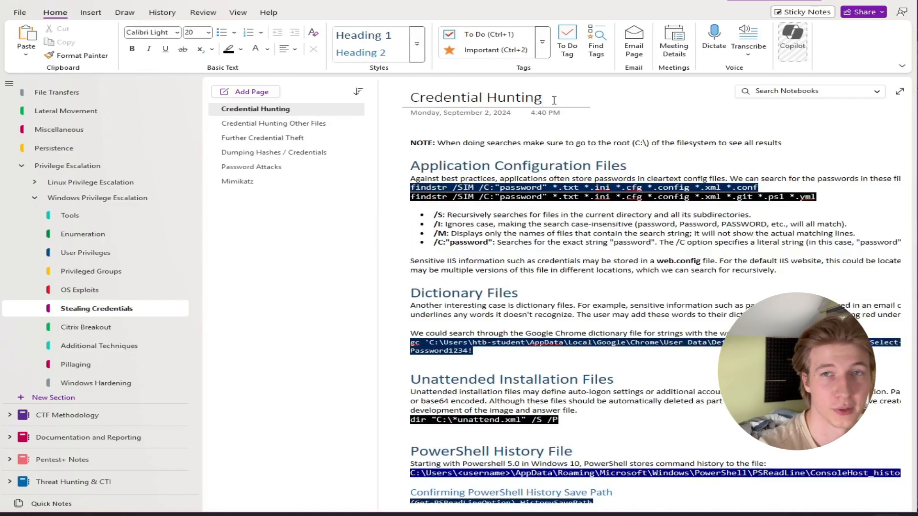
pyautogui.click(553, 98)
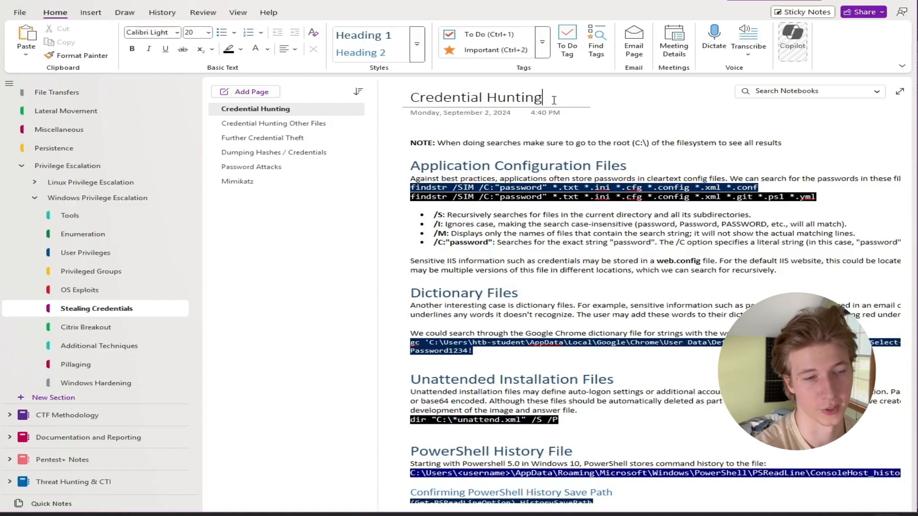
# Browse Citrix Breakout and Additional Techniques pages (Always Install Elevated, CVE-2019-1388), then Pillaging Overview.
pyautogui.click(85, 326)
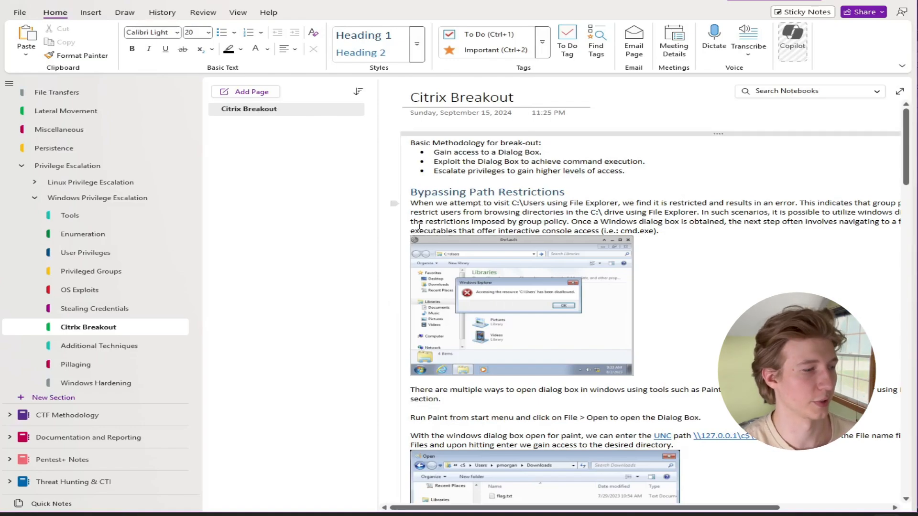
pyautogui.click(100, 346)
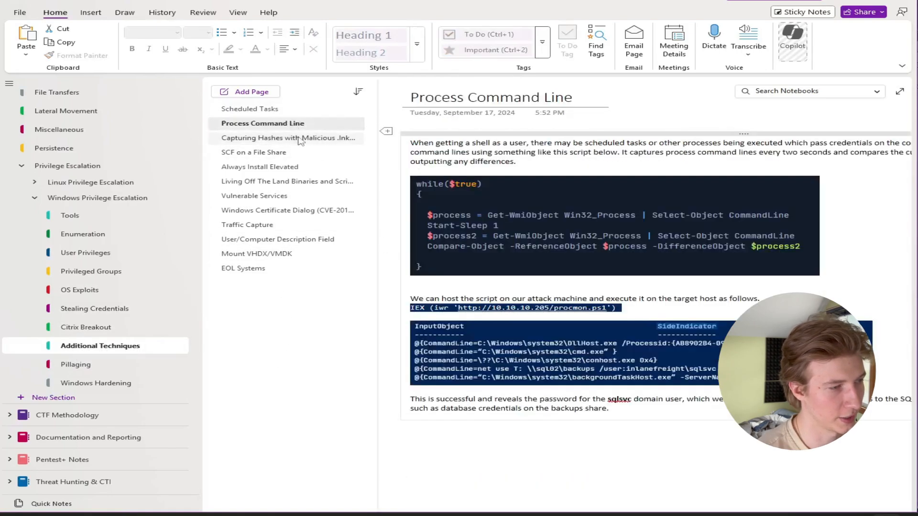
pyautogui.click(259, 167)
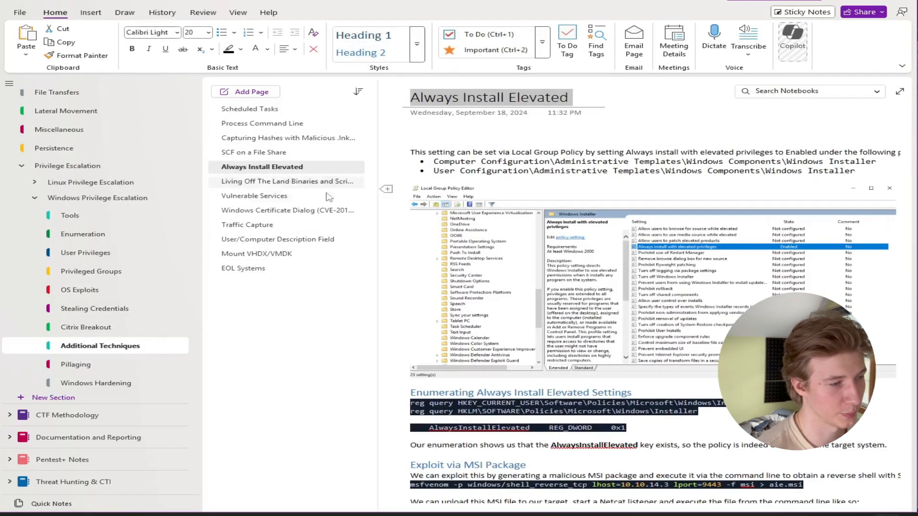
pyautogui.click(286, 210)
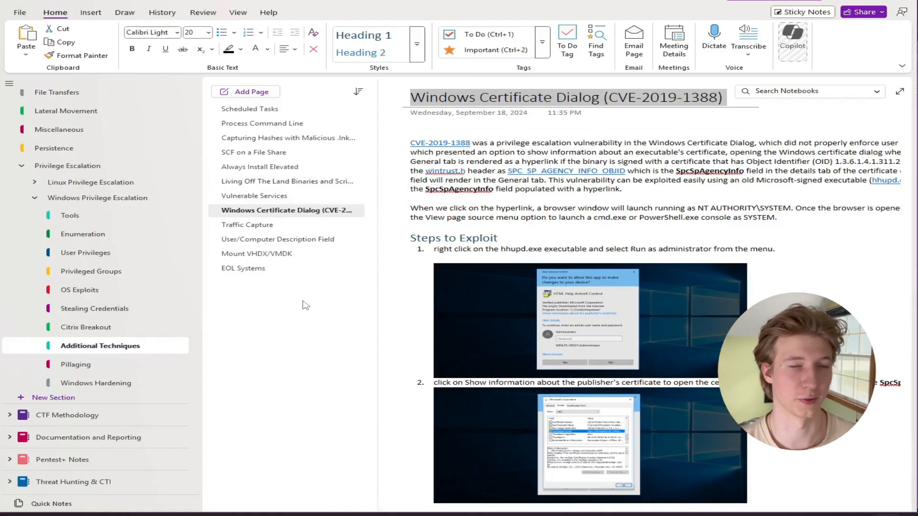
pyautogui.click(75, 364)
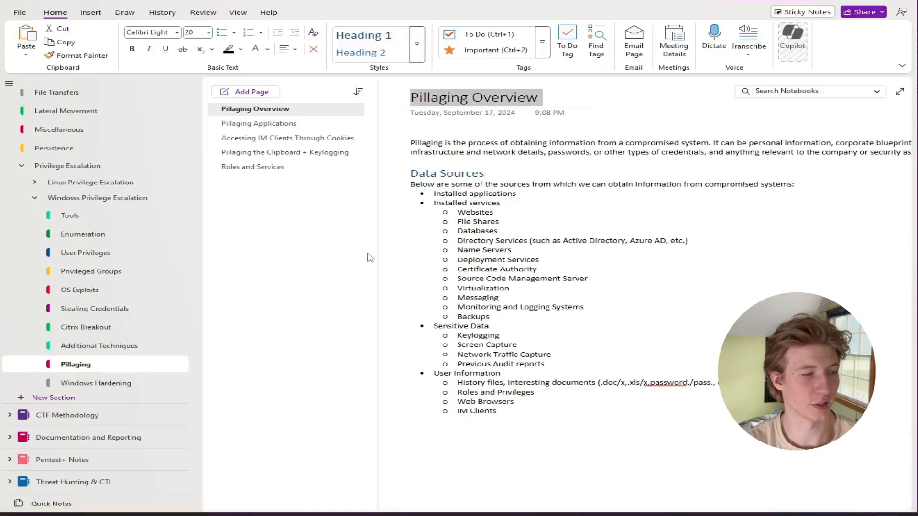
pyautogui.moveTo(283, 260)
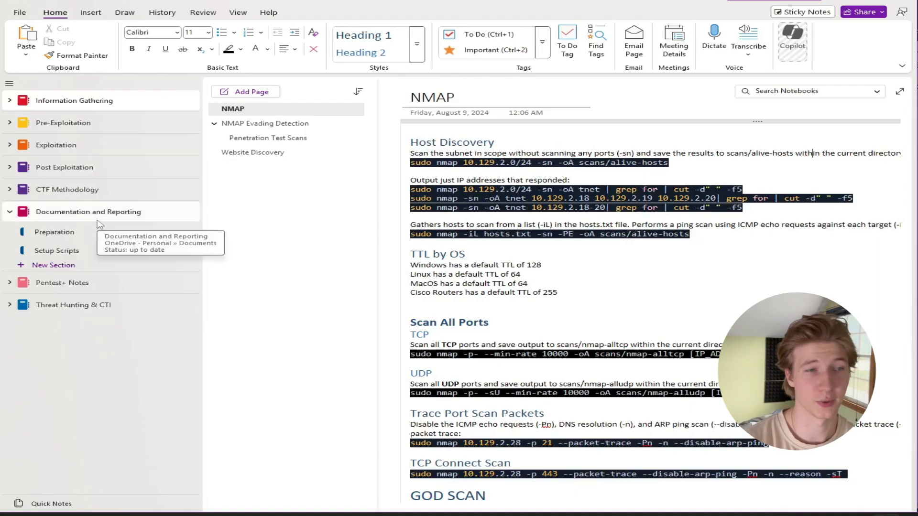
pyautogui.moveTo(120, 218)
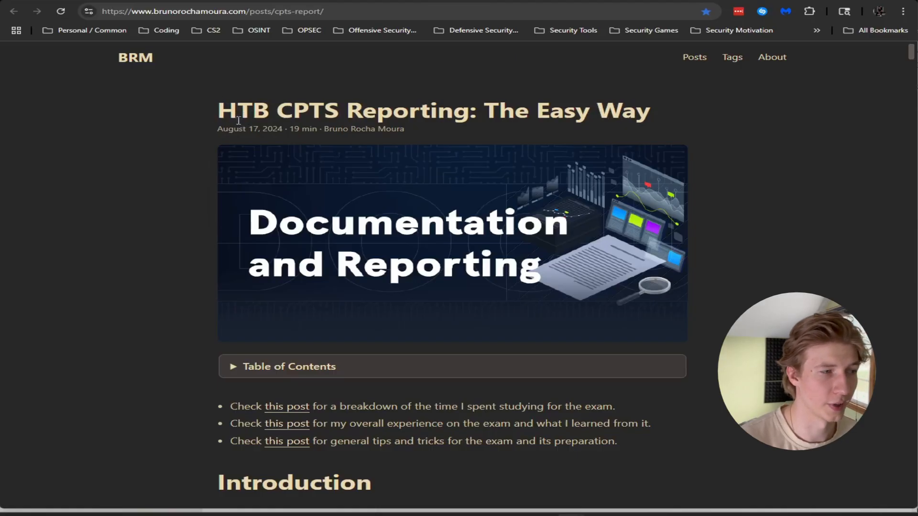
# Scroll the CPTS report blog post from Tools past SysReptor down to Methodology.
pyautogui.moveTo(237, 110); pyautogui.dragTo(453, 110)
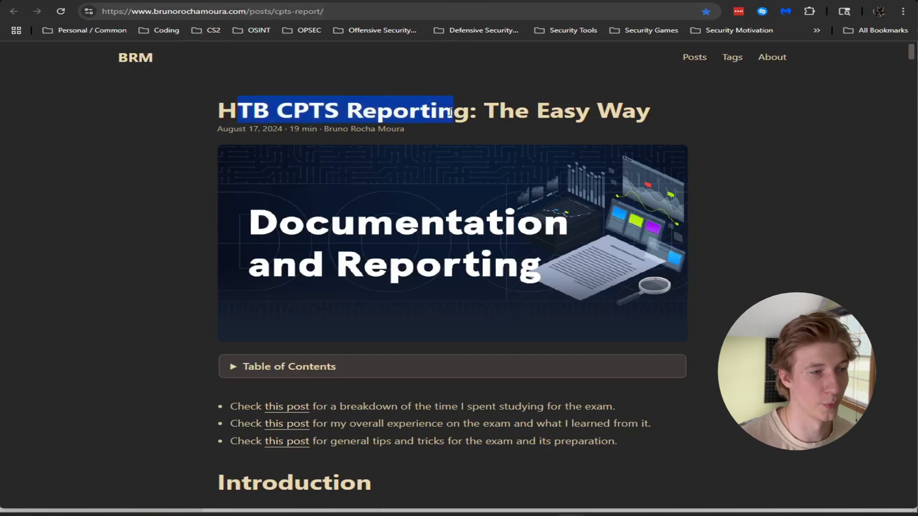
pyautogui.click(304, 204)
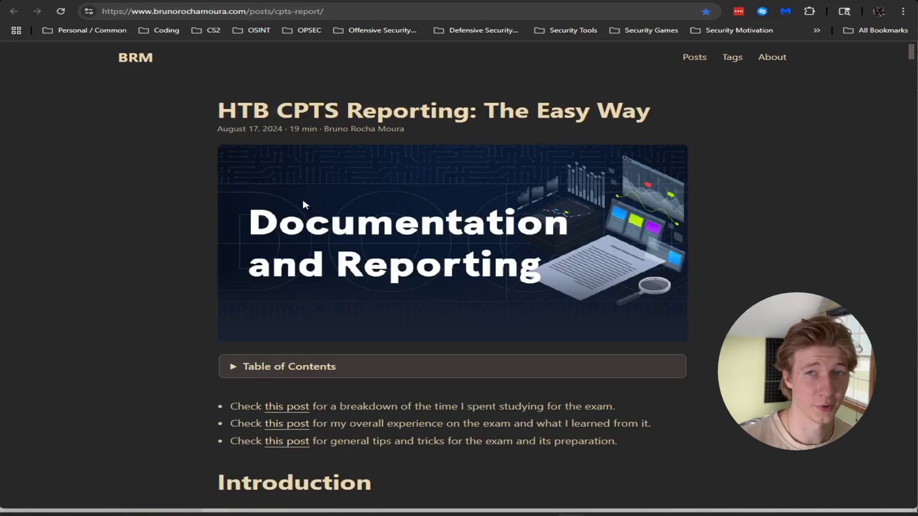
pyautogui.scroll(-3)
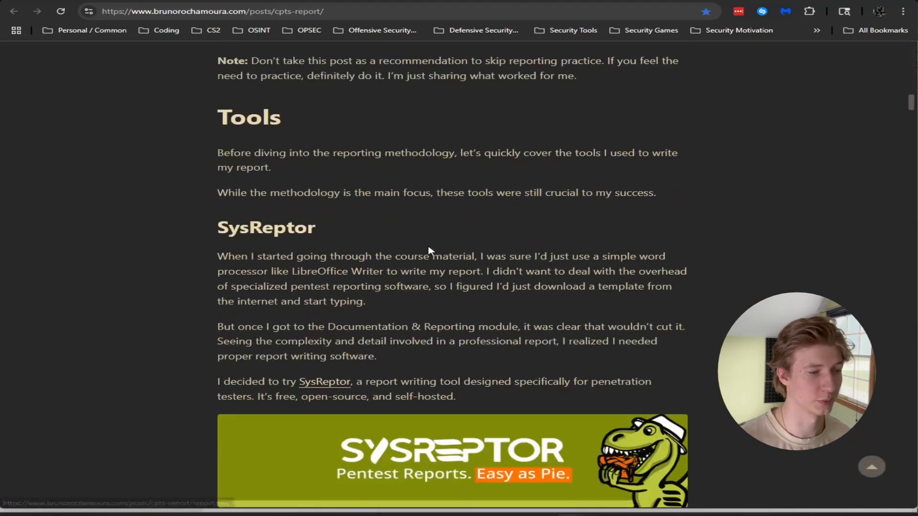
pyautogui.scroll(-3)
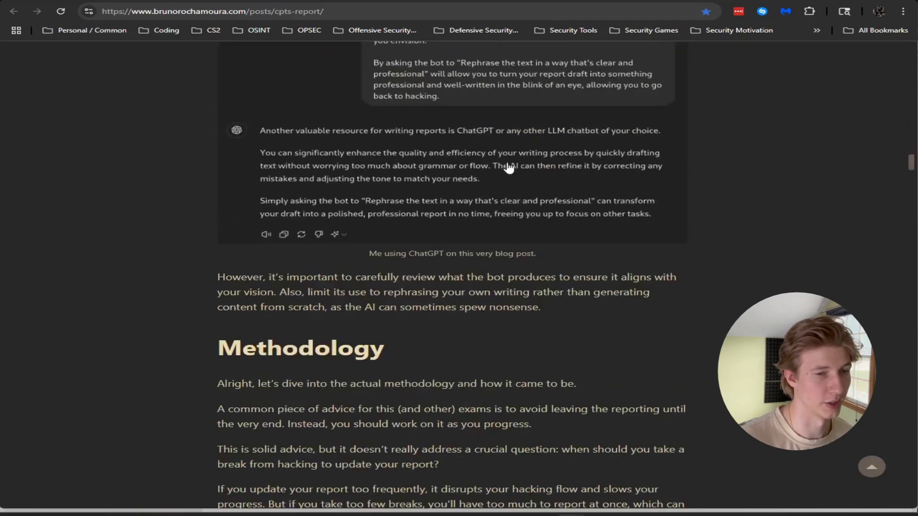
pyautogui.scroll(-3)
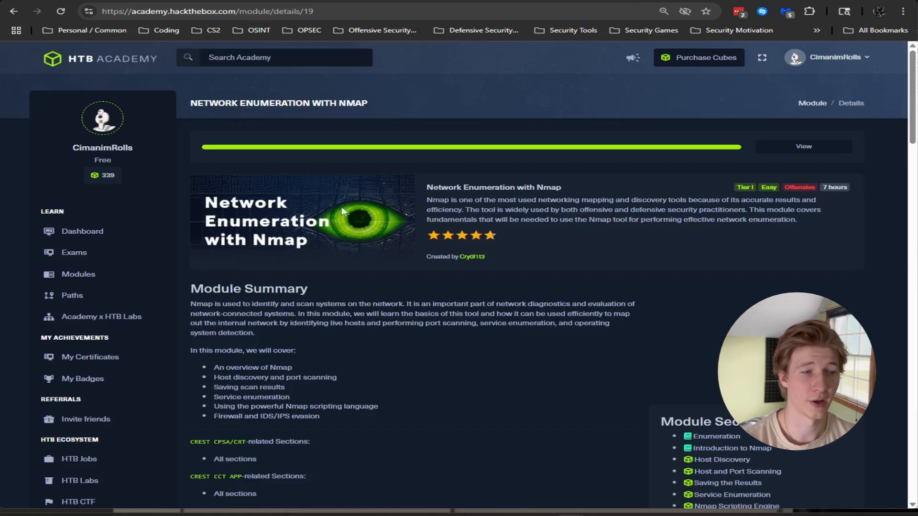
pyautogui.moveTo(291, 94)
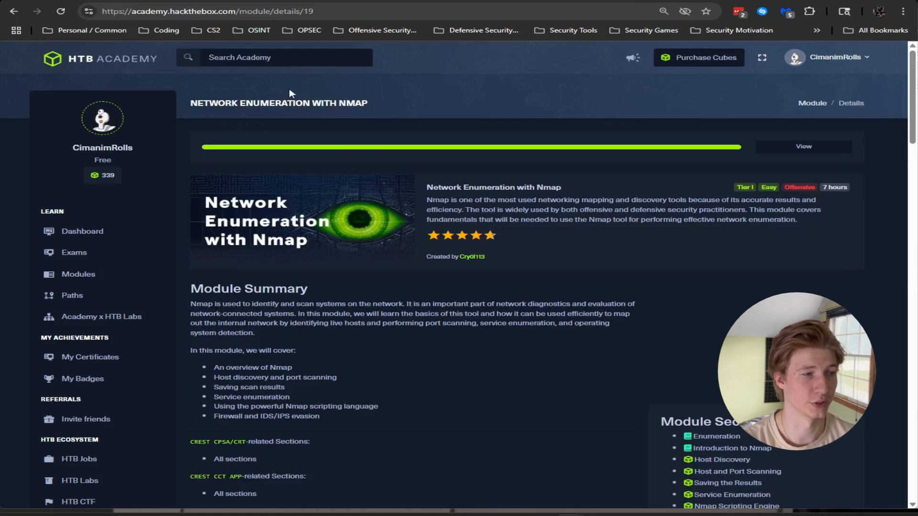
# Scroll the Nmap module sections list down to the Host Discovery lesson.
pyautogui.scroll(-3)
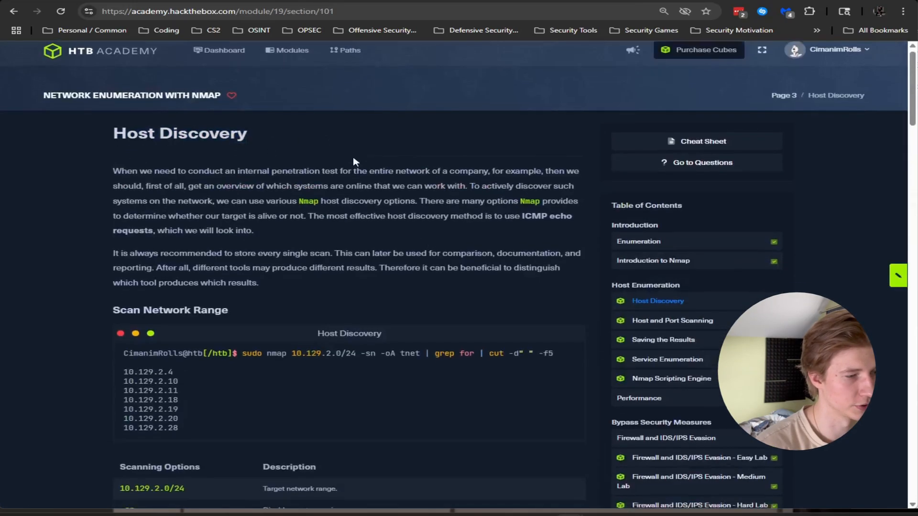
pyautogui.scroll(-3)
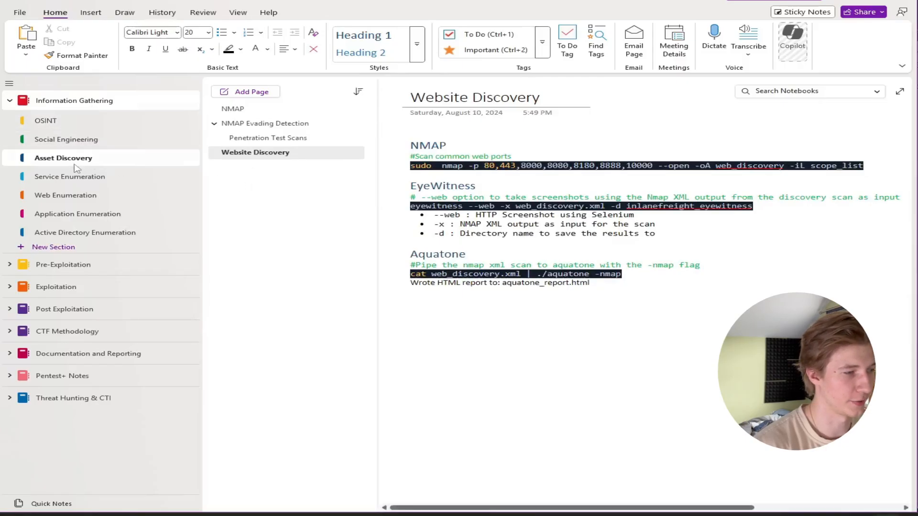
pyautogui.moveTo(301, 194)
pyautogui.write('NMAP')
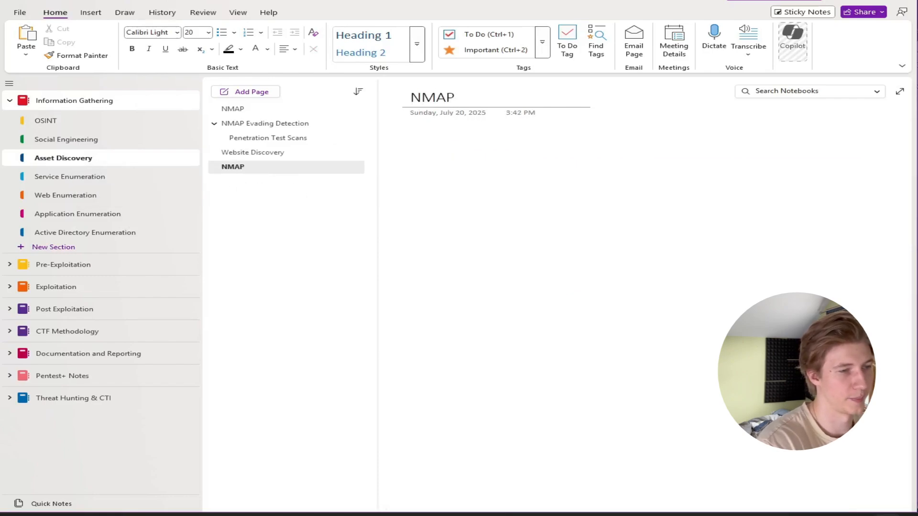
# Title the new Asset Discovery page 'NMAP Asset Discovery'.
pyautogui.write('Asset Disv')
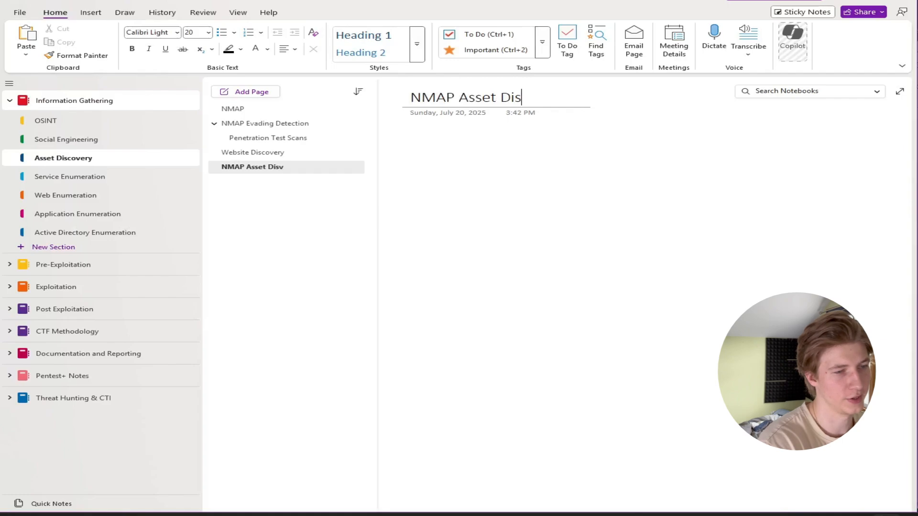
pyautogui.write('covery')
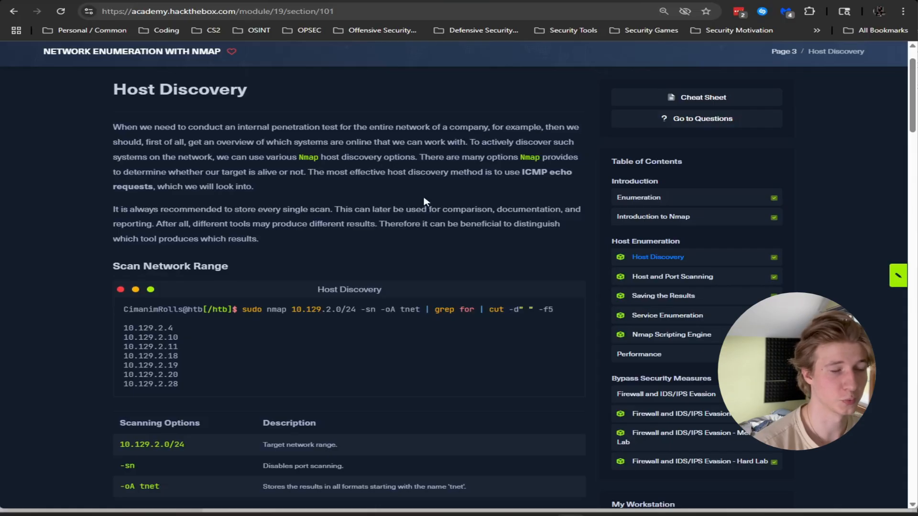
pyautogui.moveTo(514, 205)
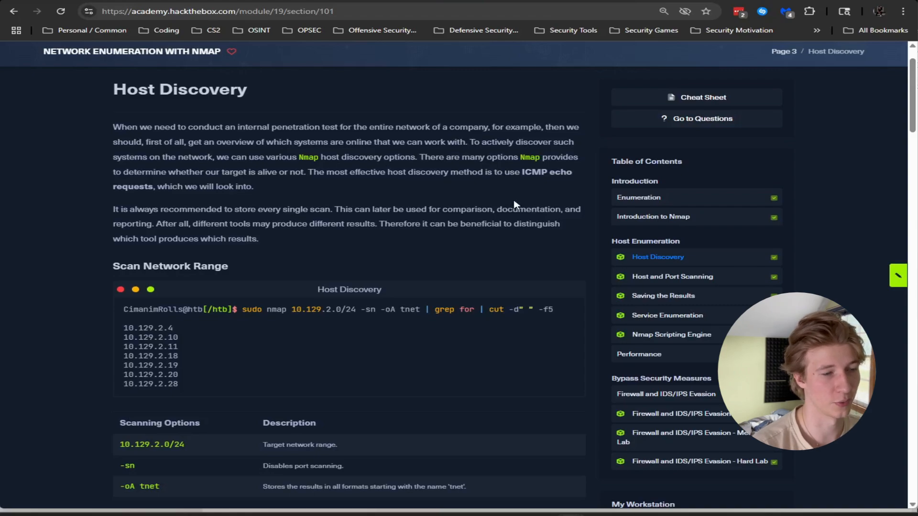
pyautogui.moveTo(429, 205)
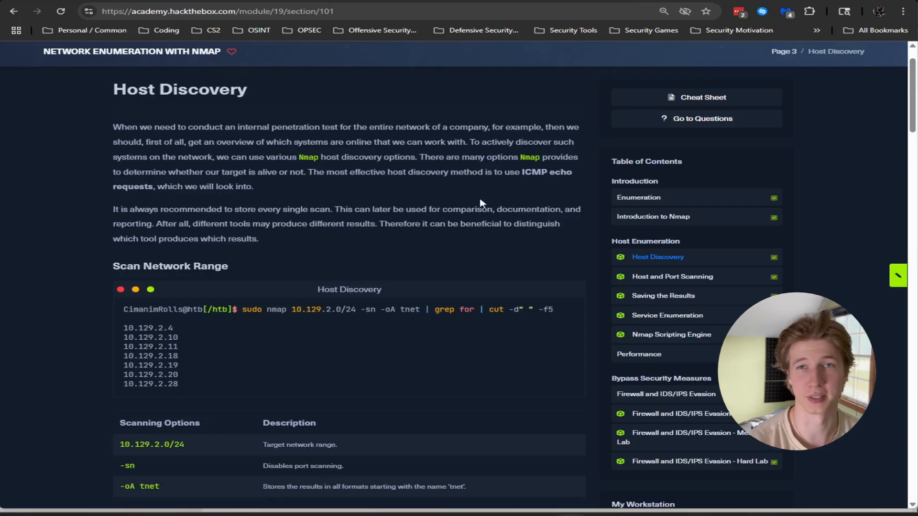
# Copy the ICMP echo request and store-every-scan tips into a General Tips block, then select the range-scan command.
pyautogui.moveTo(309, 172); pyautogui.dragTo(374, 171)
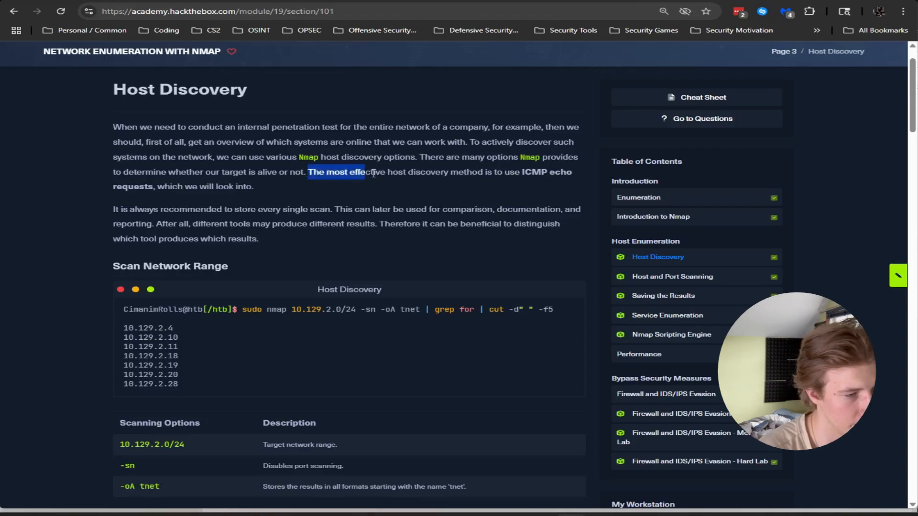
pyautogui.moveTo(364, 171); pyautogui.dragTo(574, 171)
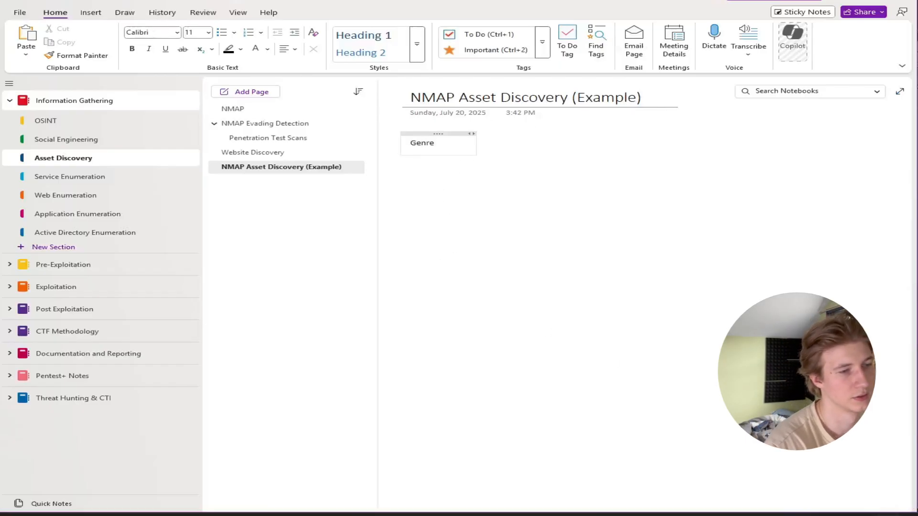
pyautogui.write('General No')
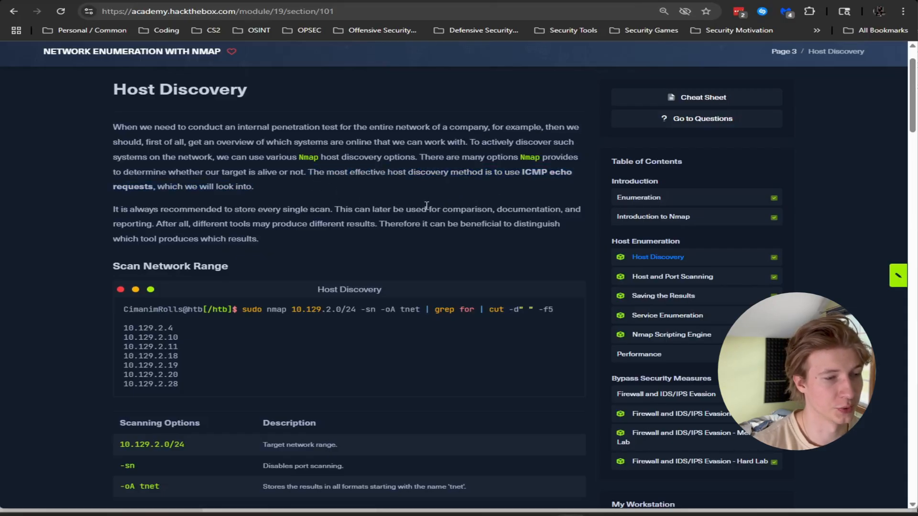
pyautogui.moveTo(534, 192)
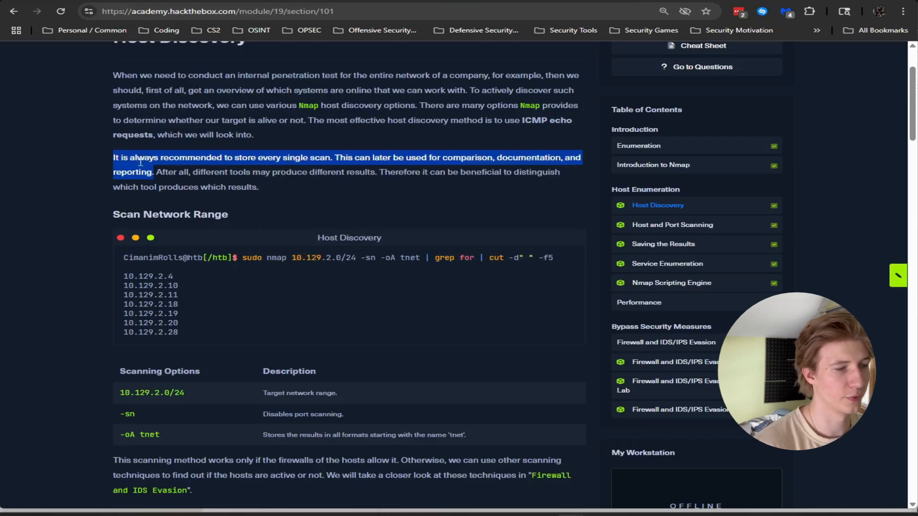
pyautogui.moveTo(390, 203)
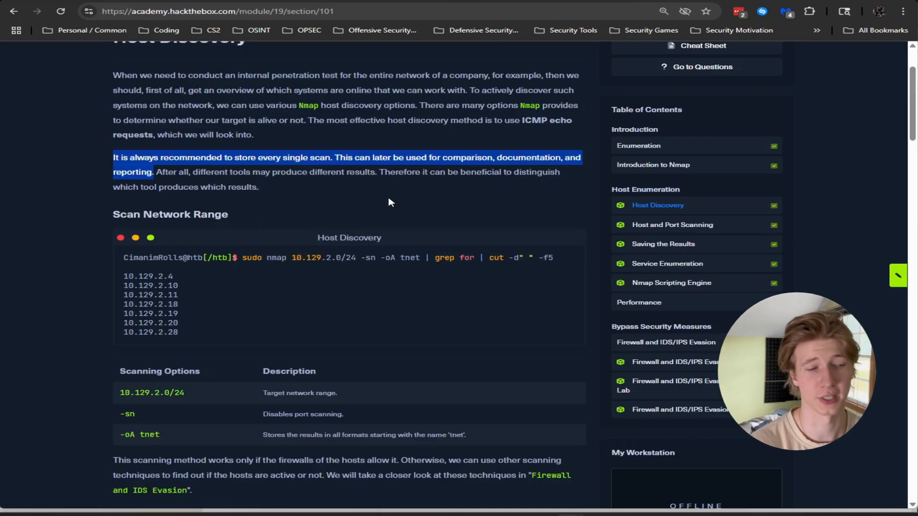
pyautogui.moveTo(367, 218)
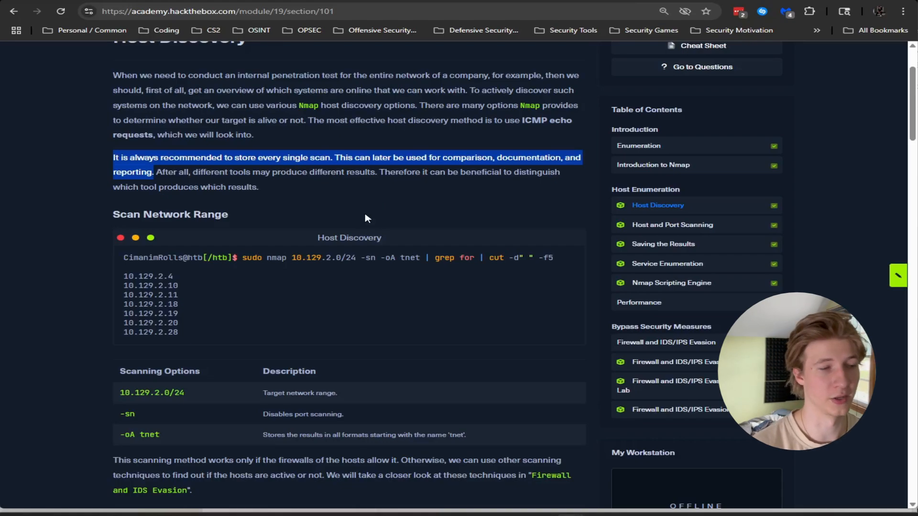
pyautogui.moveTo(377, 196)
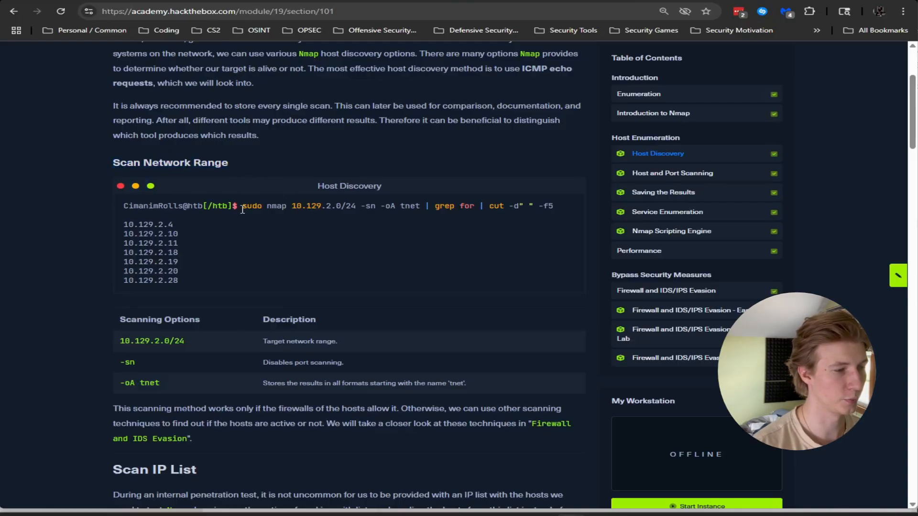
pyautogui.moveTo(481, 206); pyautogui.dragTo(554, 205)
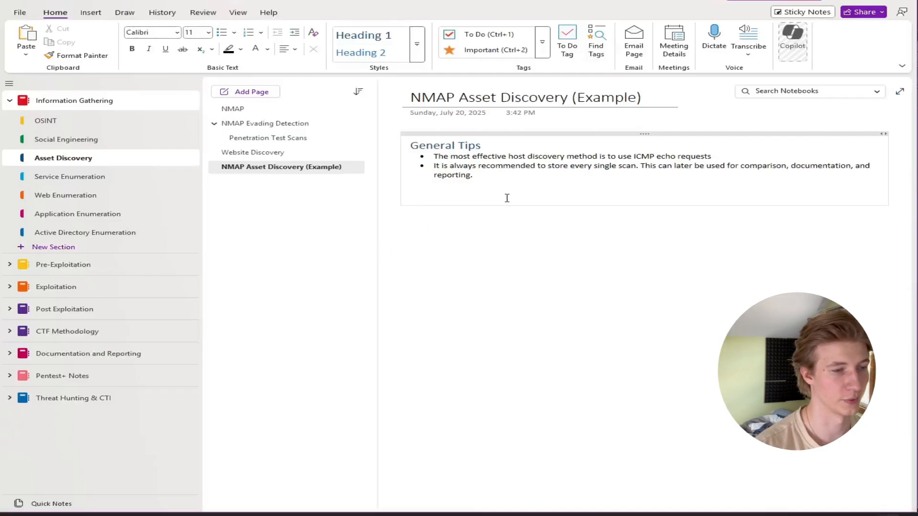
# Add a Scan Network Range heading with the sudo nmap range-scan command and an Output line.
pyautogui.click(411, 193)
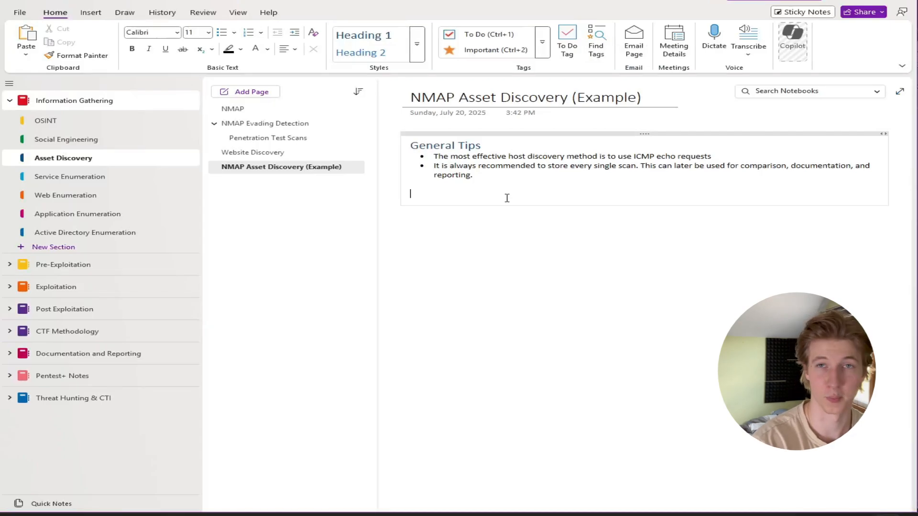
pyautogui.write('Scan Network Range')
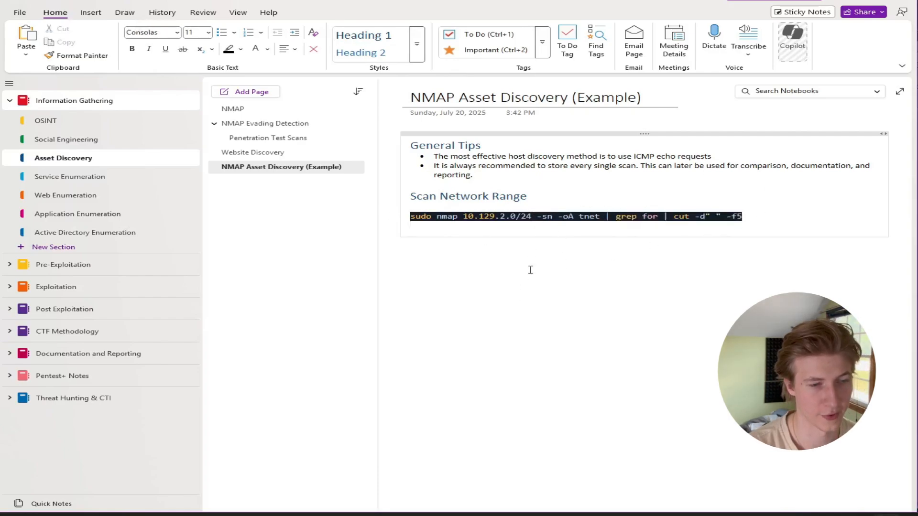
pyautogui.click(498, 216)
pyautogui.write('o')
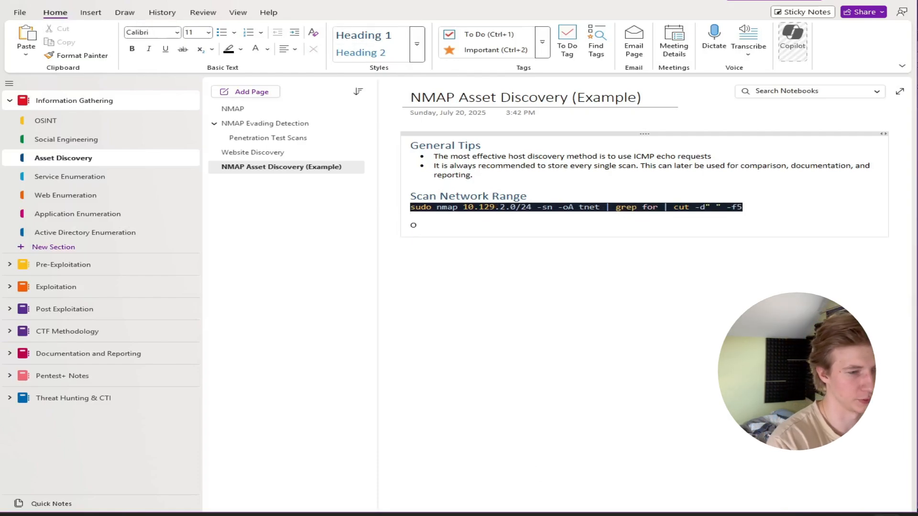
pyautogui.write('utput')
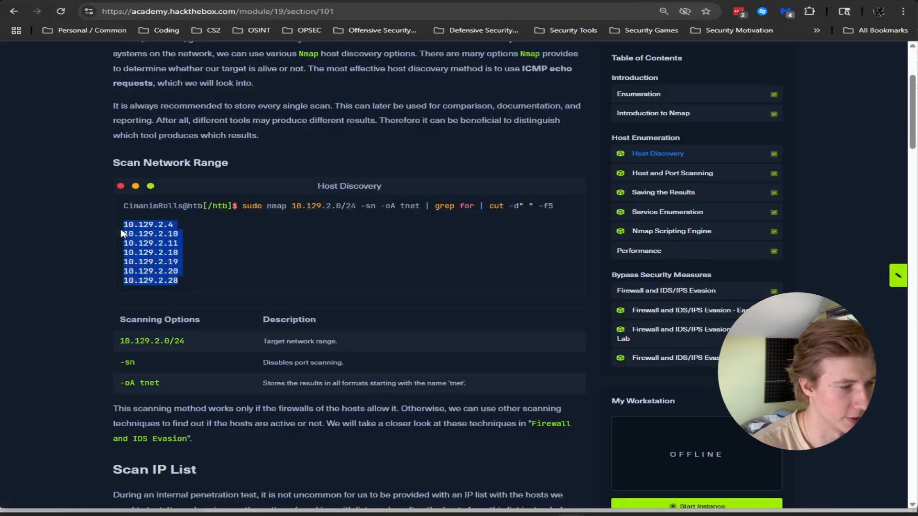
# Review the host discovery scanning options and add a Scan IP List heading to the notes.
pyautogui.scroll(-3)
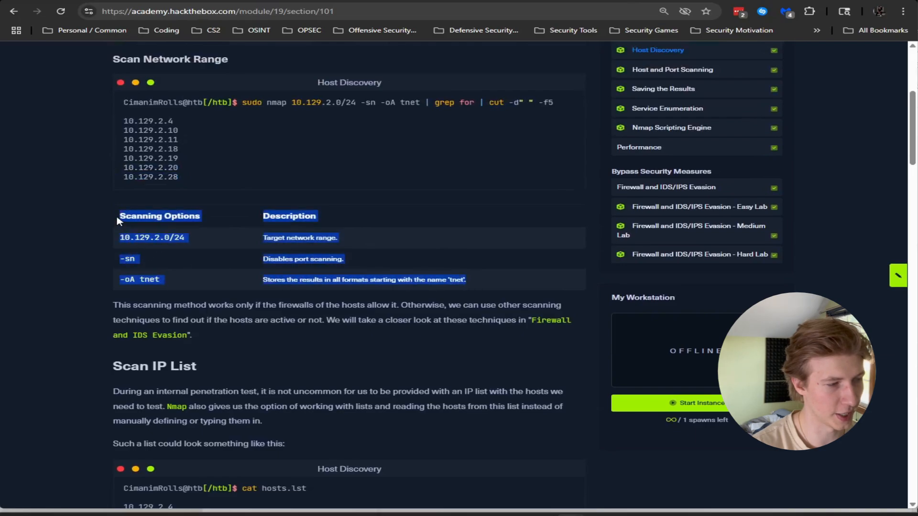
pyautogui.click(141, 256)
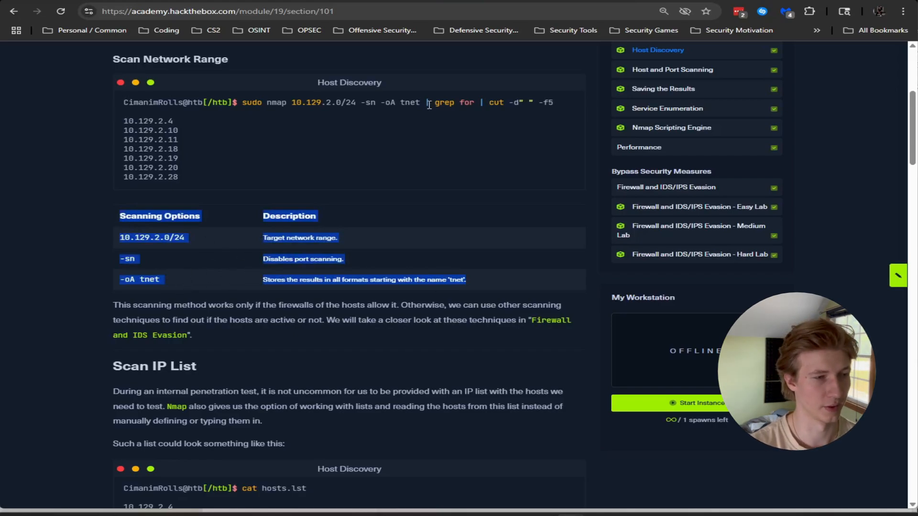
pyautogui.moveTo(355, 113)
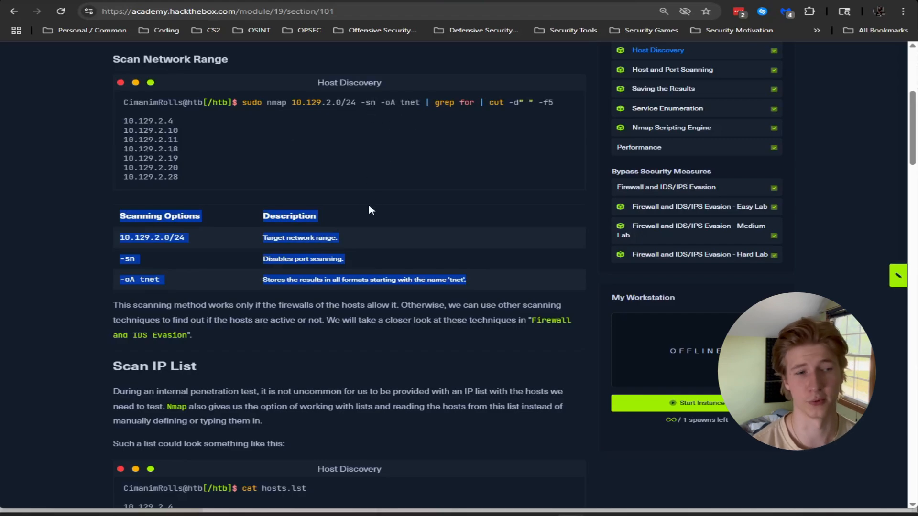
pyautogui.scroll(-3)
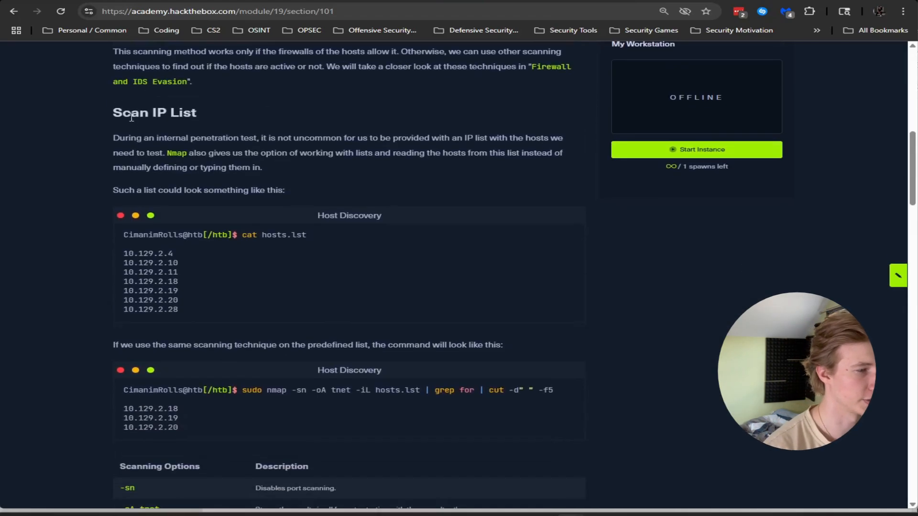
pyautogui.tripleClick(154, 113)
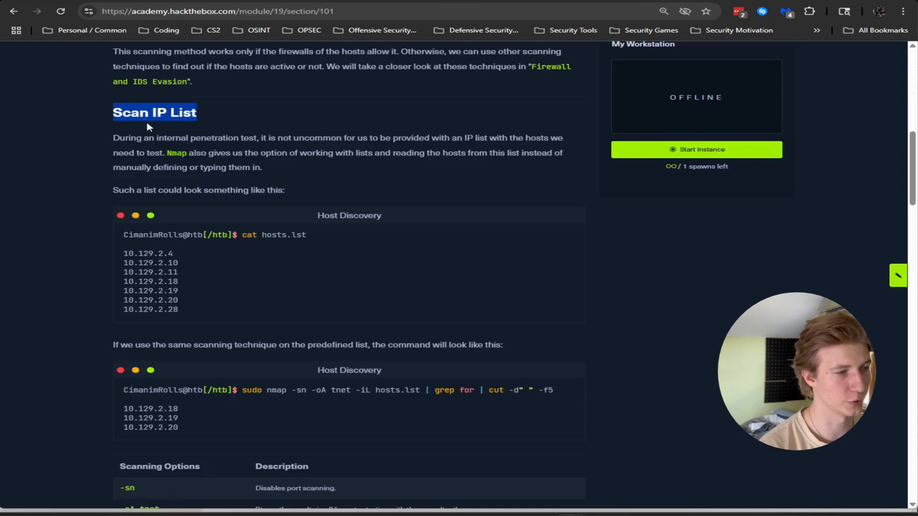
pyautogui.moveTo(365, 231)
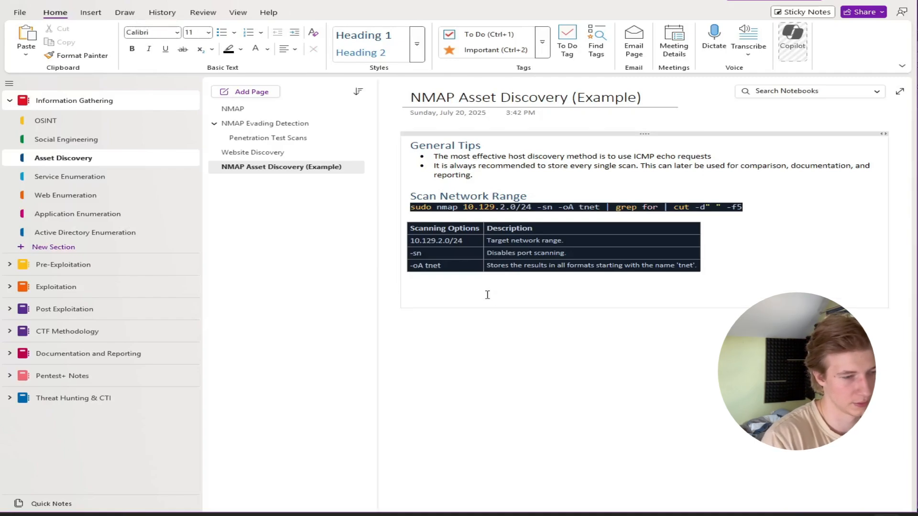
pyautogui.write('Scan IP List')
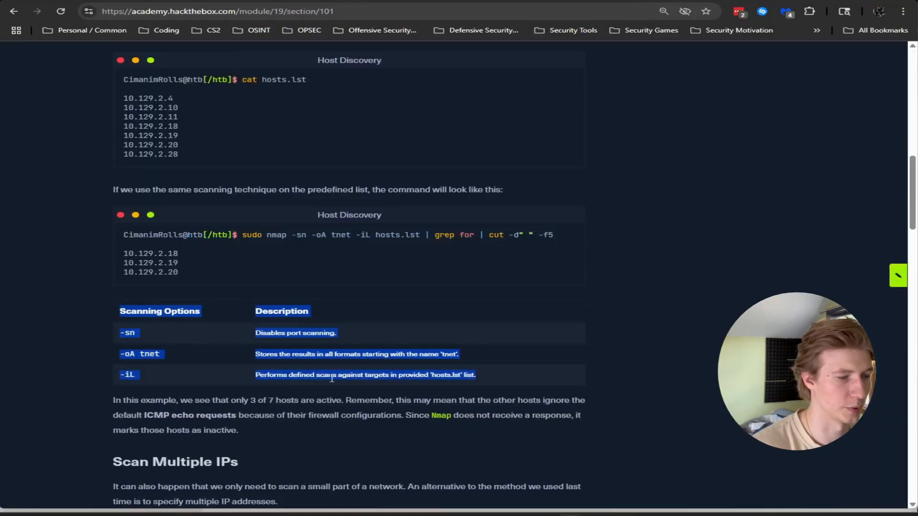
# Read the Scan Multiple IPs material, highlighting the paragraph about 3 of 7 active hosts.
pyautogui.scroll(-3)
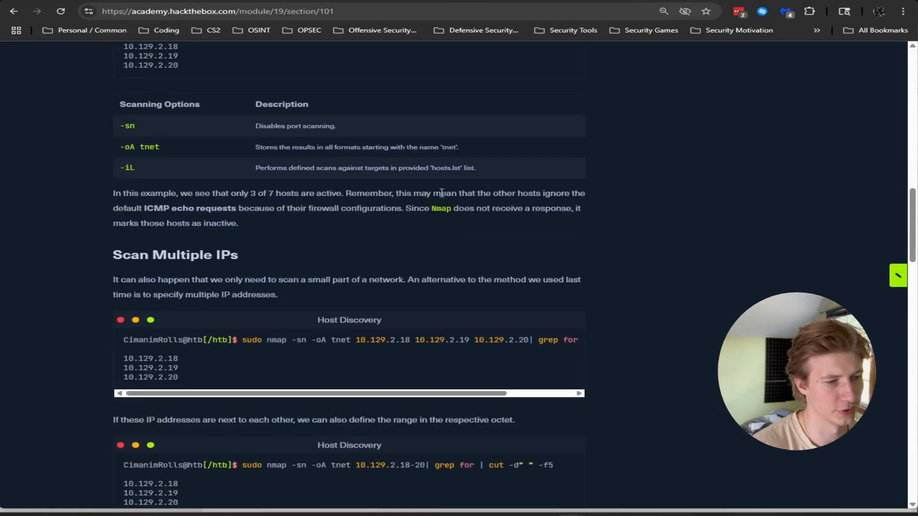
pyautogui.moveTo(123, 193); pyautogui.dragTo(233, 222)
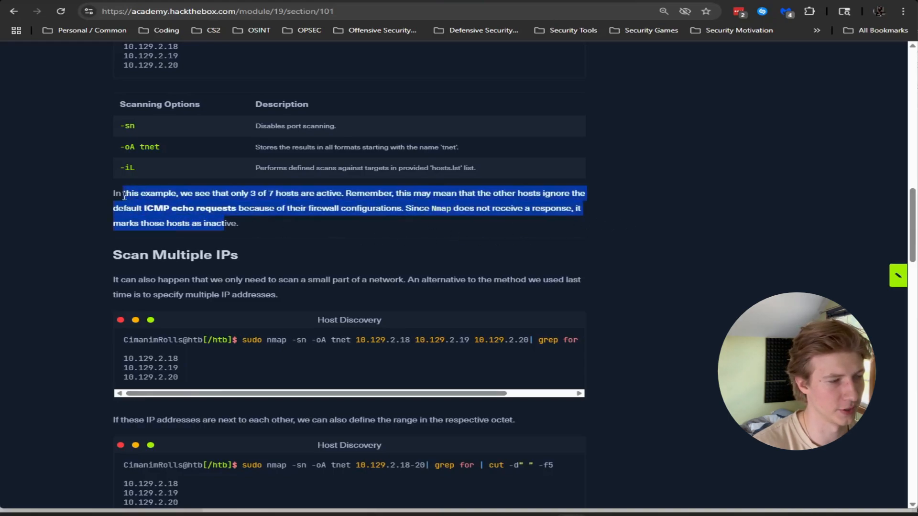
pyautogui.click(281, 232)
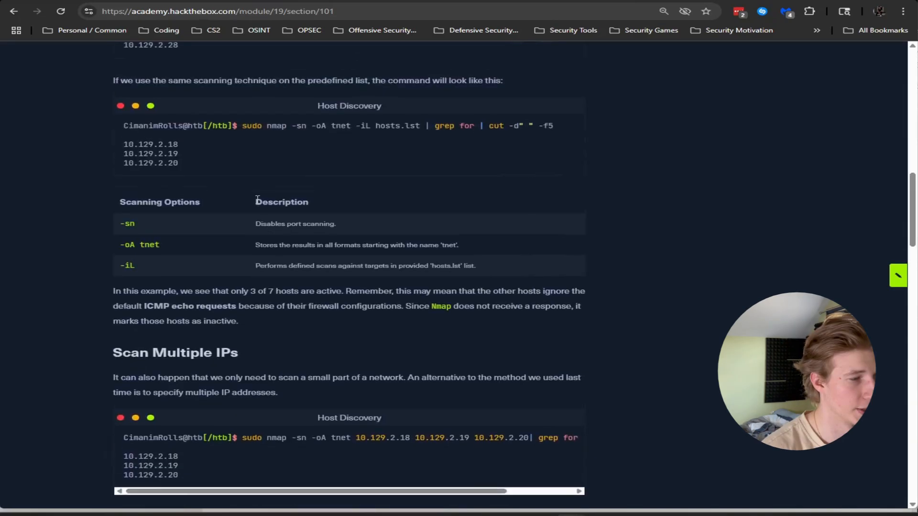
pyautogui.scroll(-3)
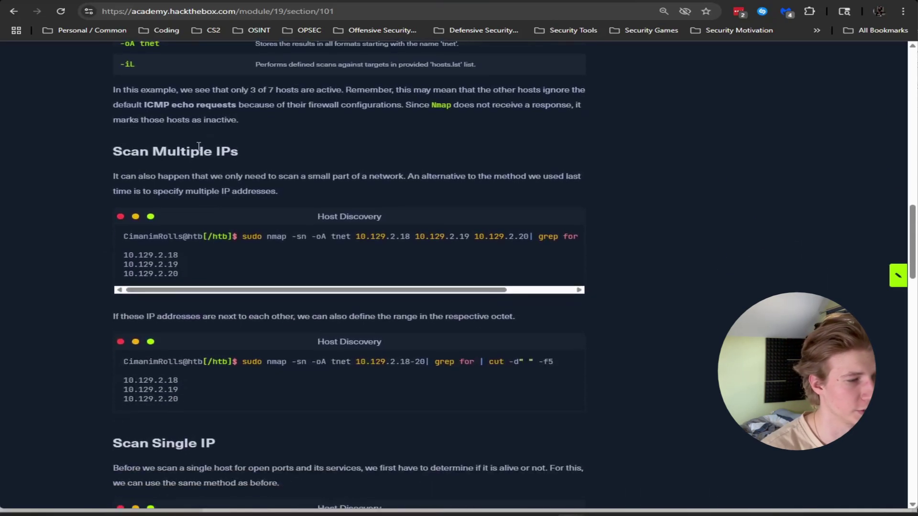
pyautogui.scroll(-3)
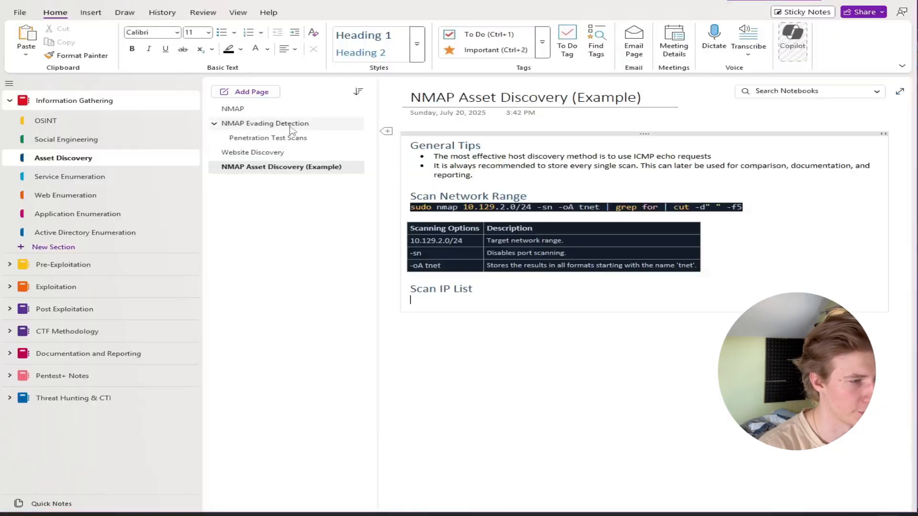
# Review the older NMAP page's Host Discovery commands, checking back against the example page.
pyautogui.click(233, 109)
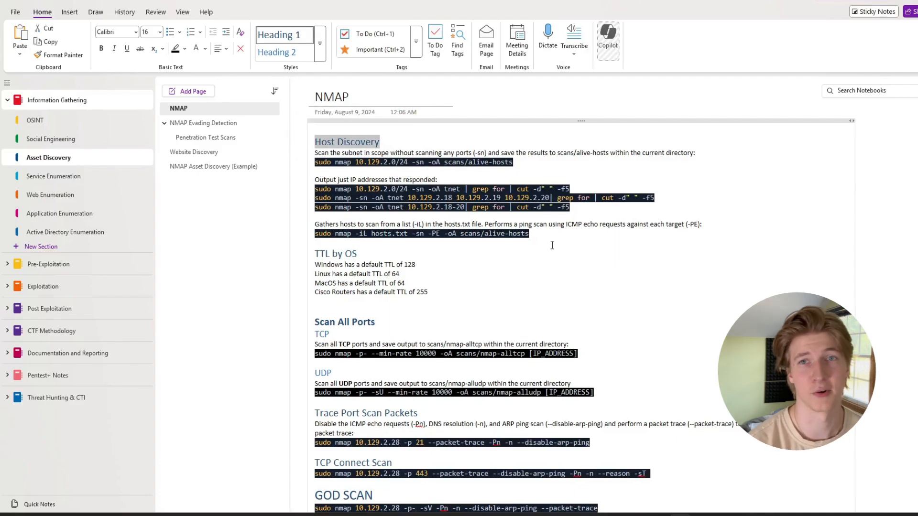
pyautogui.moveTo(315, 142); pyautogui.dragTo(529, 233)
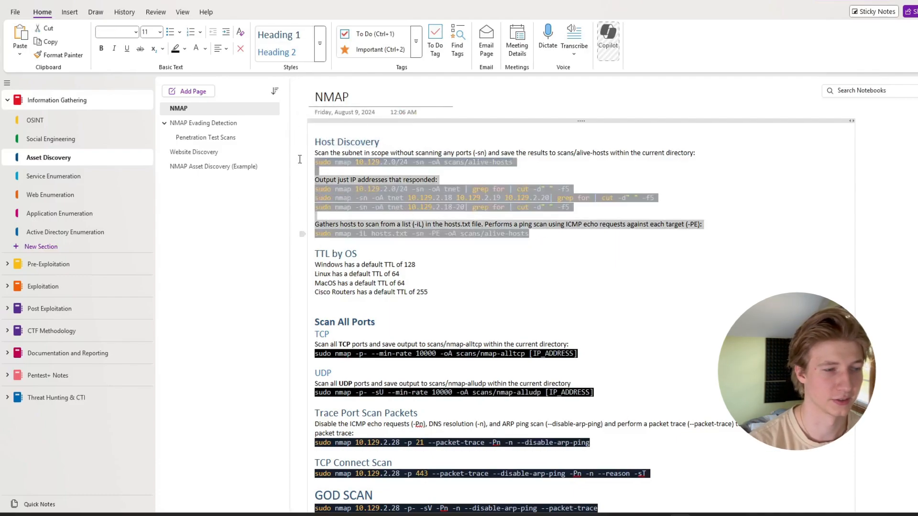
pyautogui.click(544, 236)
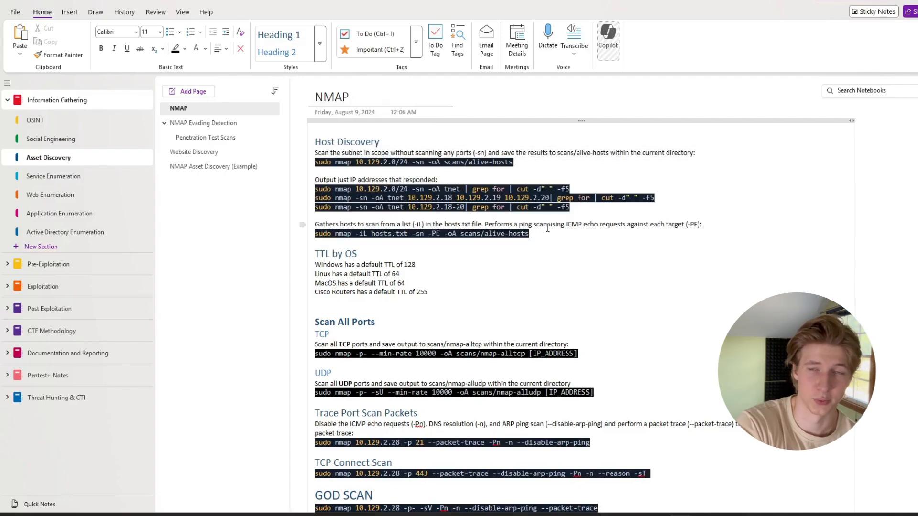
pyautogui.moveTo(548, 224)
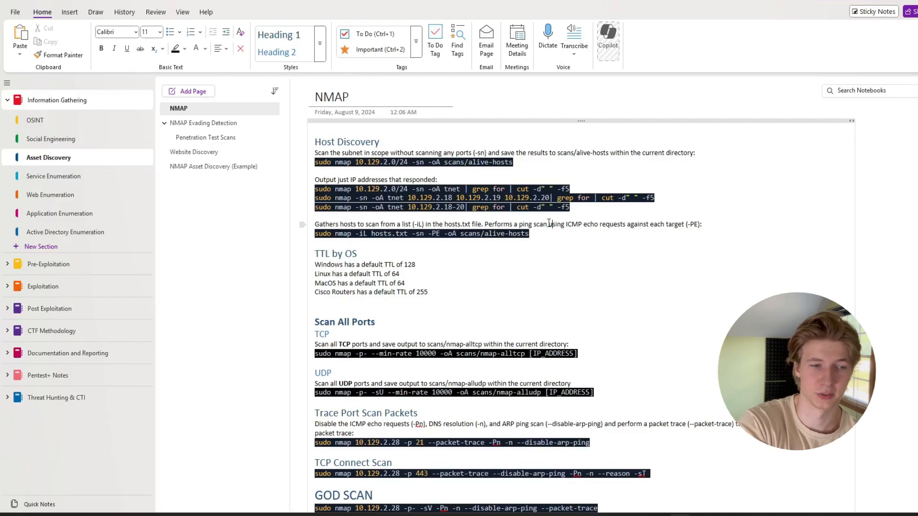
pyautogui.click(214, 166)
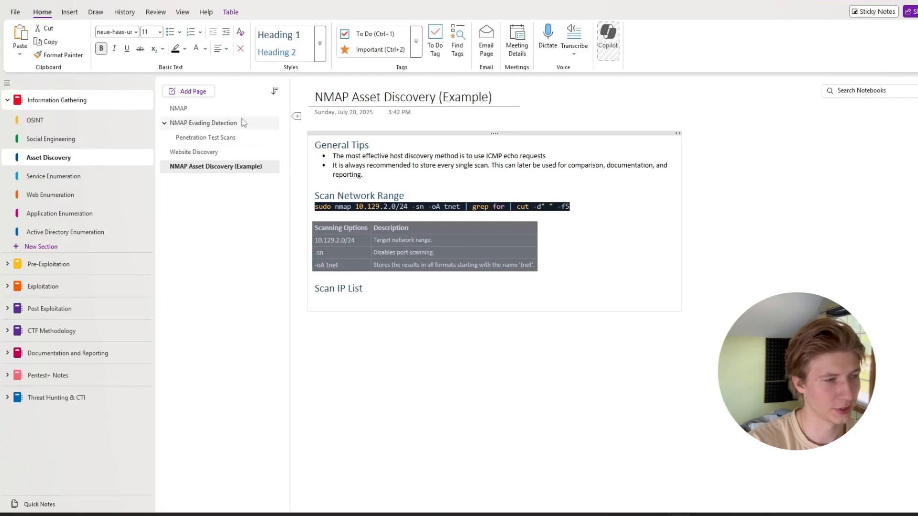
pyautogui.click(178, 108)
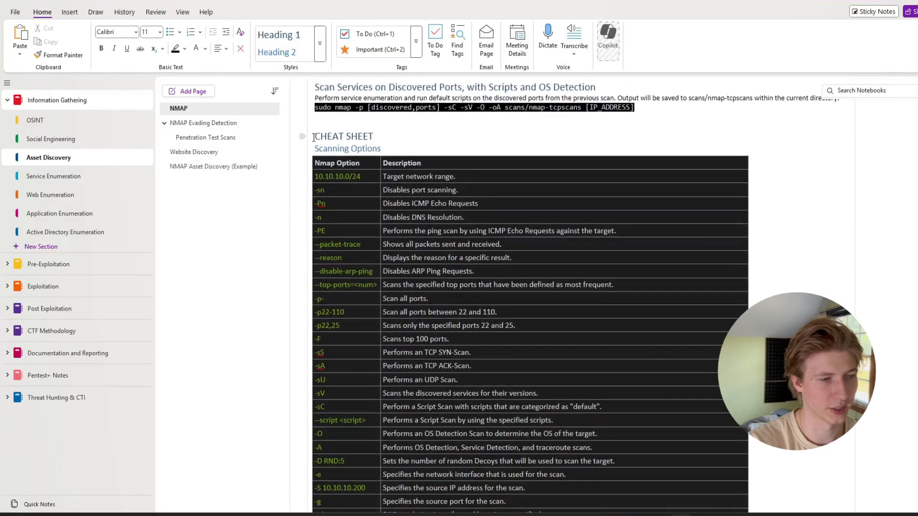
# Scroll through the Nmap CHEAT SHEET and Performance Options tables.
pyautogui.scroll(-3)
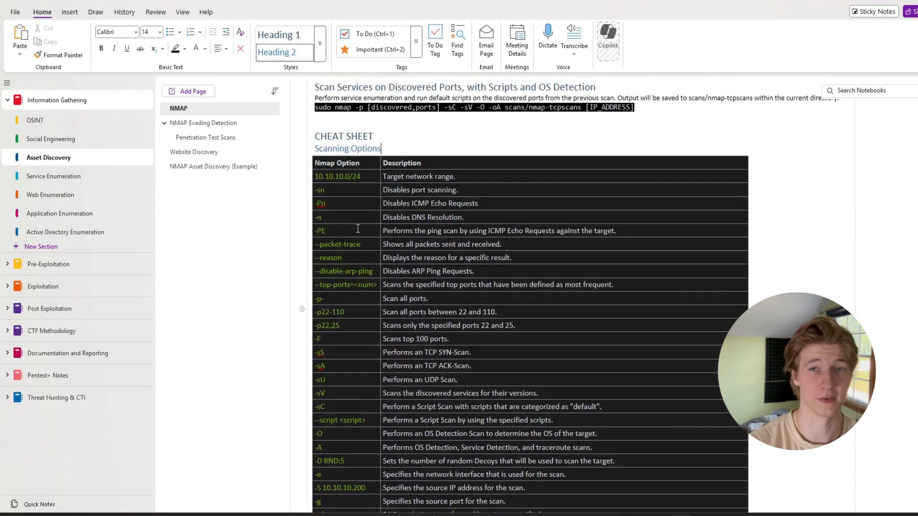
pyautogui.scroll(-3)
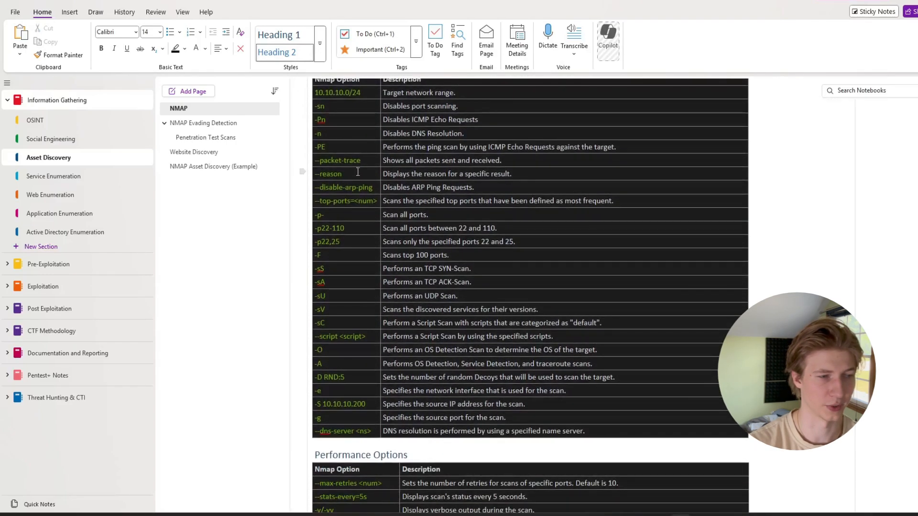
pyautogui.scroll(-3)
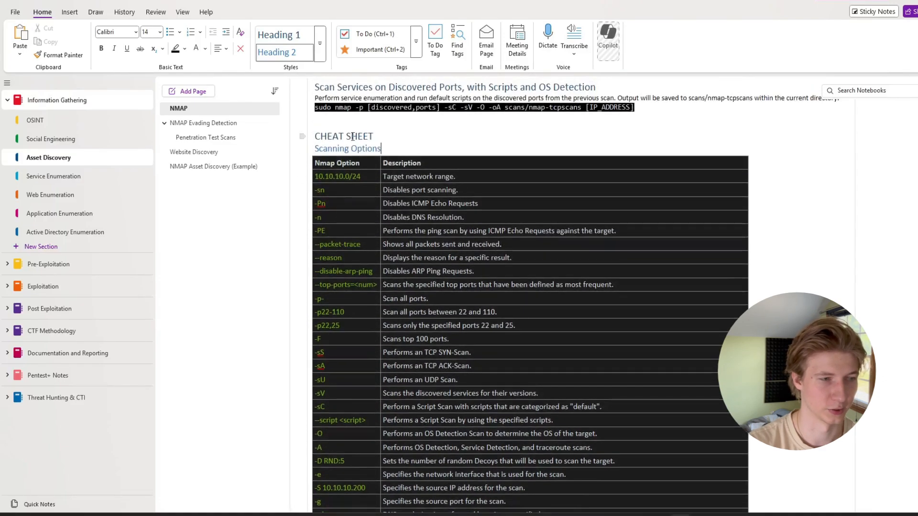
pyautogui.scroll(-3)
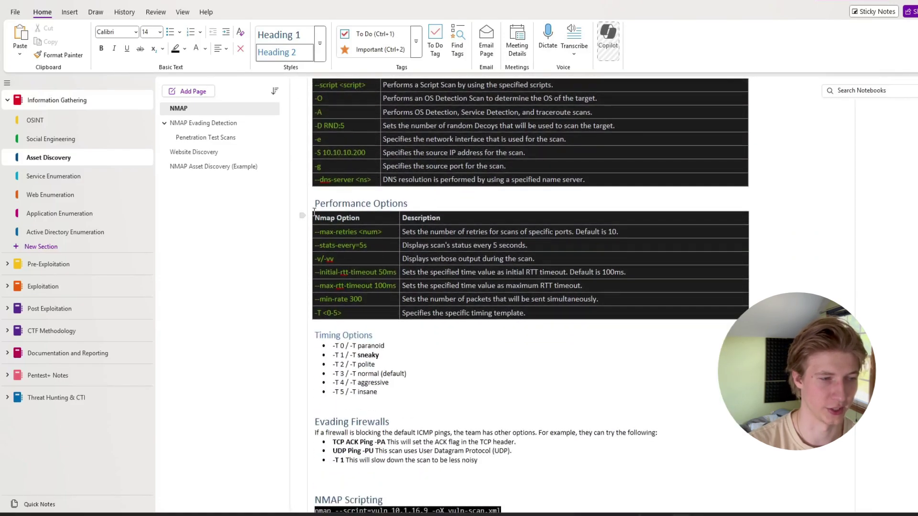
pyautogui.scroll(-3)
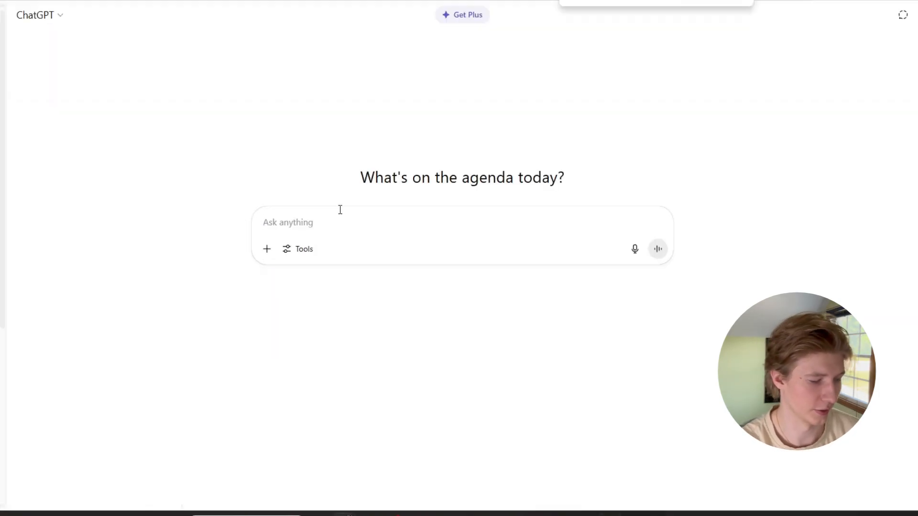
# Draft a ChatGPT request to clean up HackTheBox pentesting notes on 'Identifying the password policy in AD:'.
pyautogui.write('I have made notes to help me in my pentesting studies, specifically for the HackTheBox CPTS exam and CTFs. Can you help me clean up my notes and make them more digestible? These notes are on Reporting Tips and Tricks:')
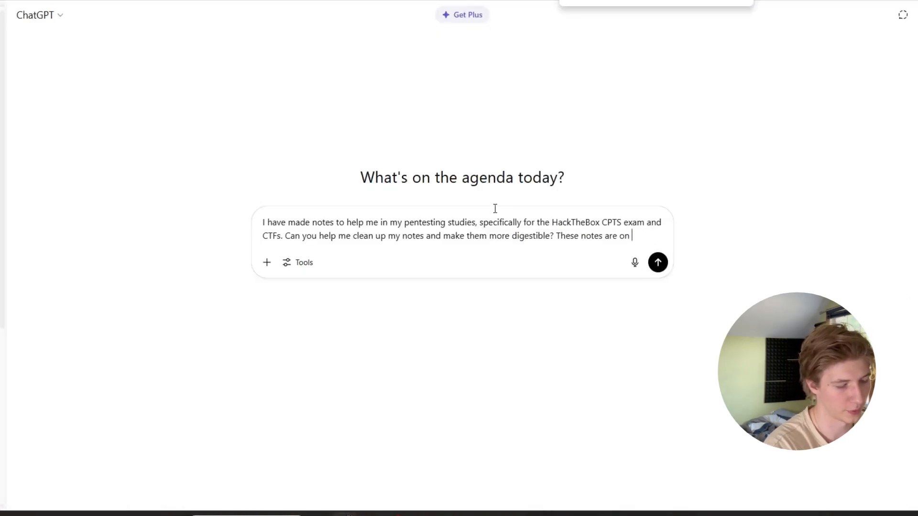
pyautogui.write('Identifyi')
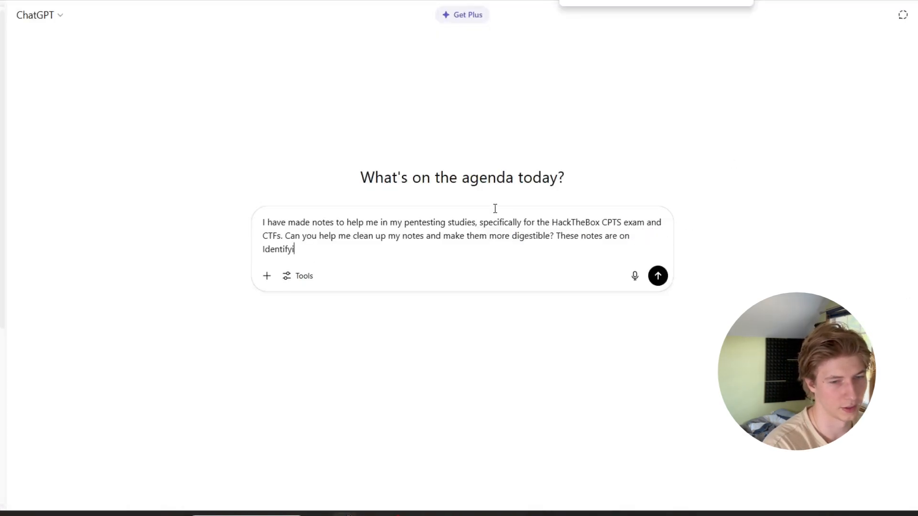
pyautogui.write('ng the')
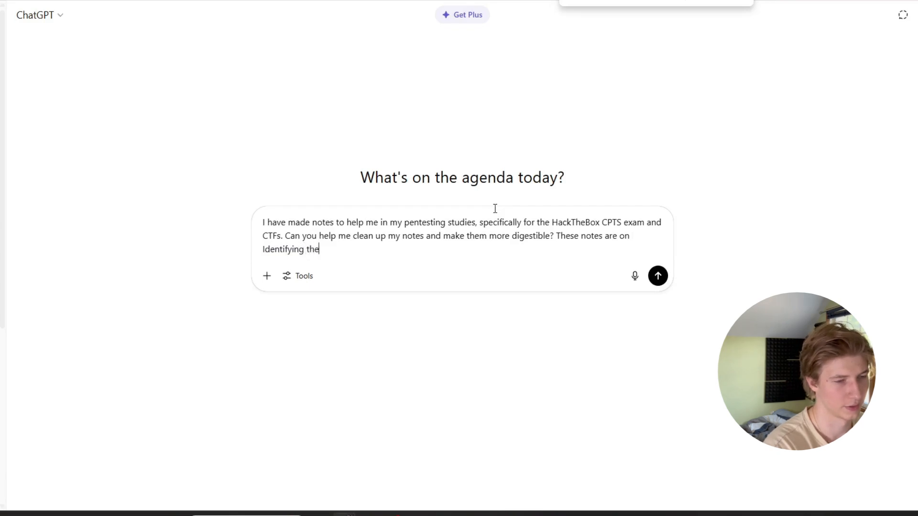
pyautogui.write('password pol')
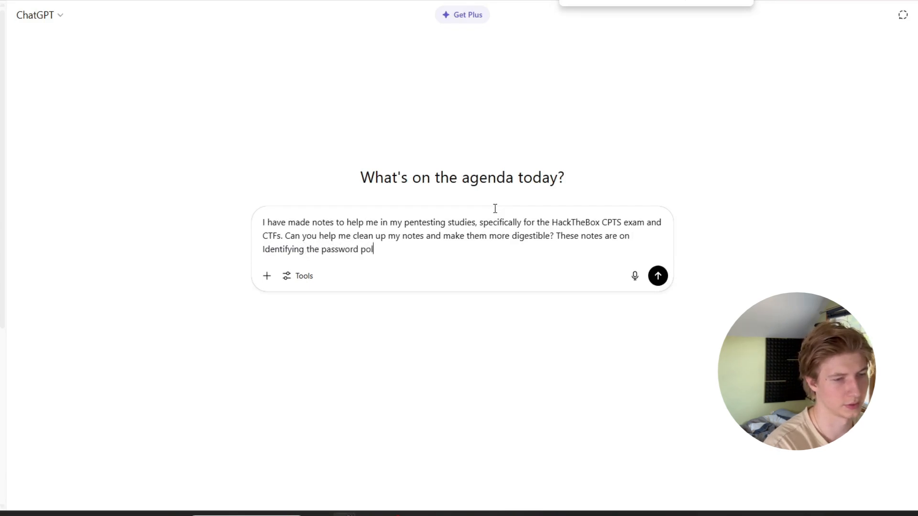
pyautogui.write('icy in AD')
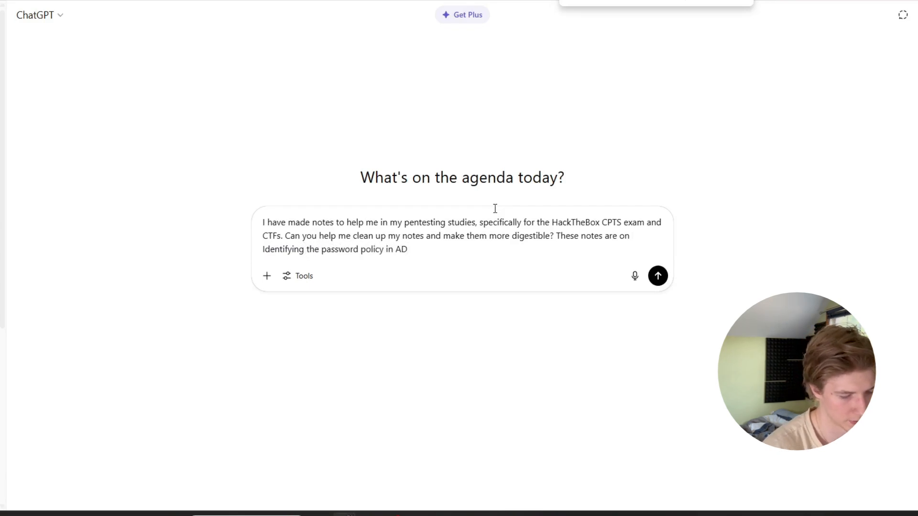
pyautogui.write(':')
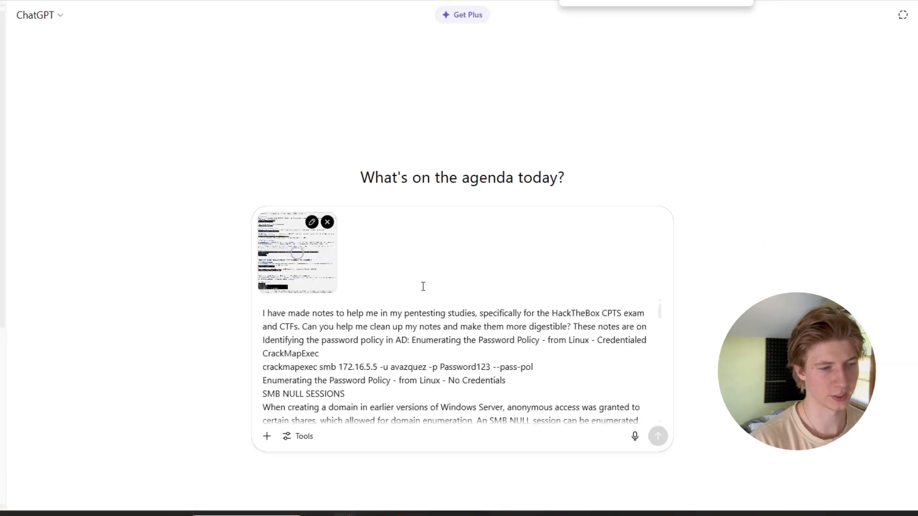
# Send the request and read ChatGPT's reorganized 'Enumerating the AD Password Policy' notes.
pyautogui.click(658, 436)
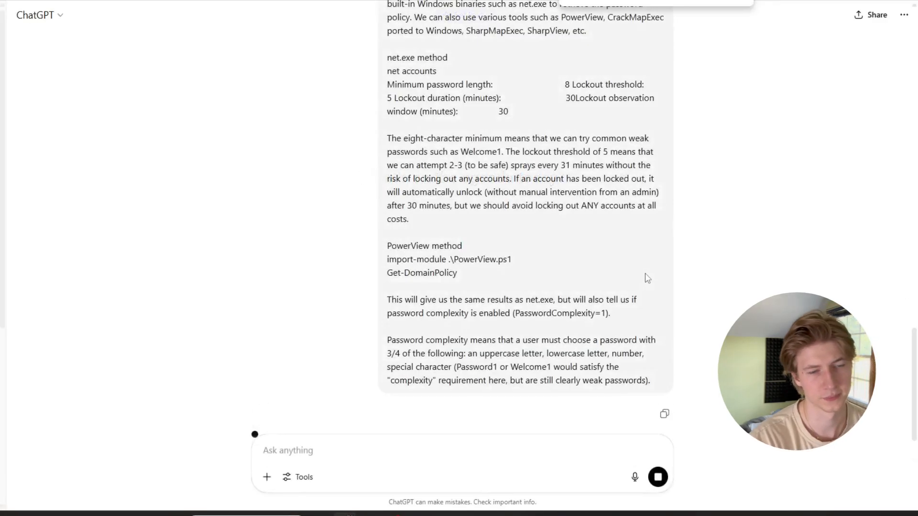
pyautogui.scroll(-3)
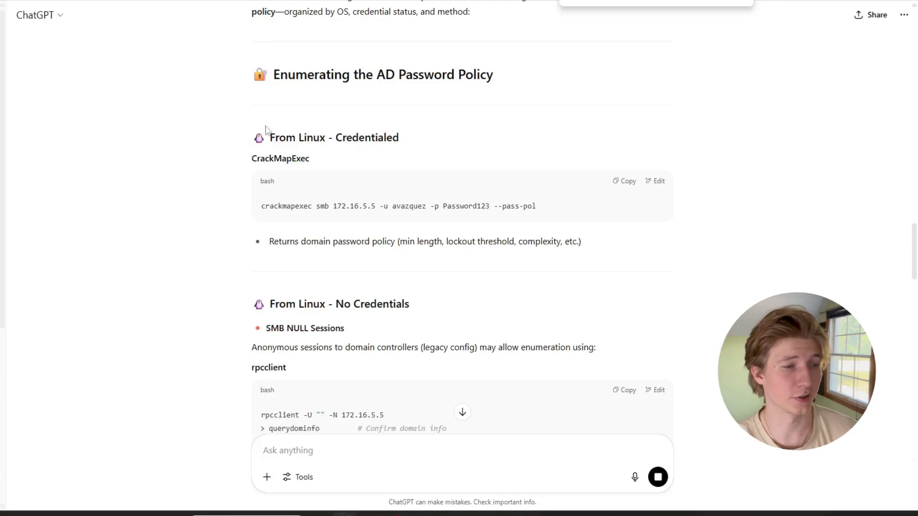
pyautogui.scroll(-3)
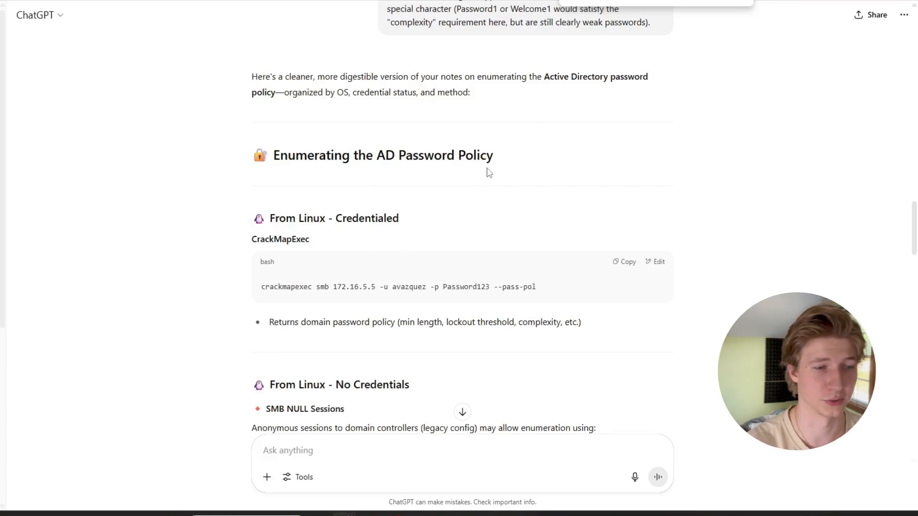
pyautogui.moveTo(495, 307)
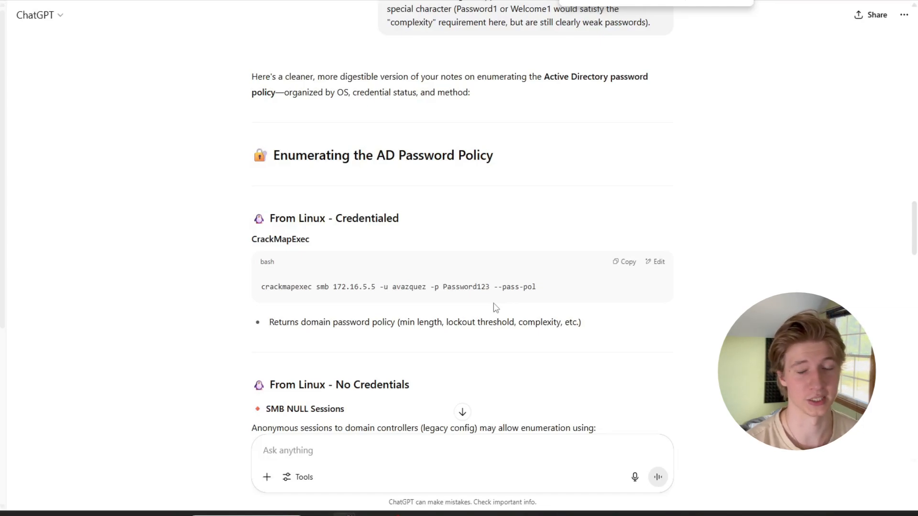
pyautogui.scroll(-3)
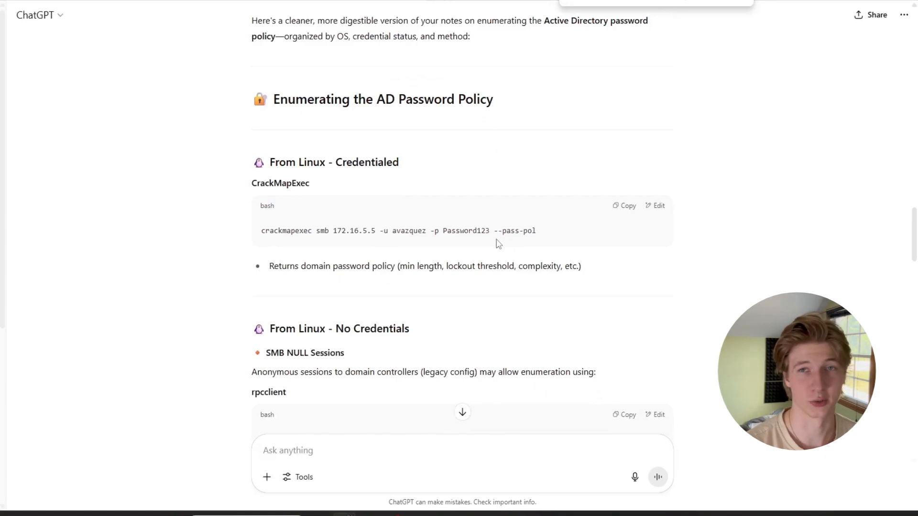
pyautogui.moveTo(553, 237)
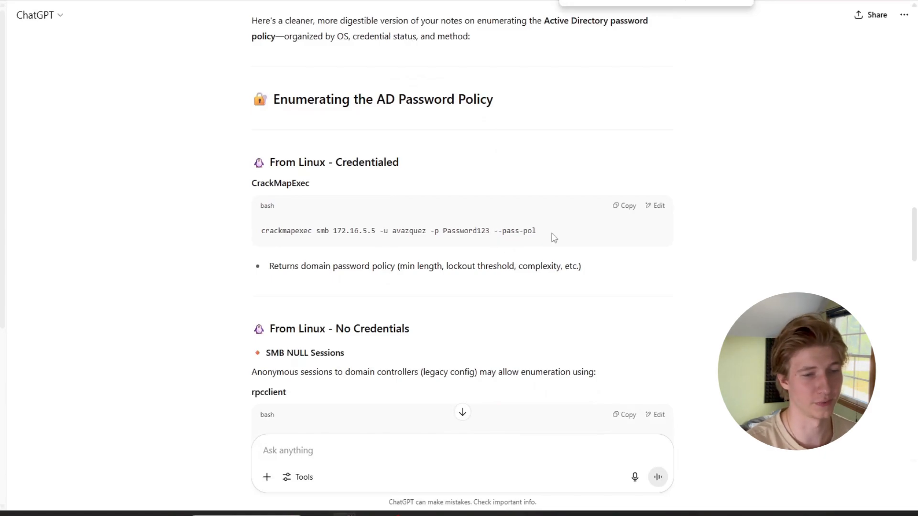
pyautogui.scroll(-3)
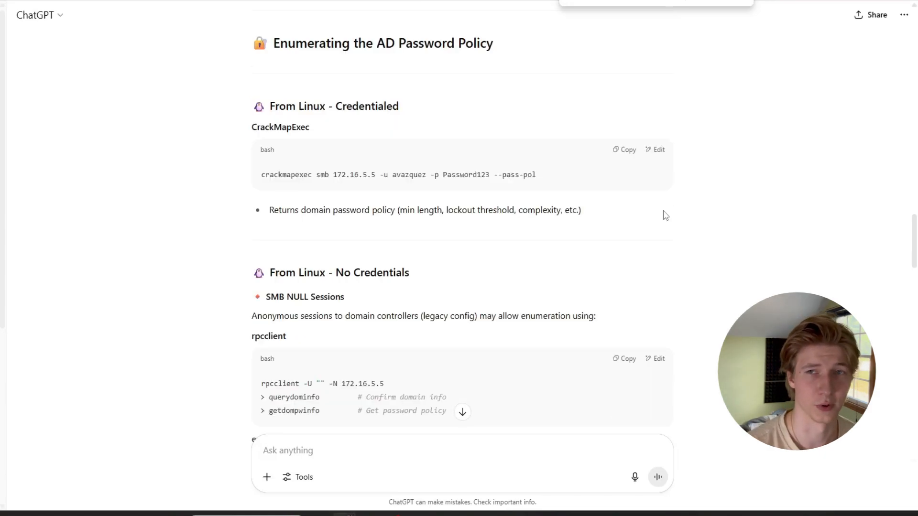